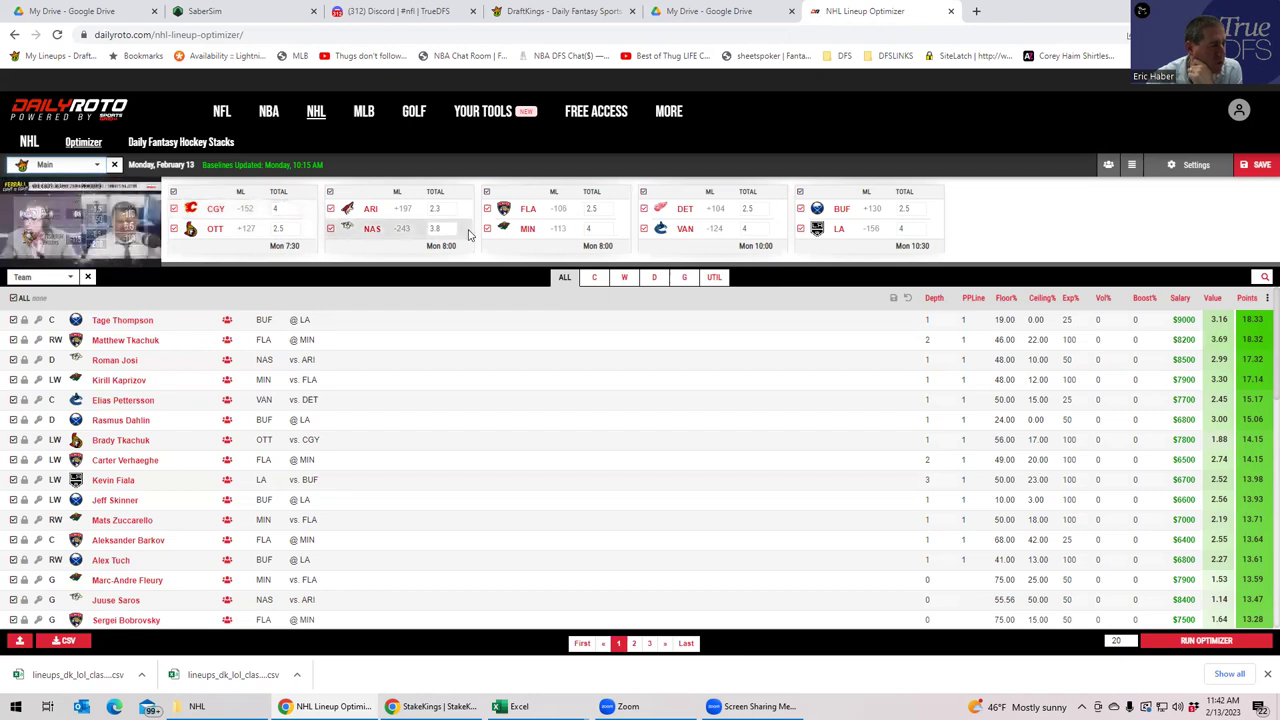
- Adjust the DET vs VAN stack value and compare the DailyRoto optimizer with the SaberSim projections
click(596, 228)
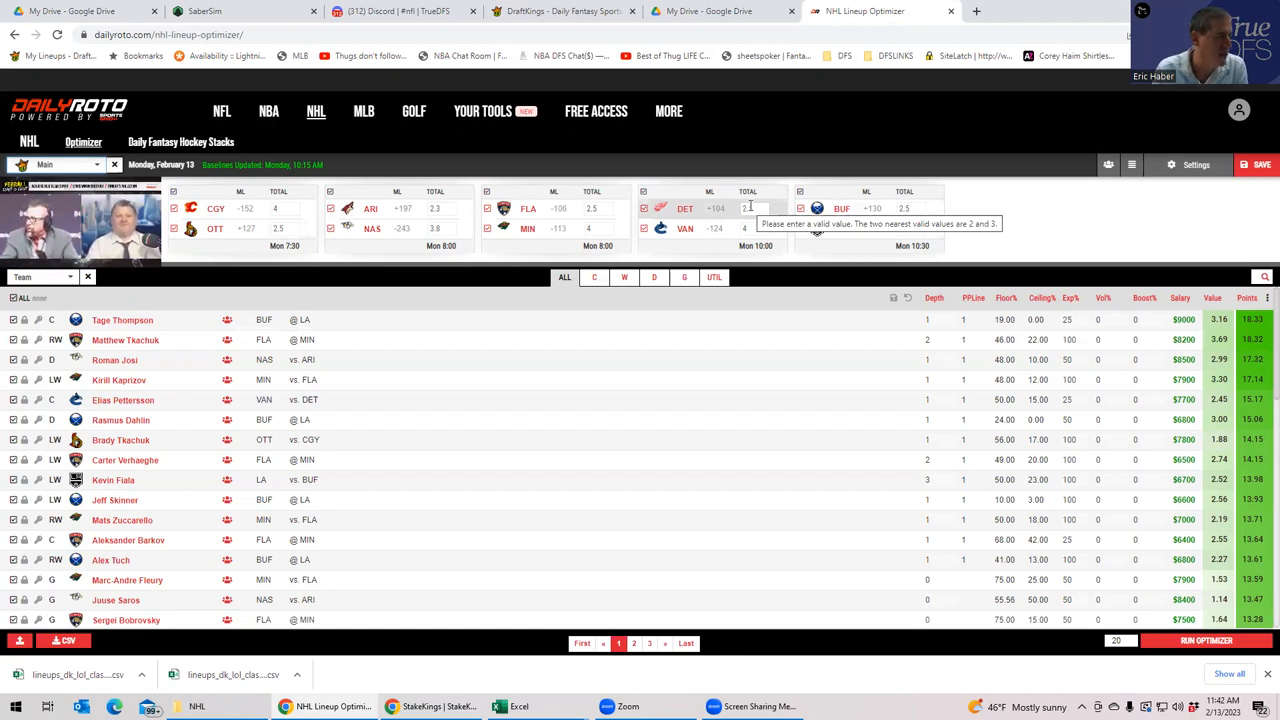
click(752, 208)
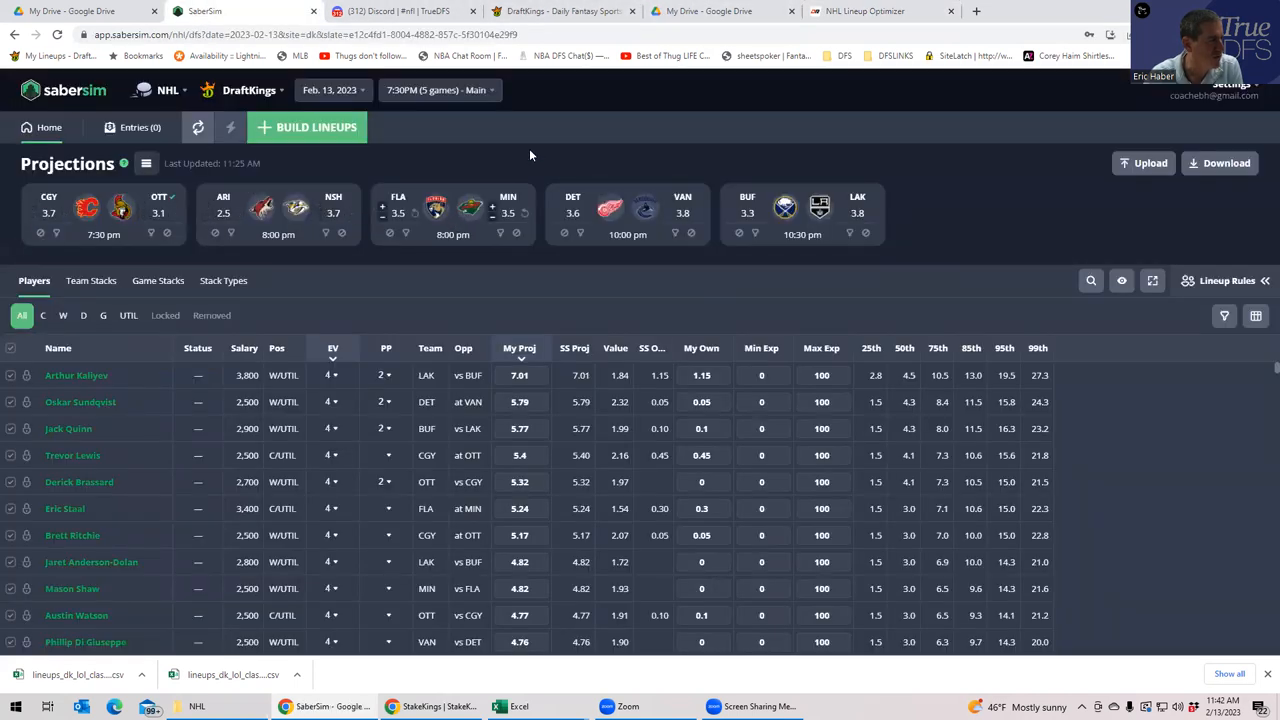
click(880, 12)
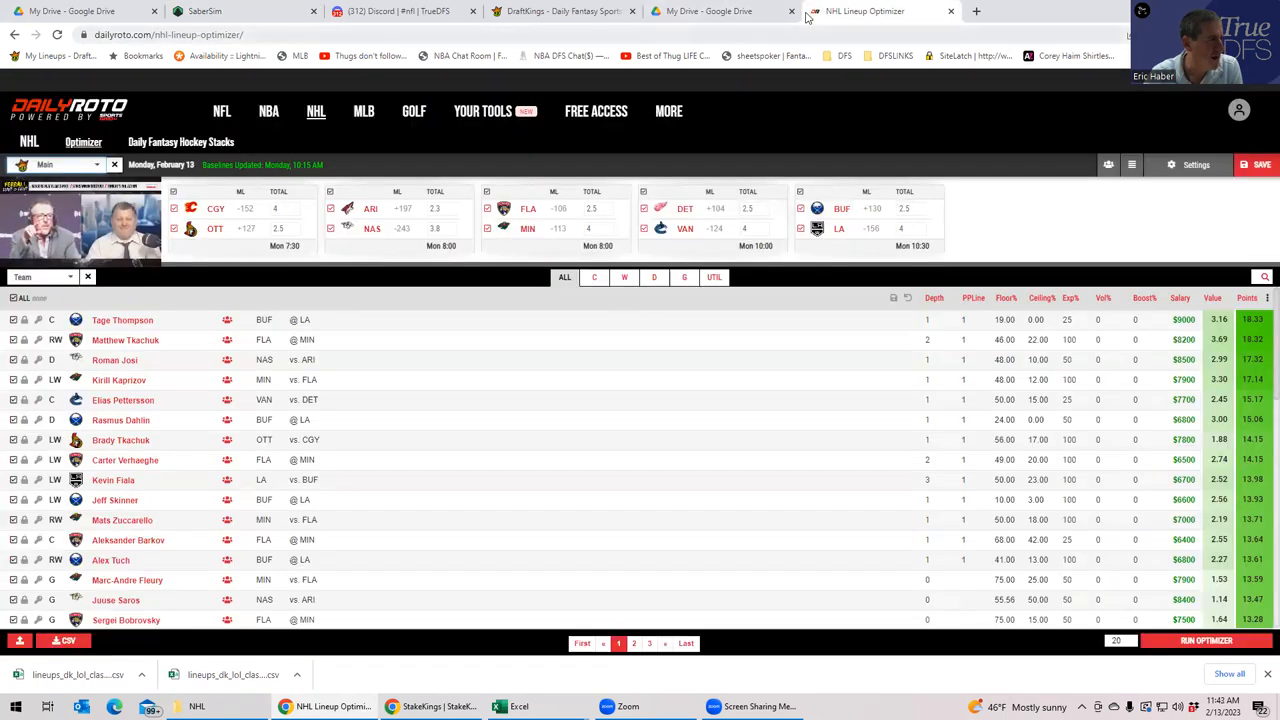
click(204, 12)
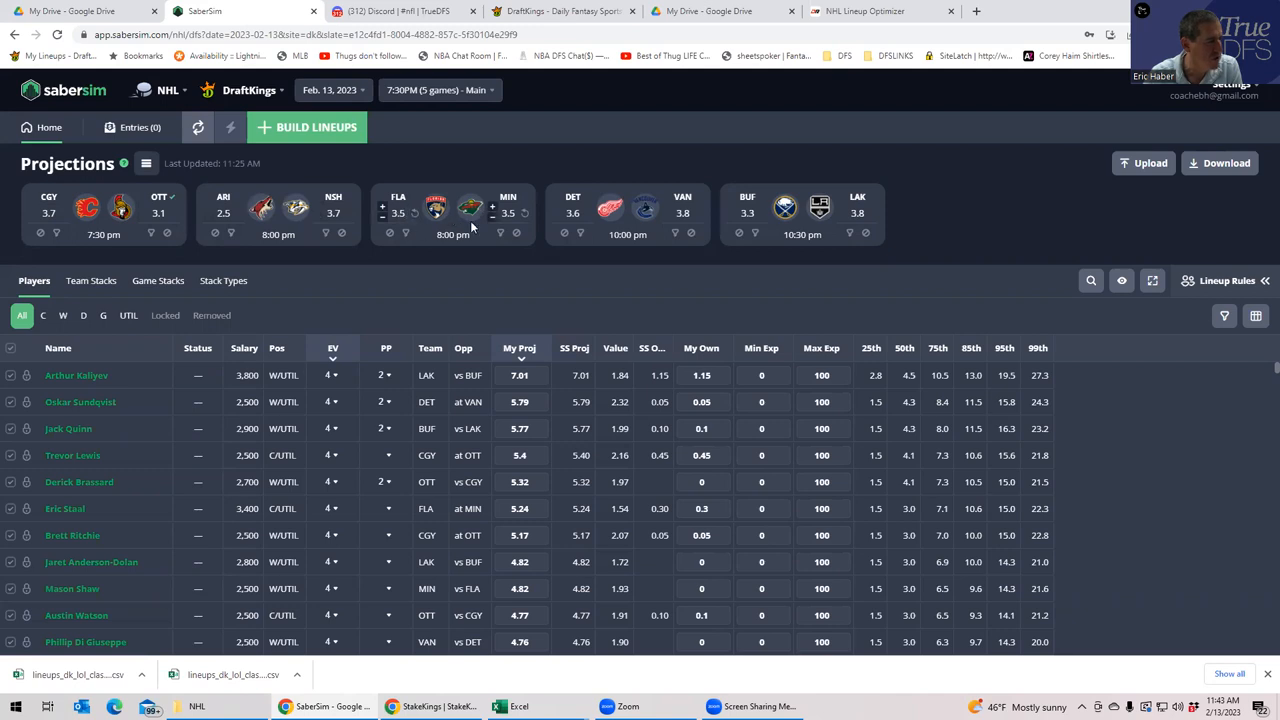
mouse_move(400, 222)
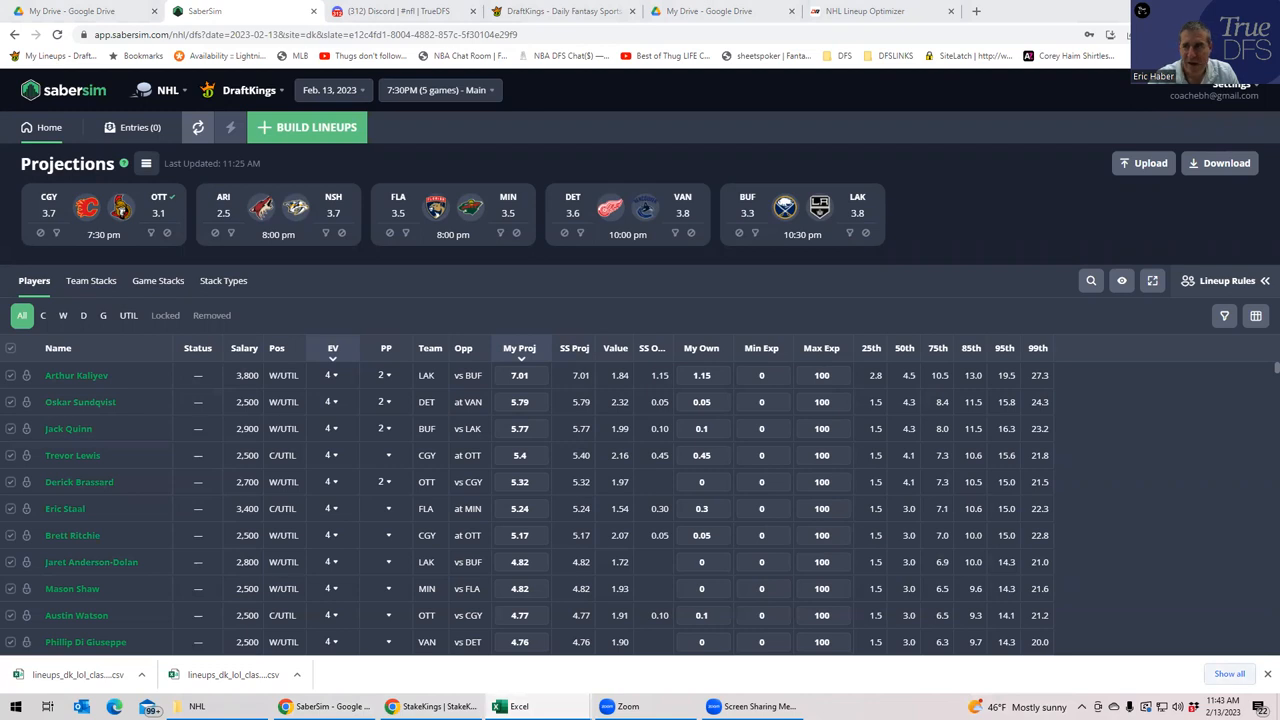
- Bring the NHLDK_Proj workbook full screen and review points-per-dollar and ownership for the top players
click(520, 706)
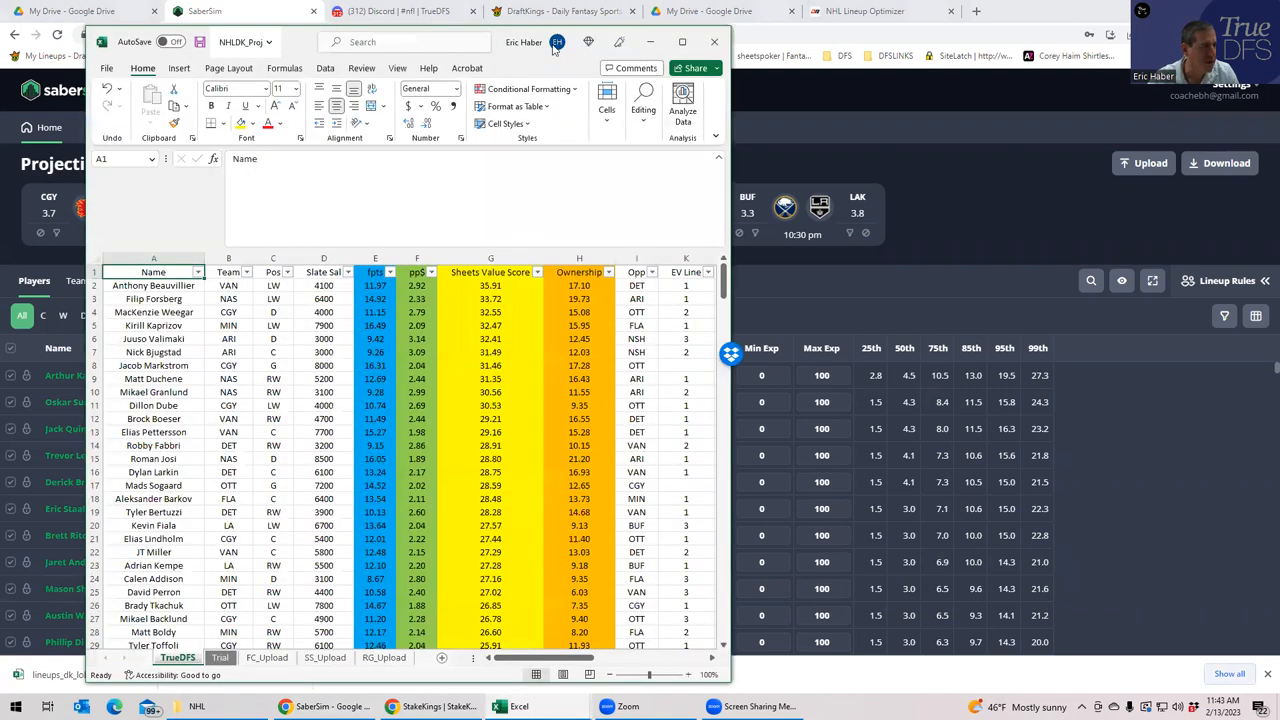
click(680, 42)
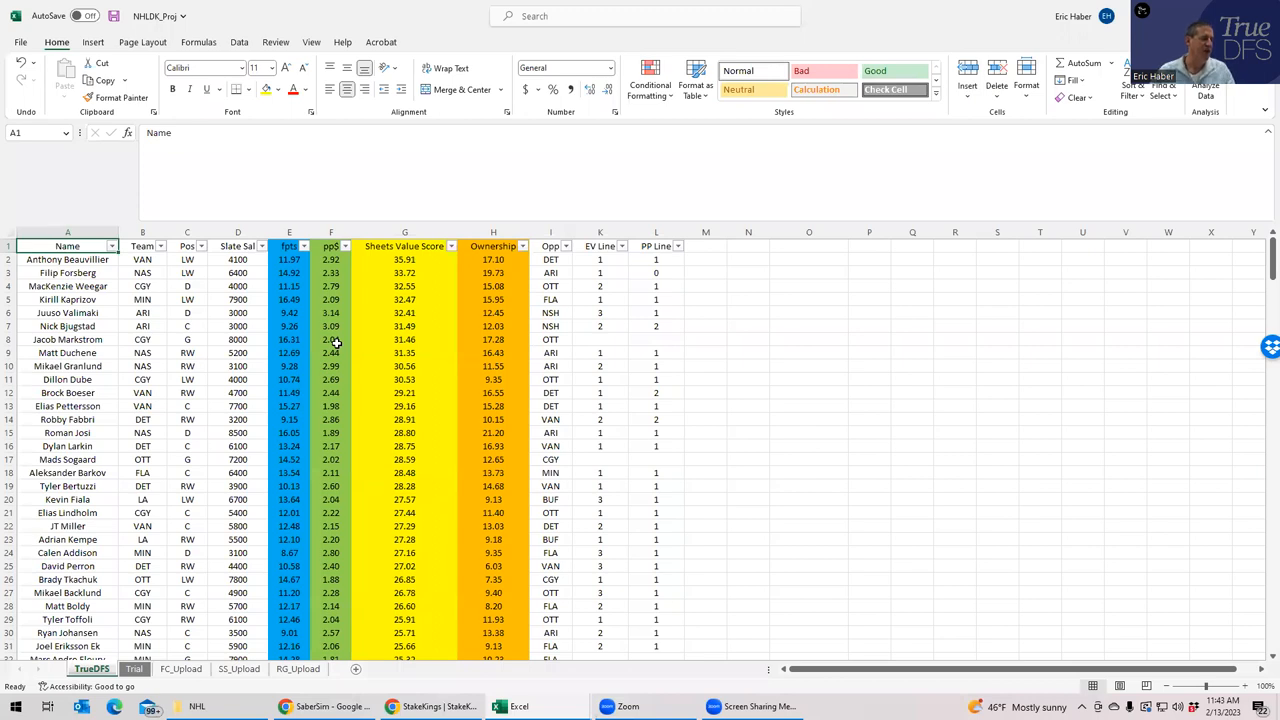
mouse_move(392, 264)
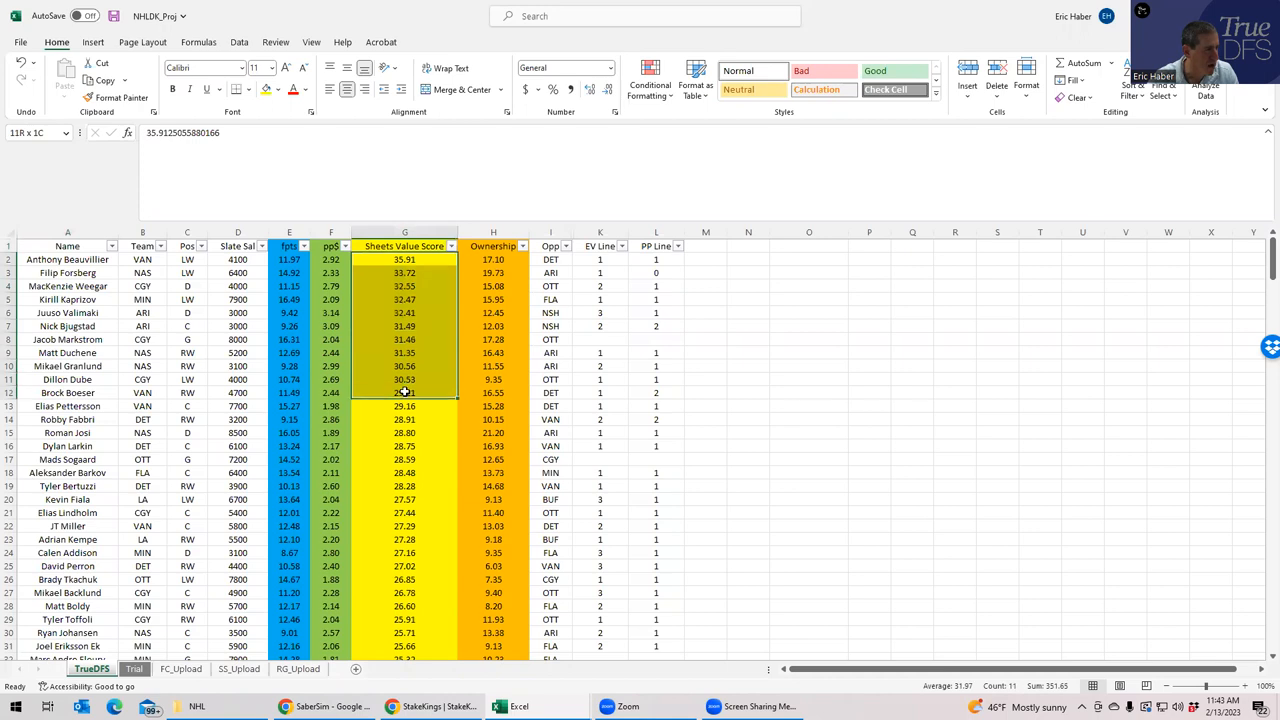
click(404, 272)
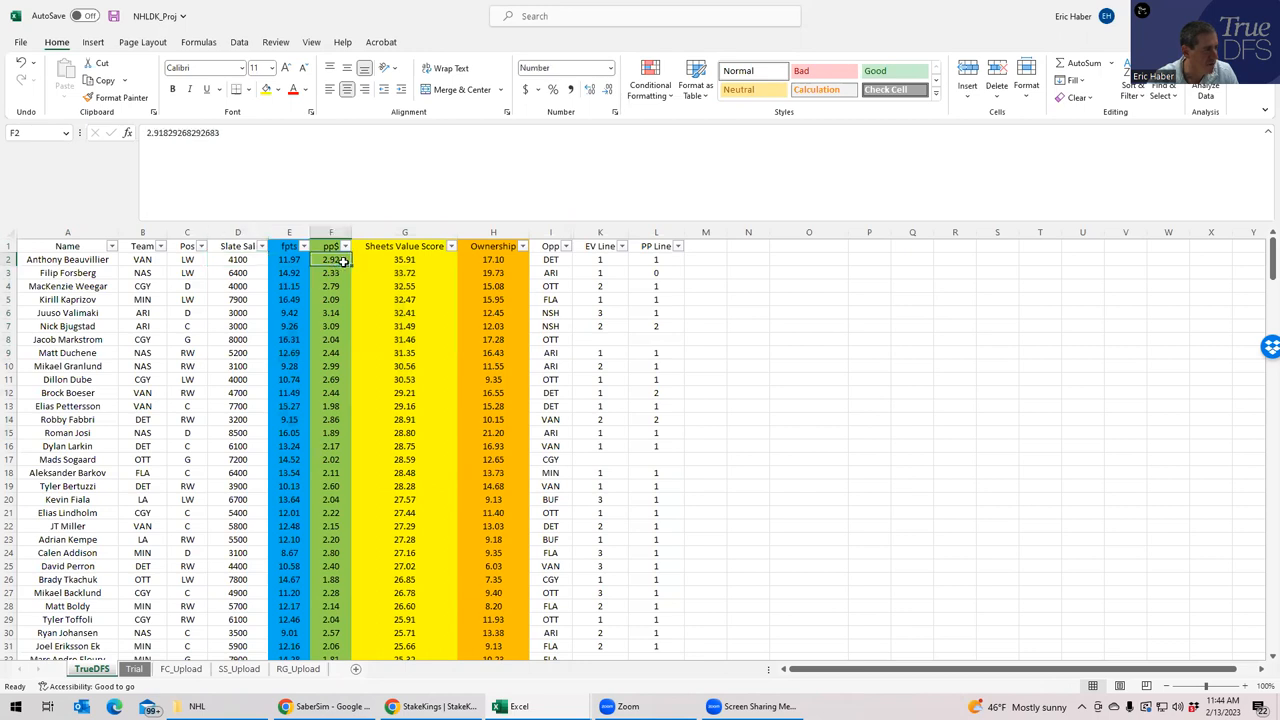
drag(404, 260, 404, 404)
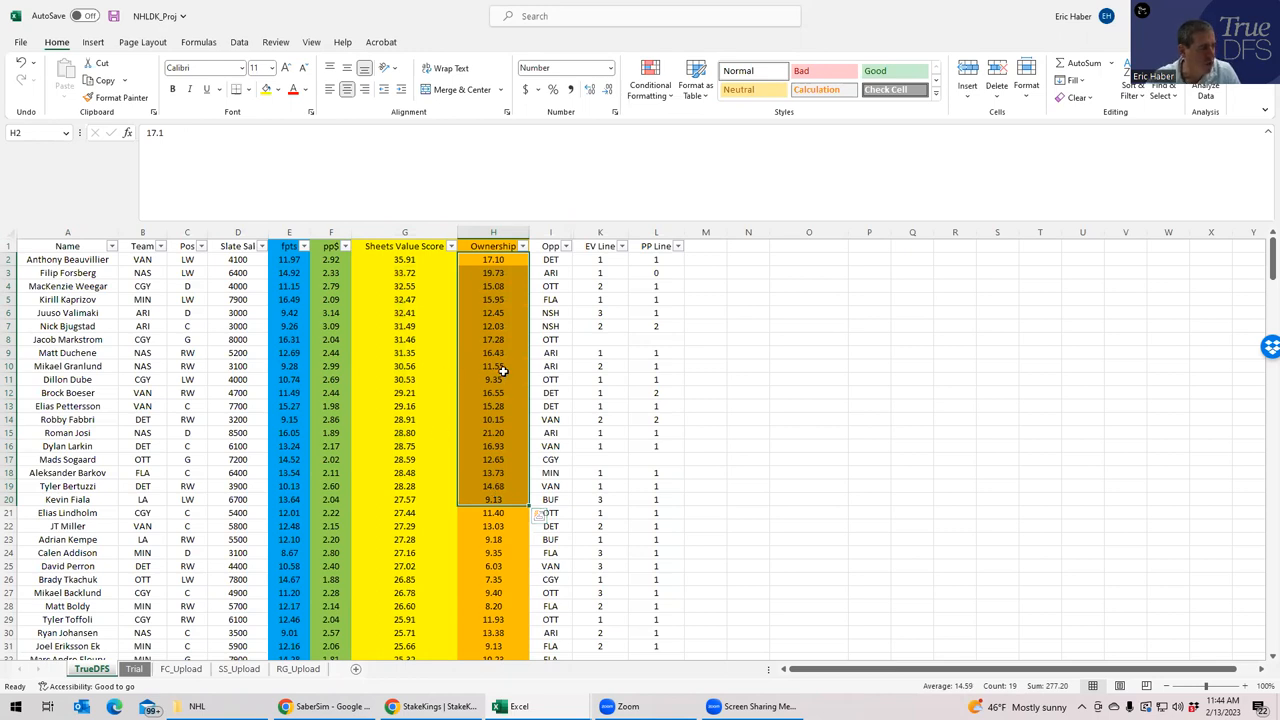
click(492, 380)
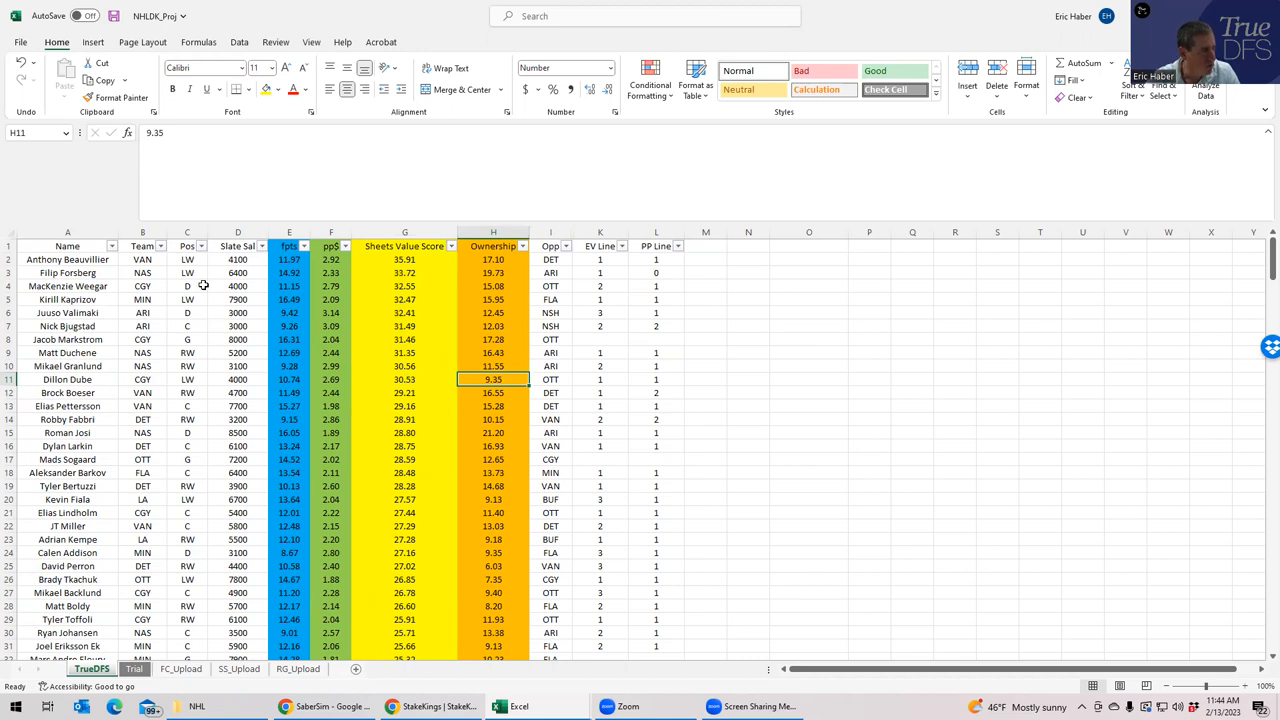
drag(68, 246, 68, 366)
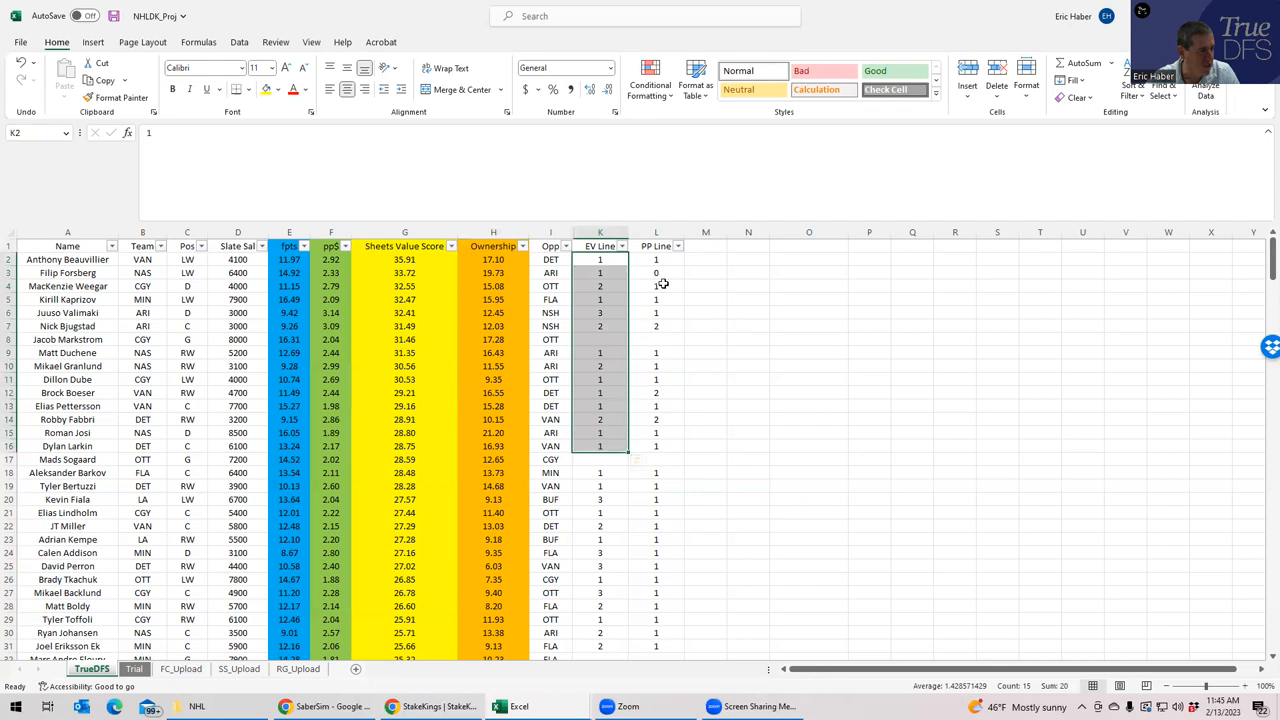
click(656, 260)
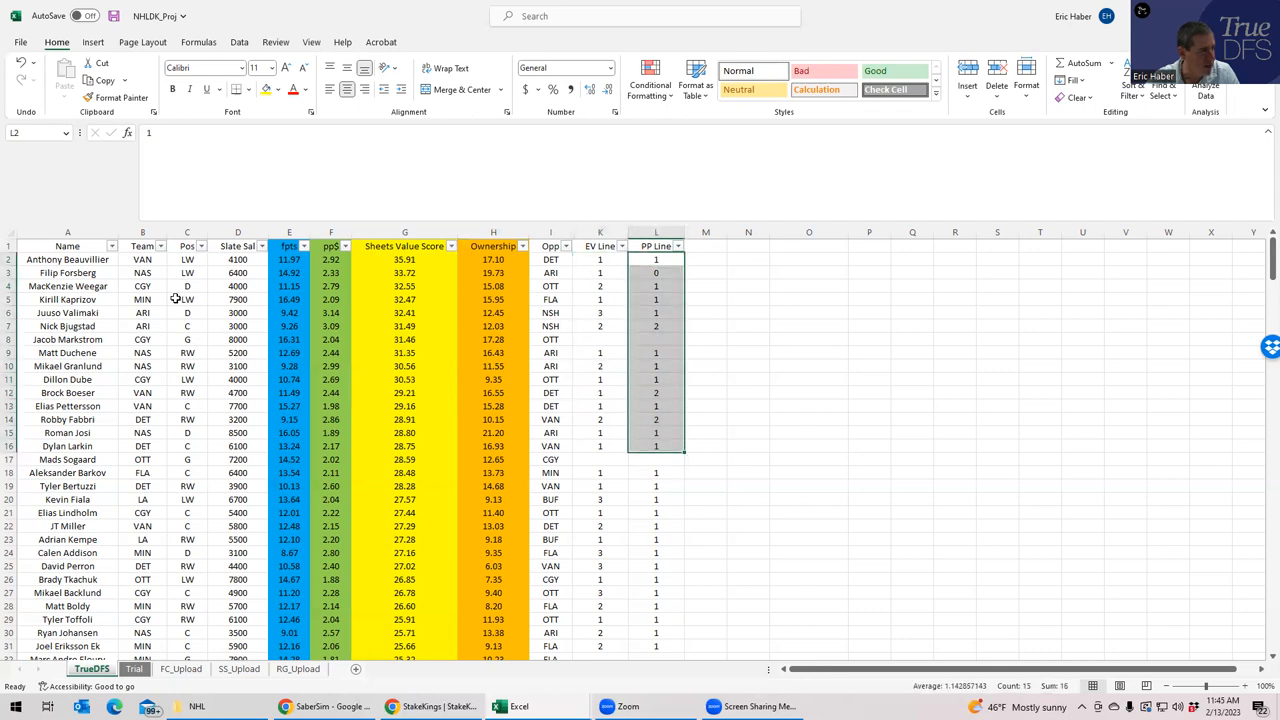
drag(68, 260, 600, 472)
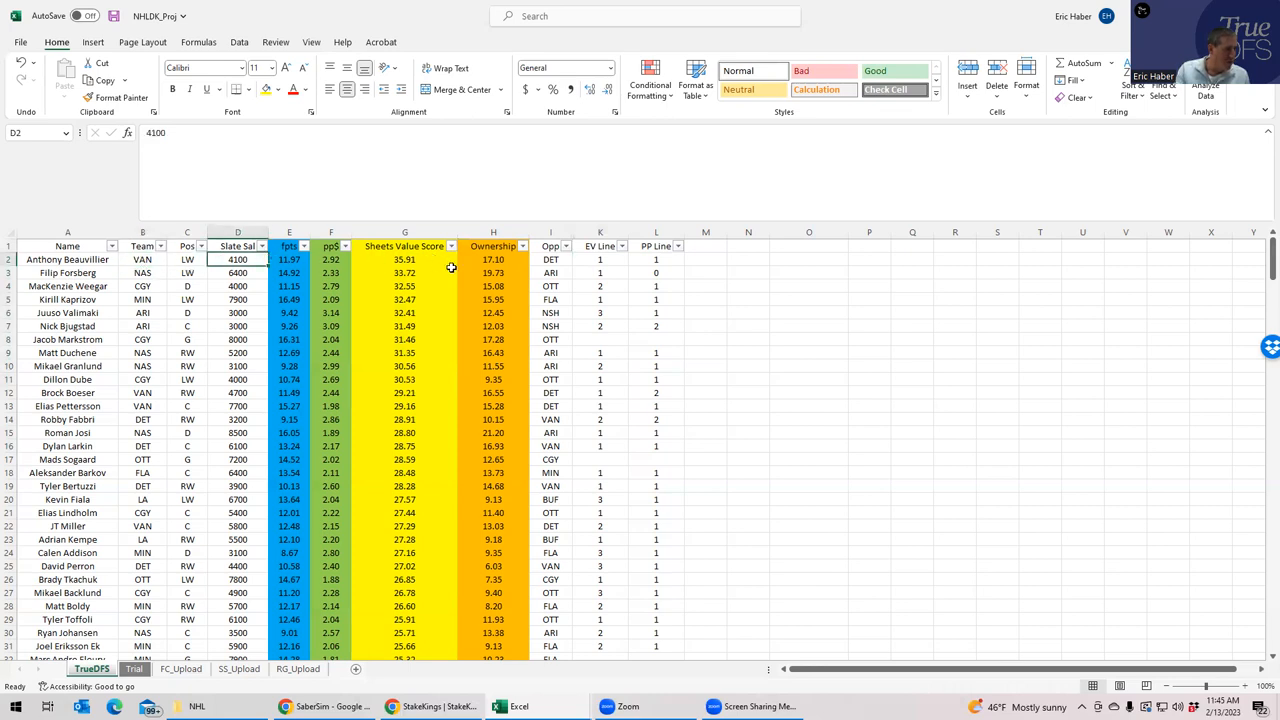
click(404, 260)
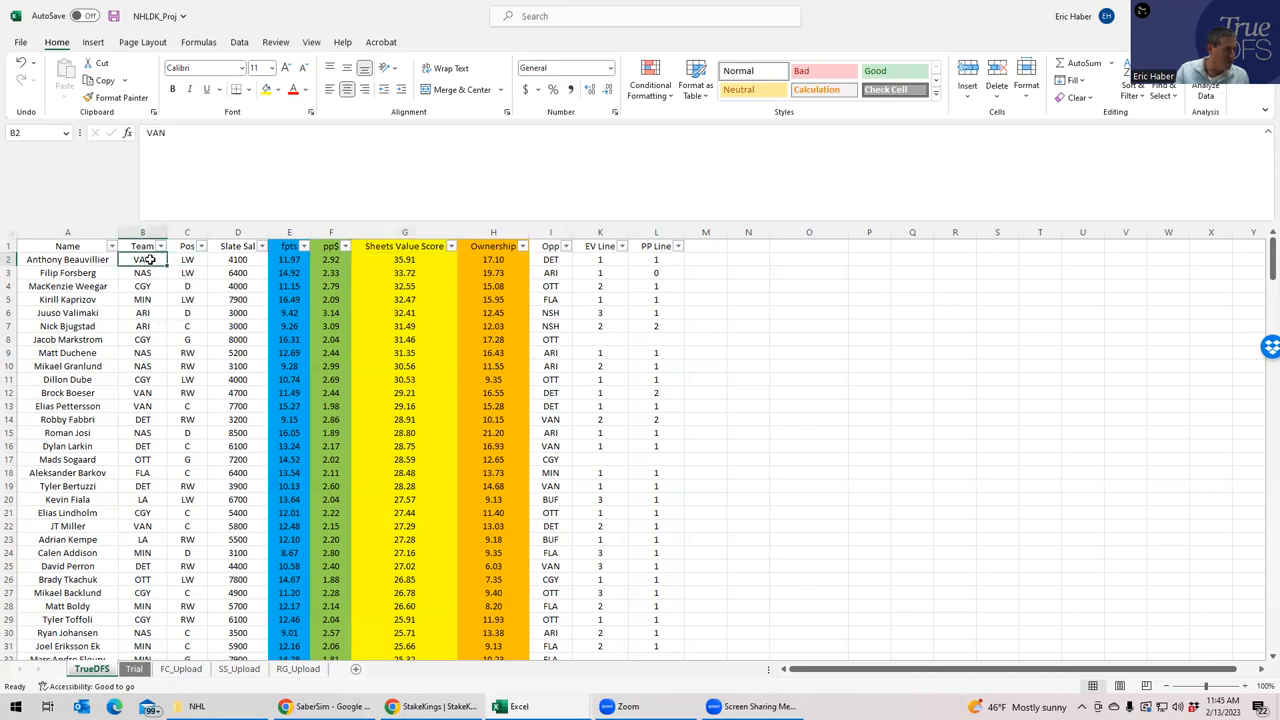
click(142, 392)
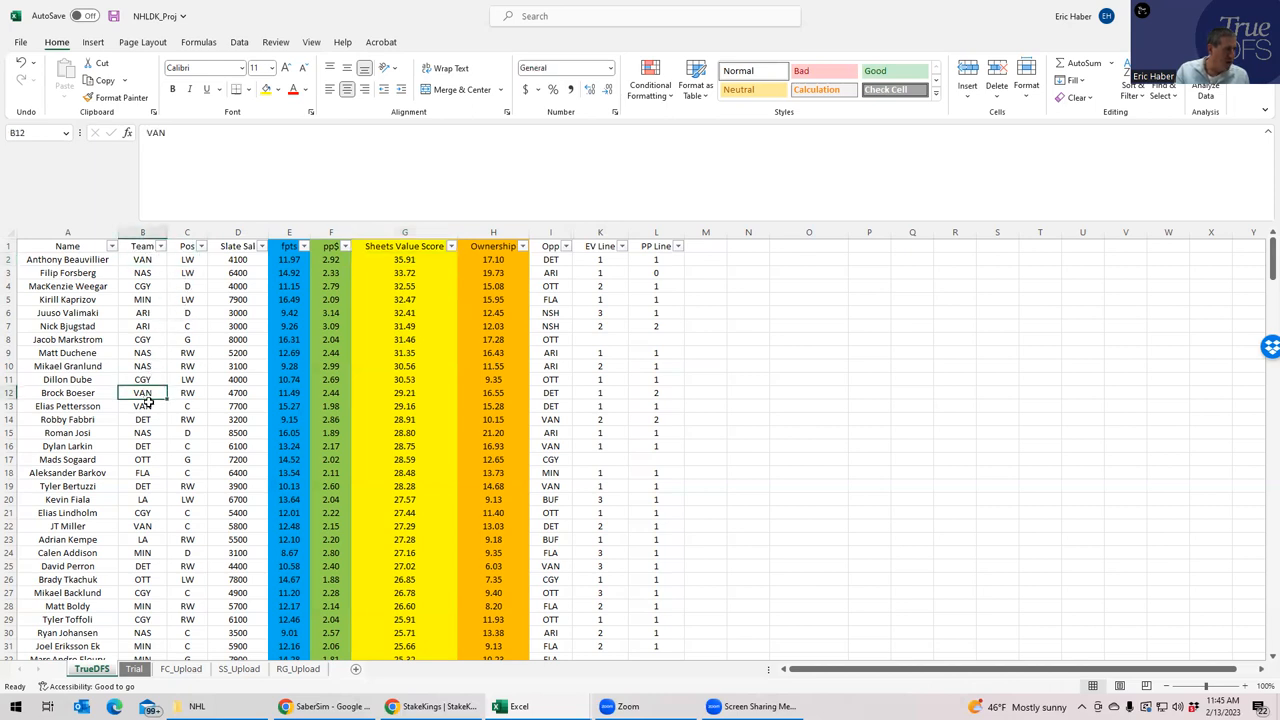
click(238, 406)
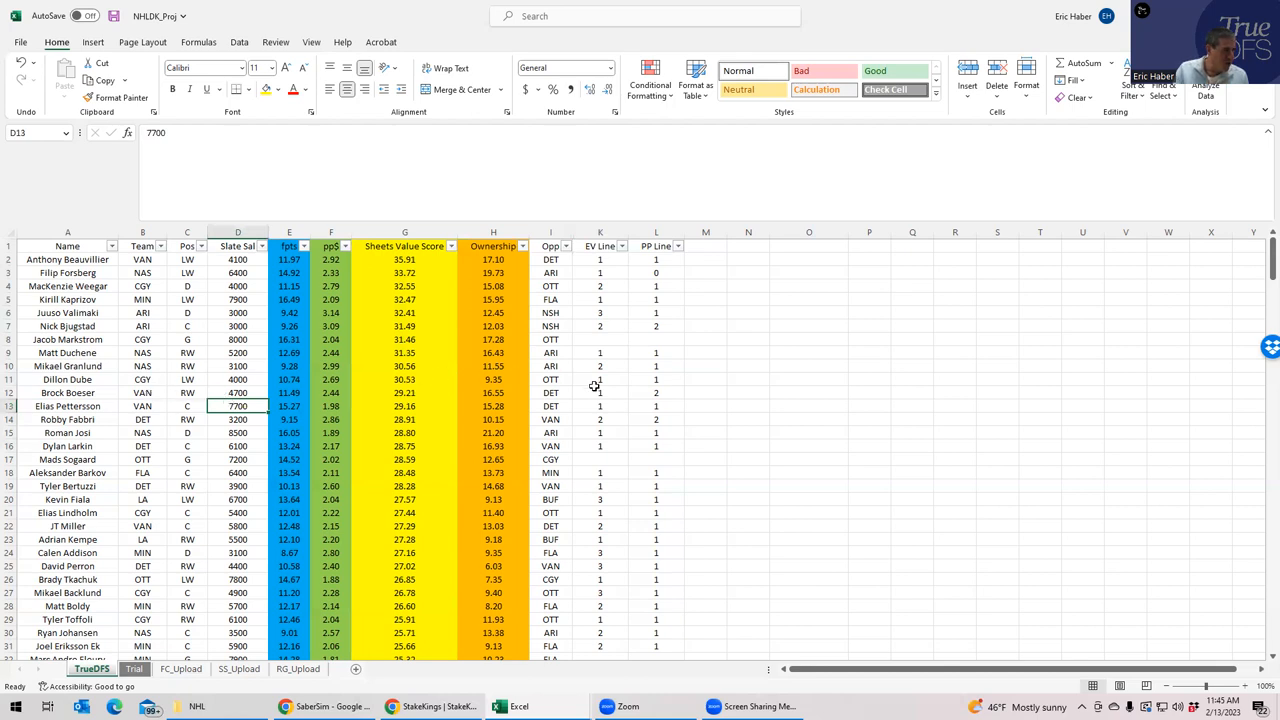
click(656, 392)
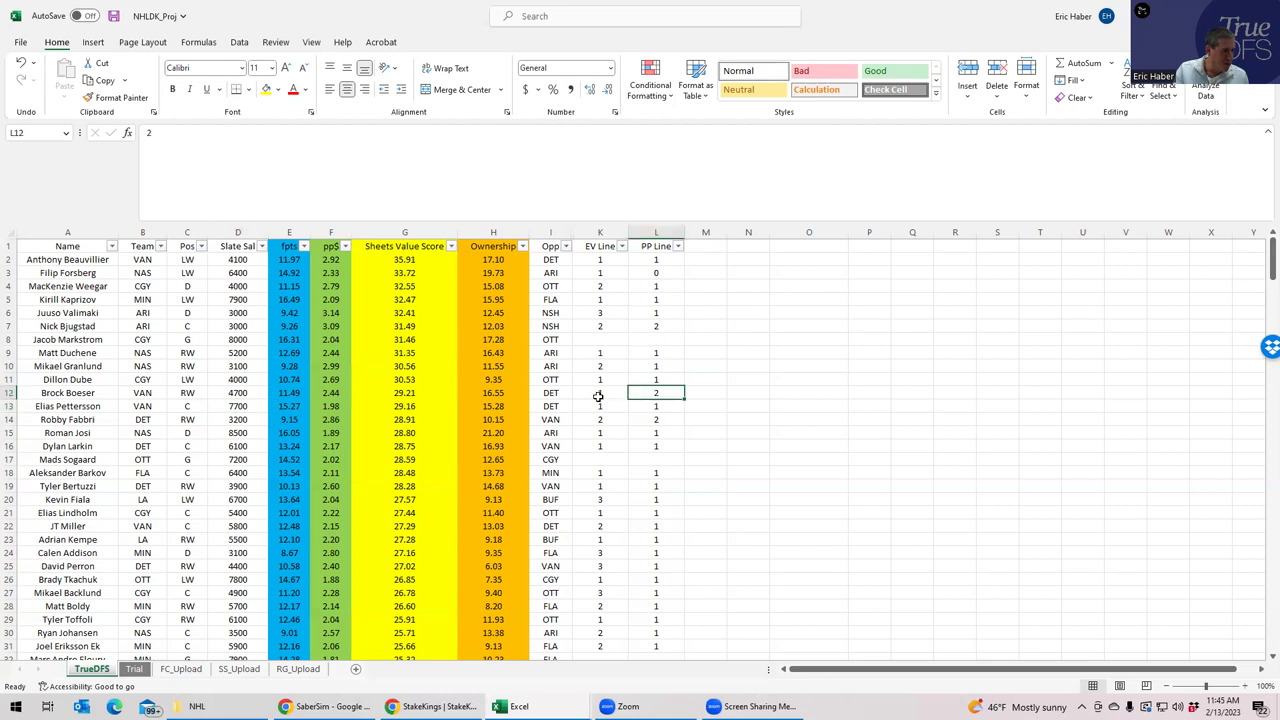
click(188, 406)
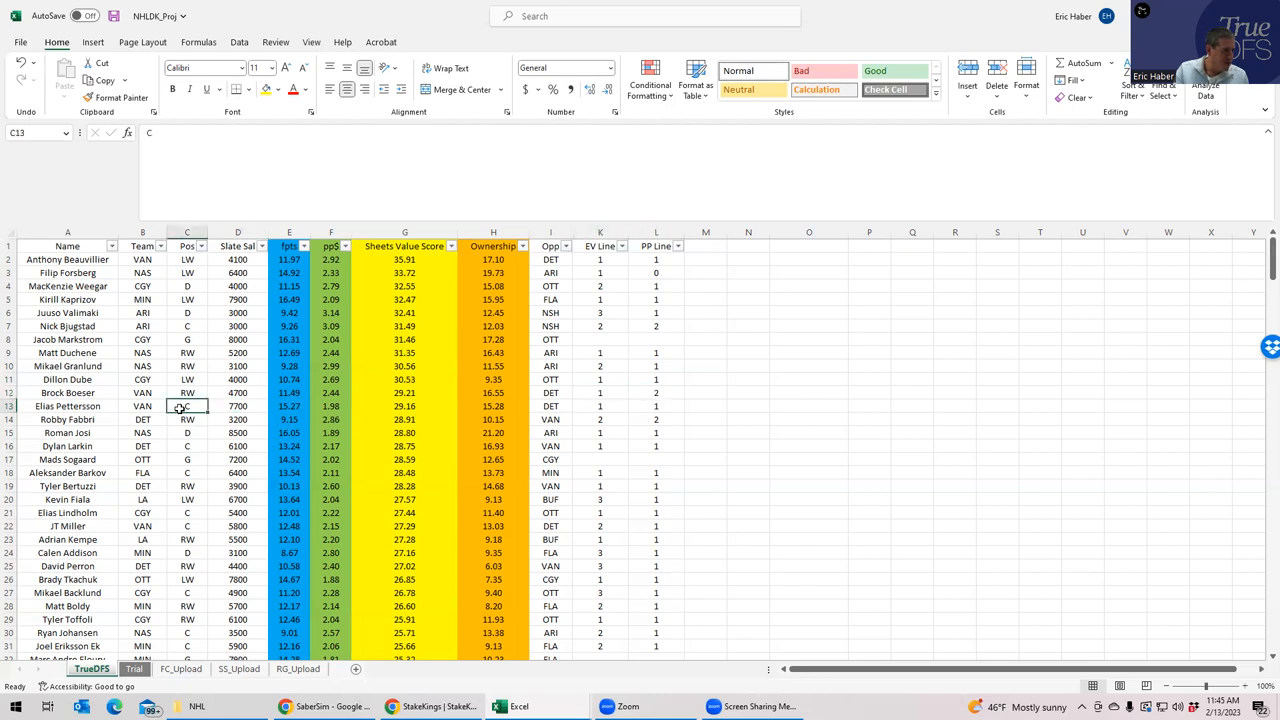
click(600, 406)
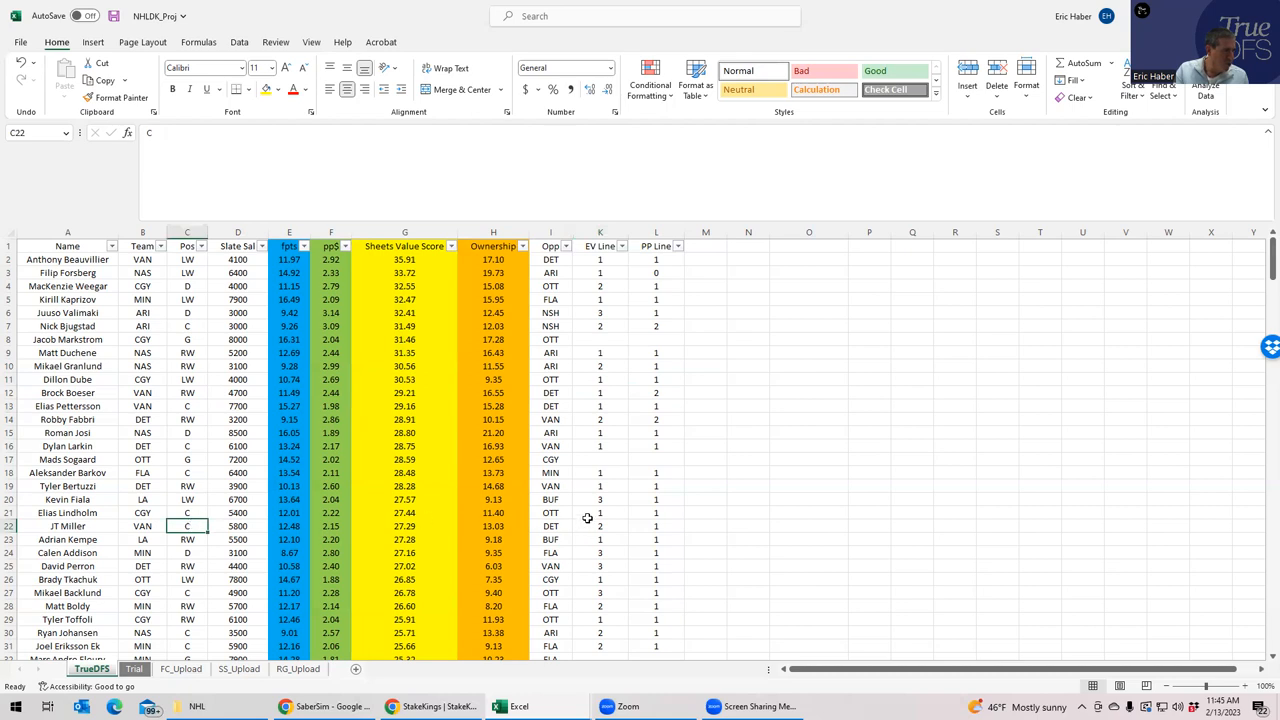
click(600, 526)
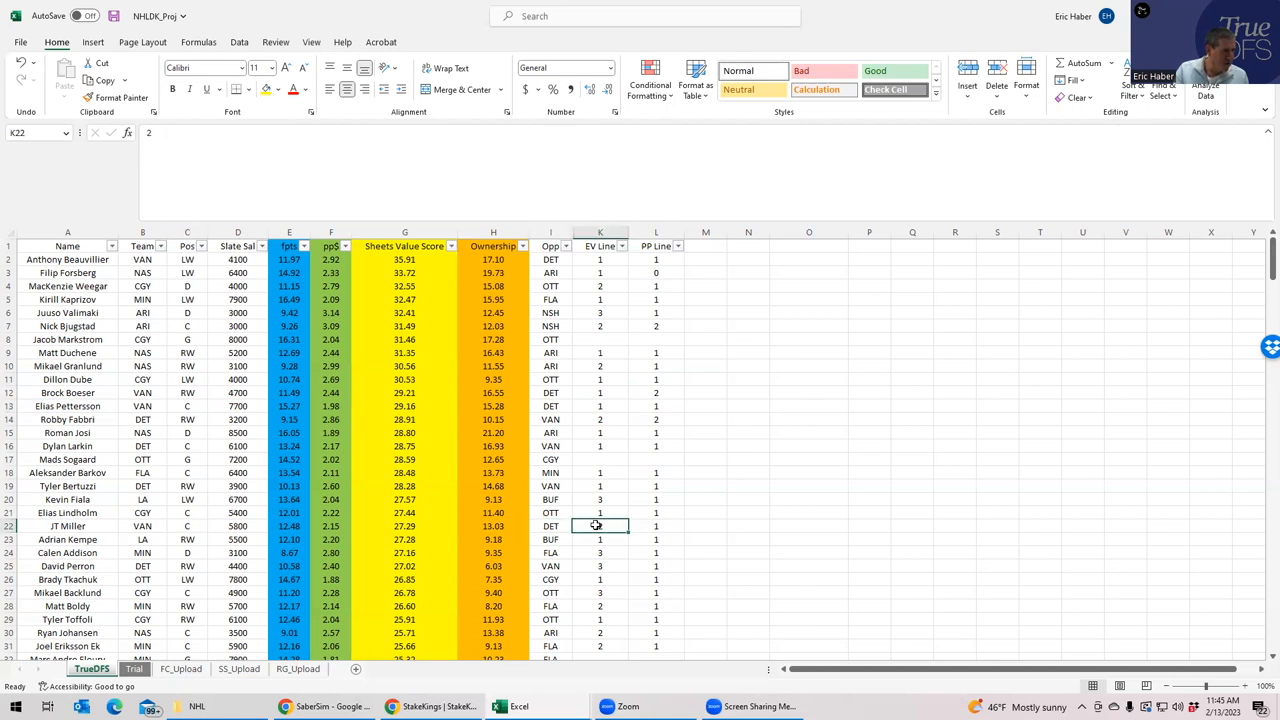
click(656, 526)
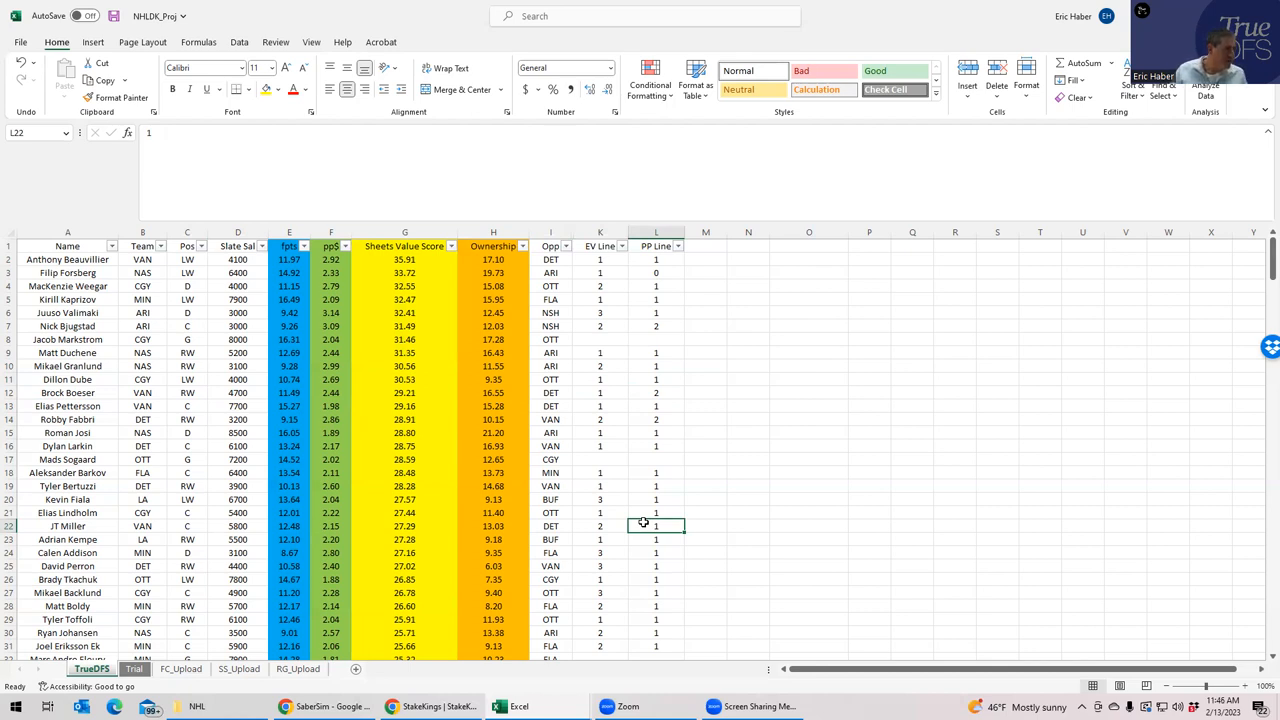
mouse_move(228, 466)
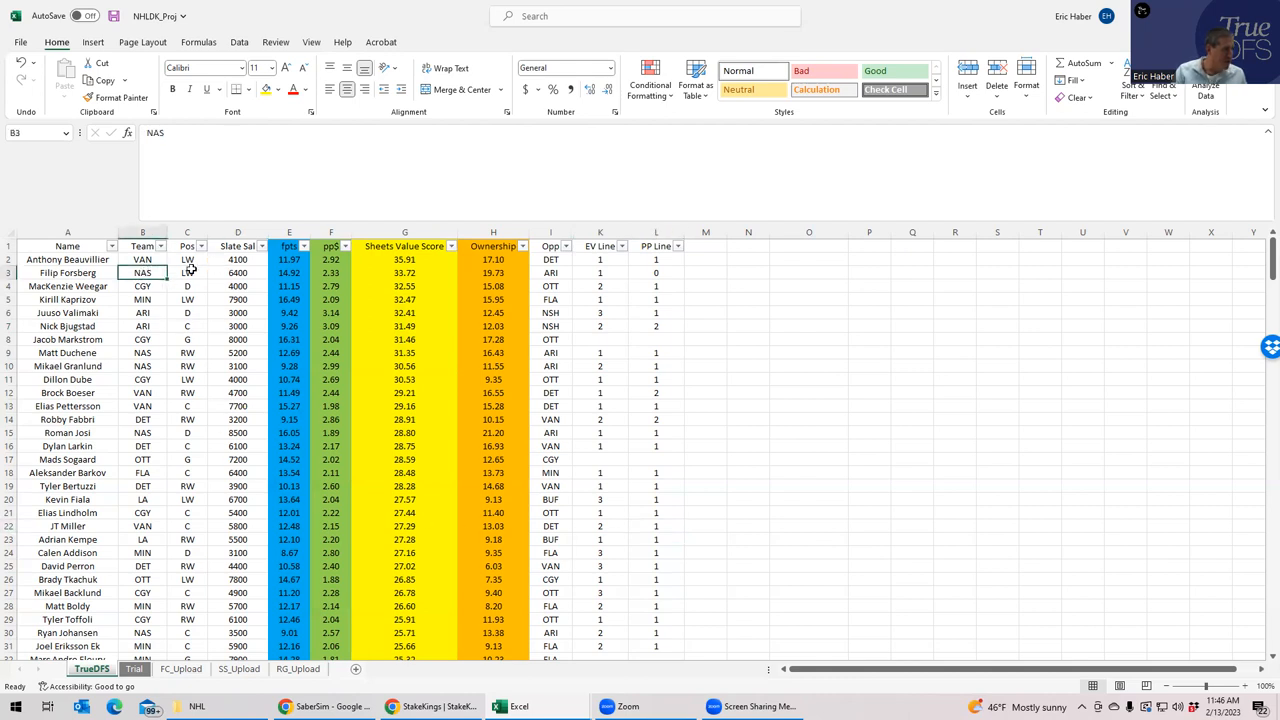
- Check Forsberg's salary and Granlund's and Duchene's position, line and team on the TrueDFS sheet
click(600, 272)
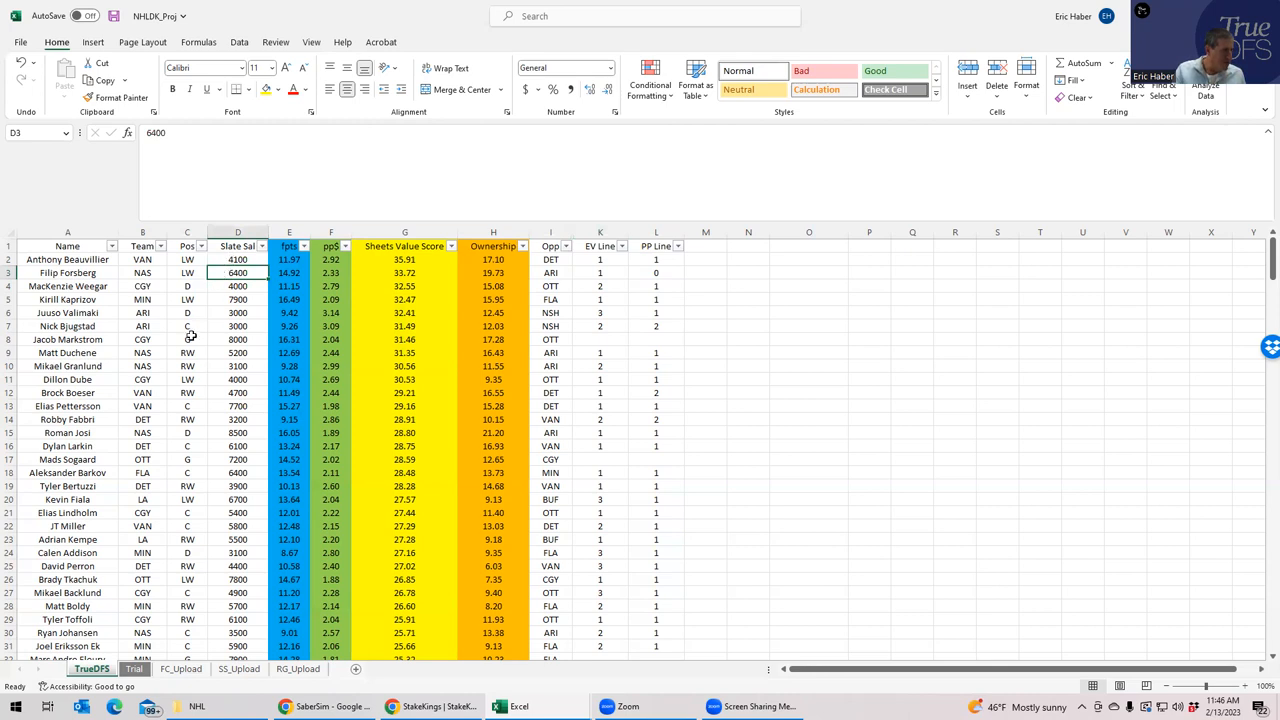
click(188, 364)
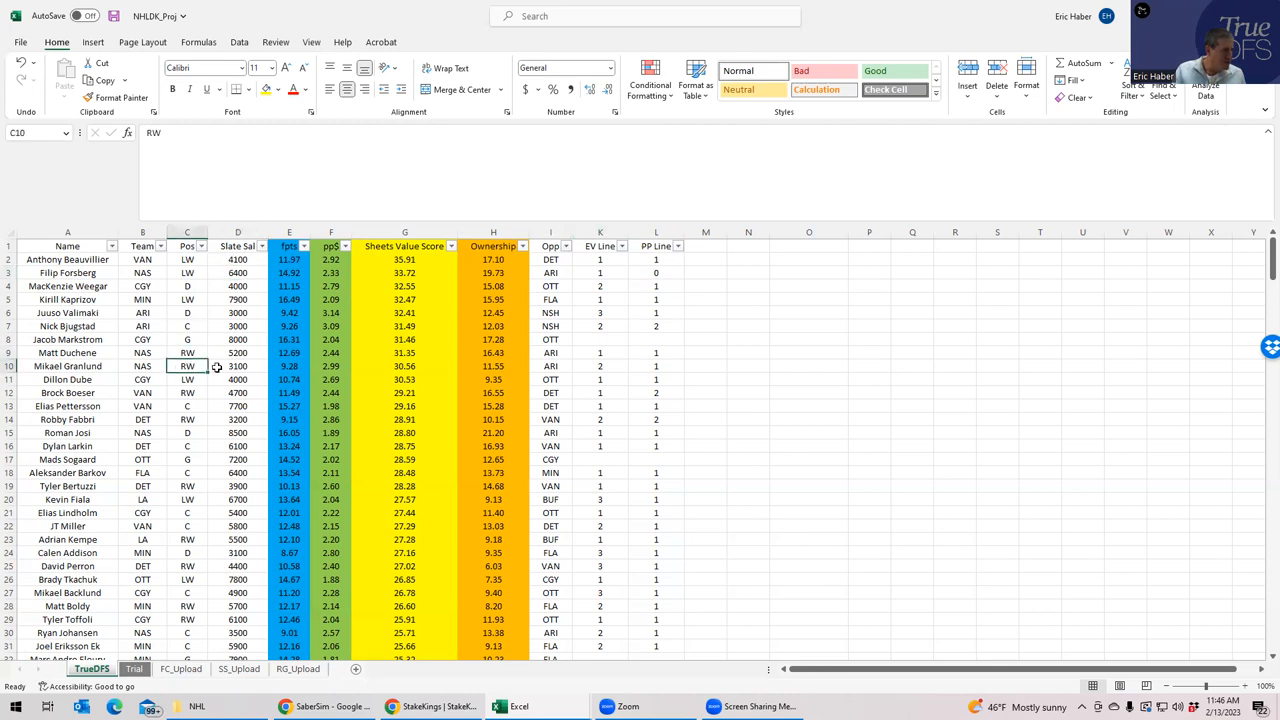
click(600, 364)
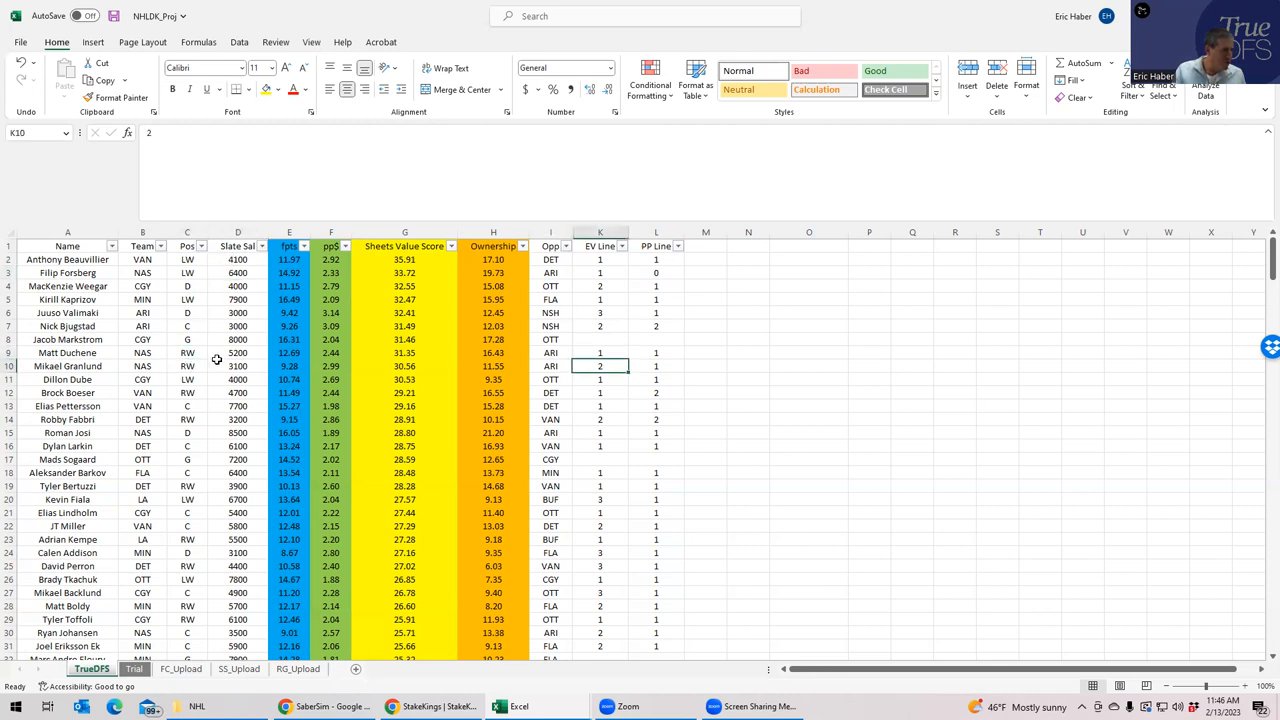
click(188, 364)
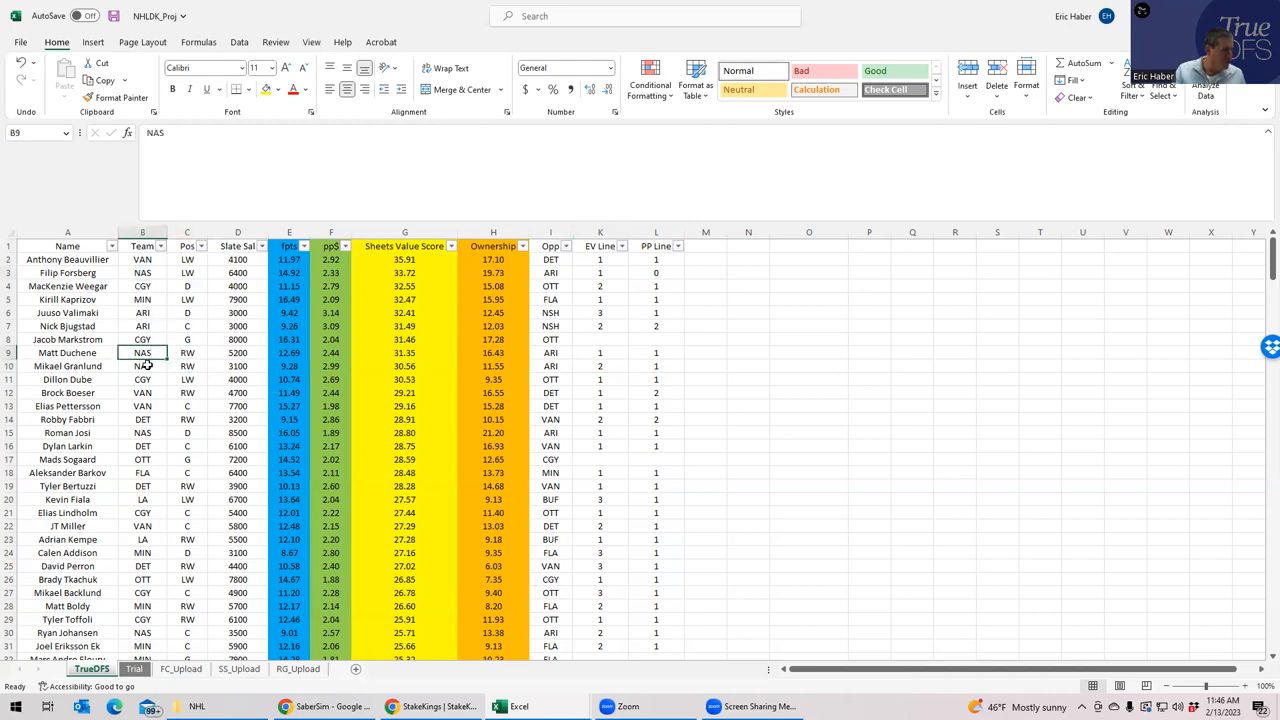
click(238, 364)
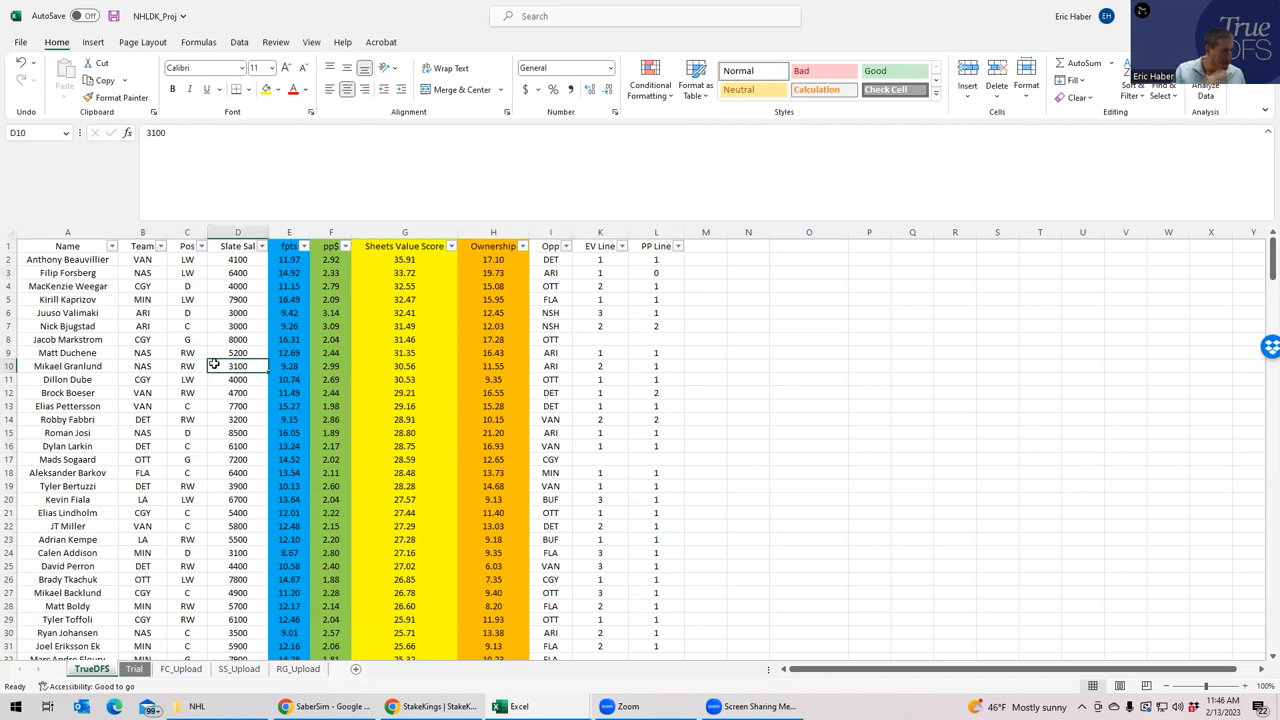
- Enter 8500 as Roman Josi's salary on the TrueDFS sheet
click(238, 432)
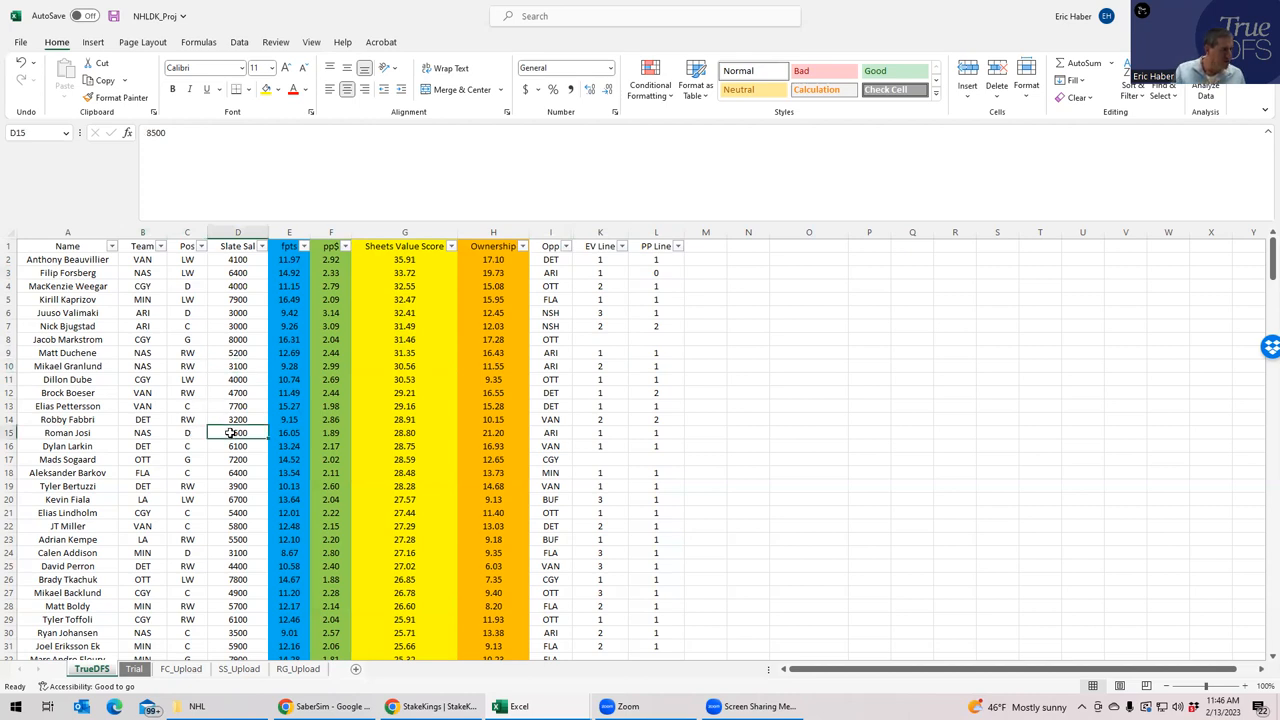
text(8500)
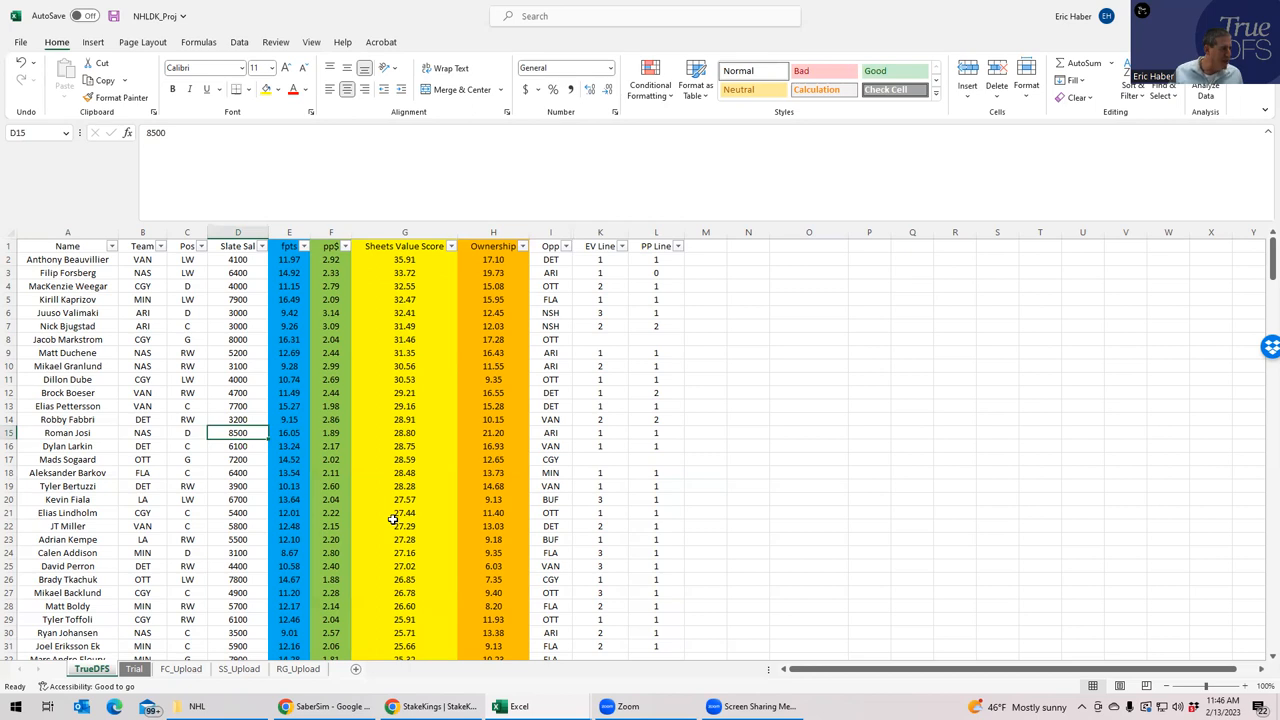
mouse_move(220, 370)
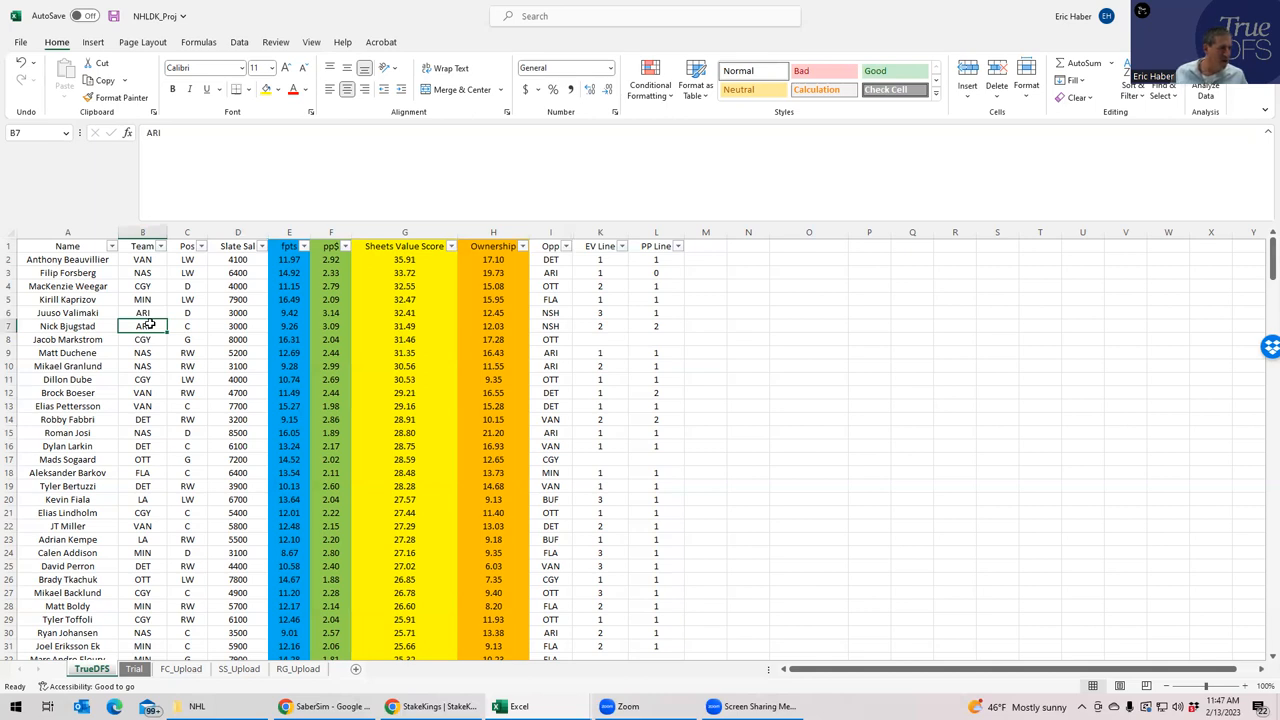
click(600, 326)
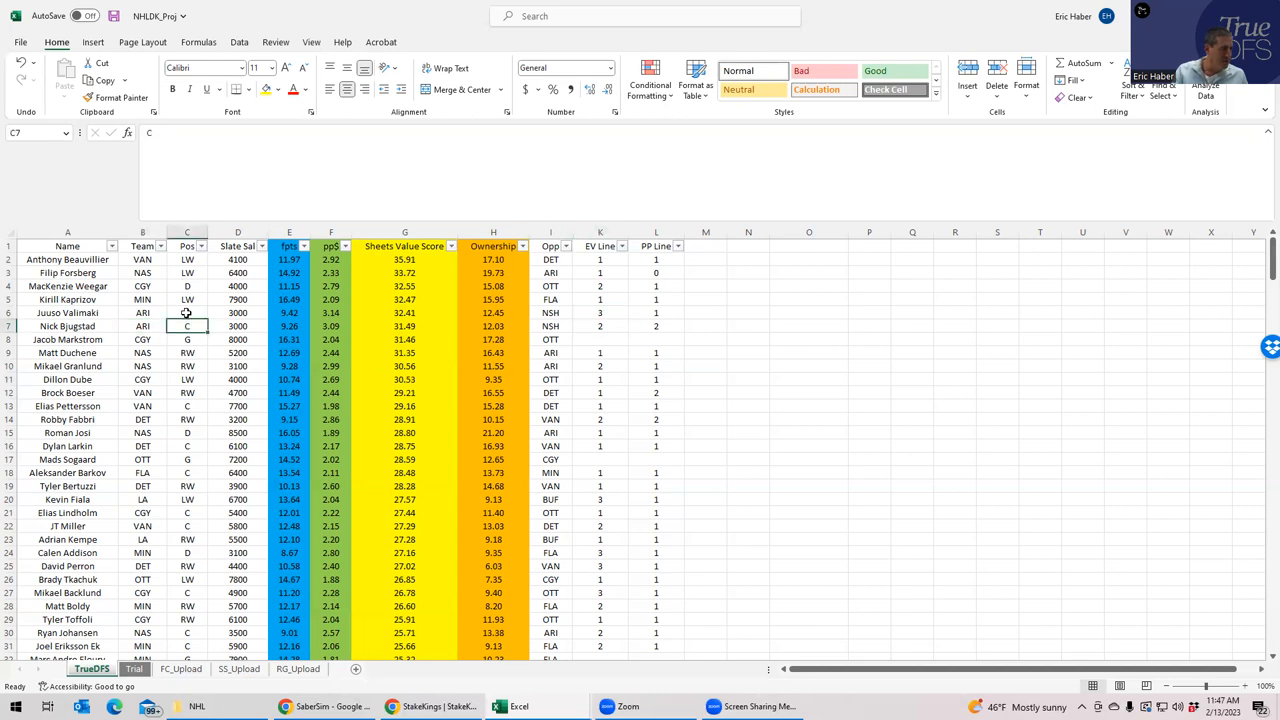
click(238, 312)
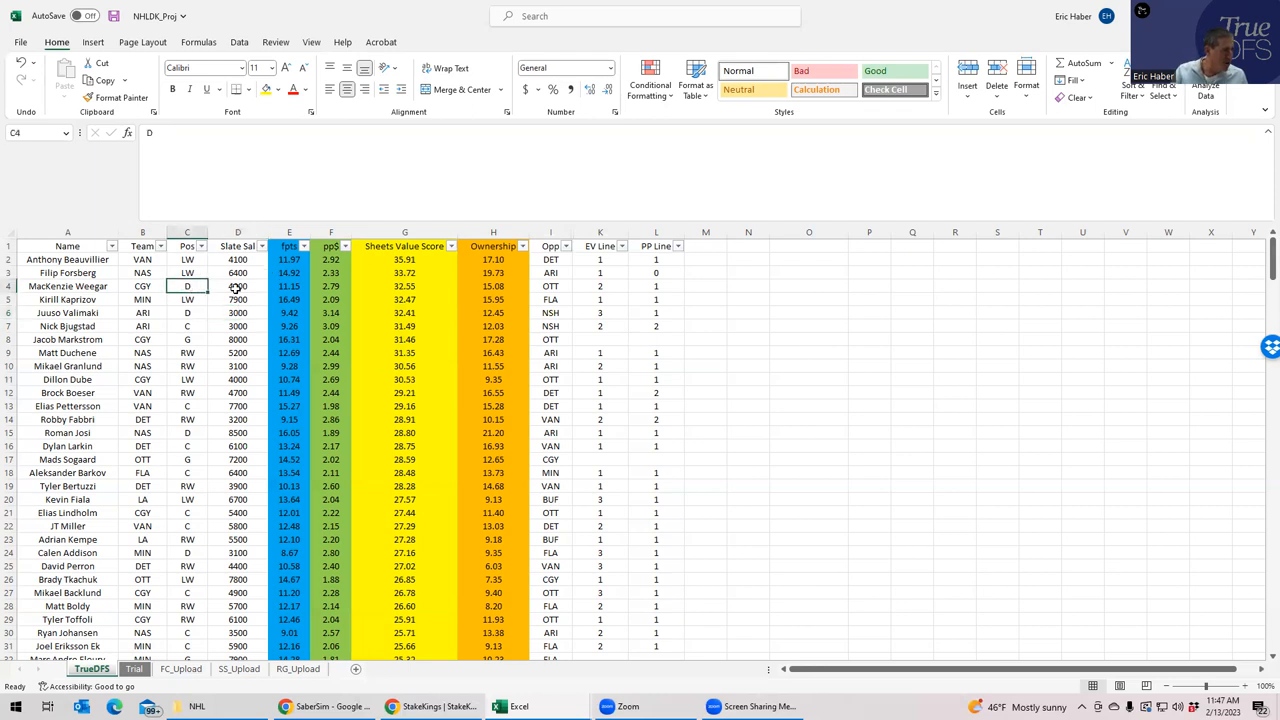
click(238, 286)
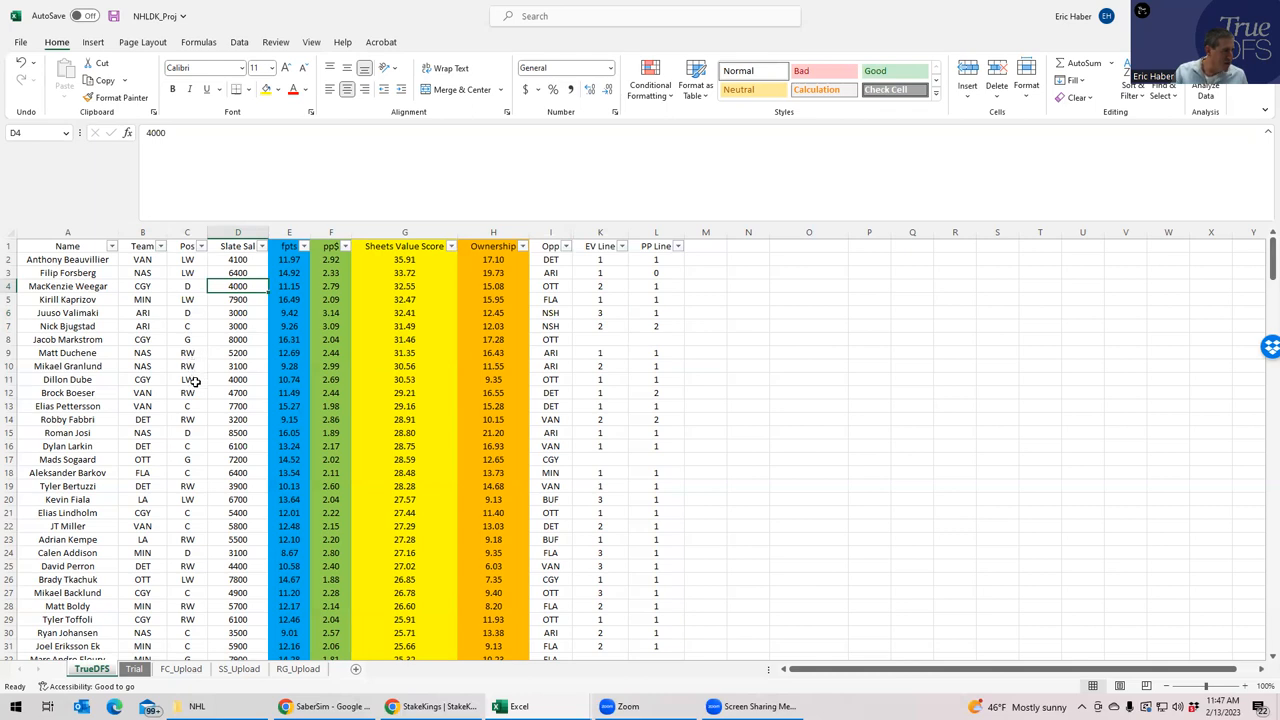
click(188, 380)
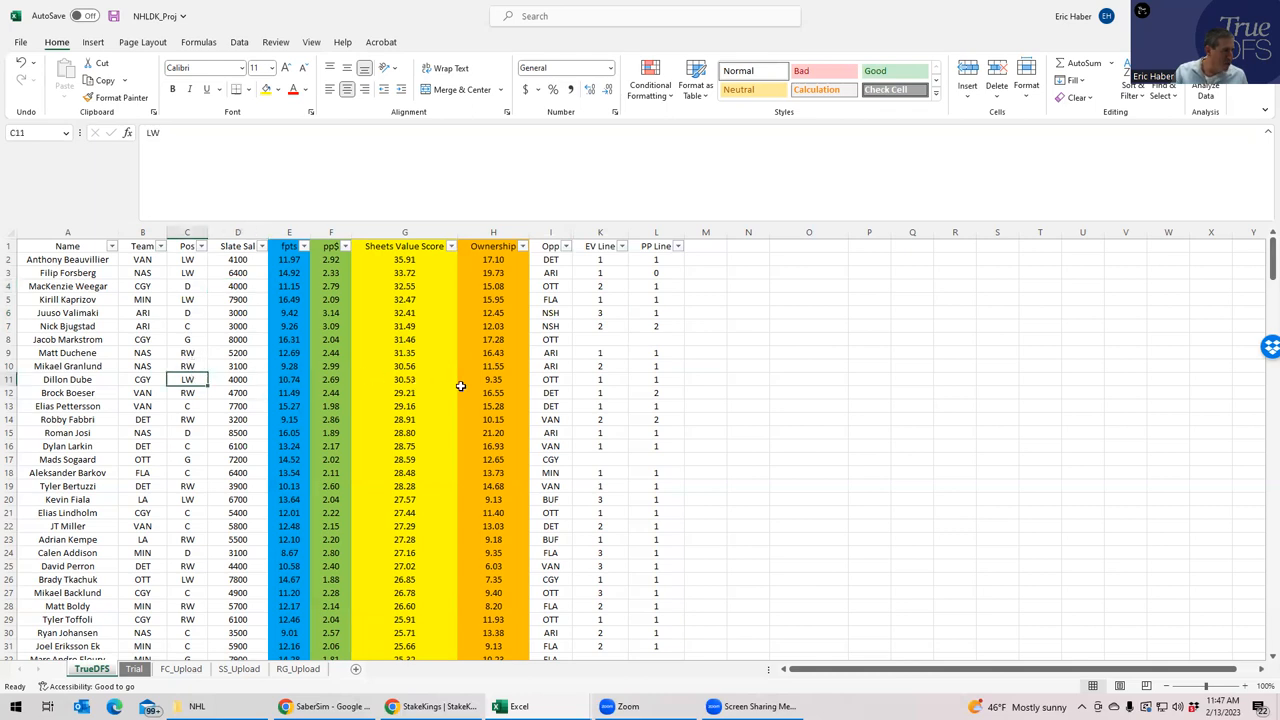
click(600, 380)
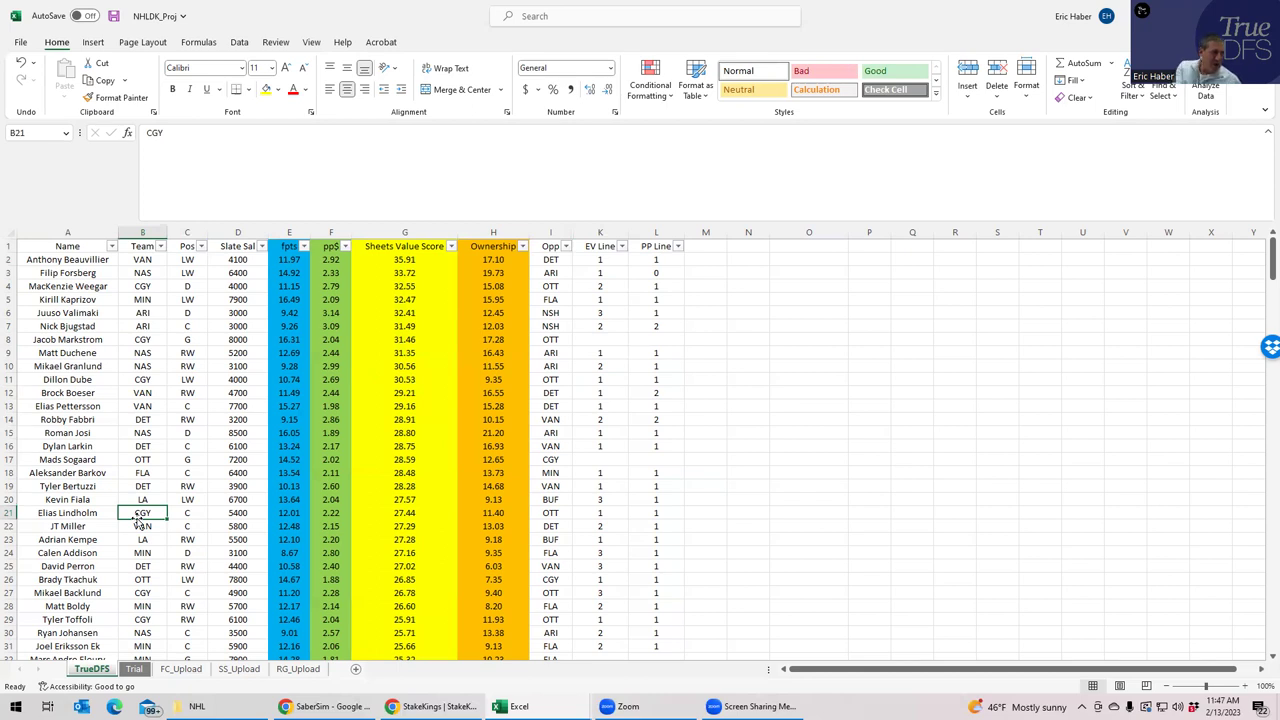
mouse_move(160, 288)
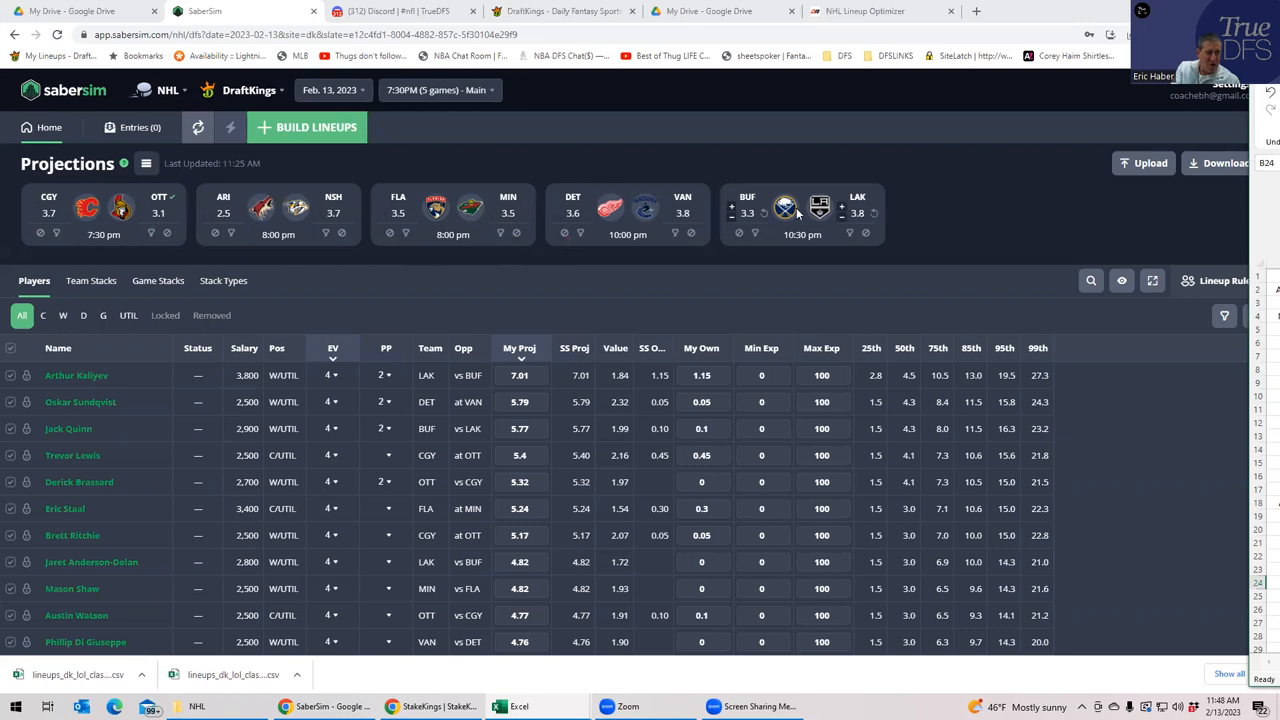
mouse_move(868, 210)
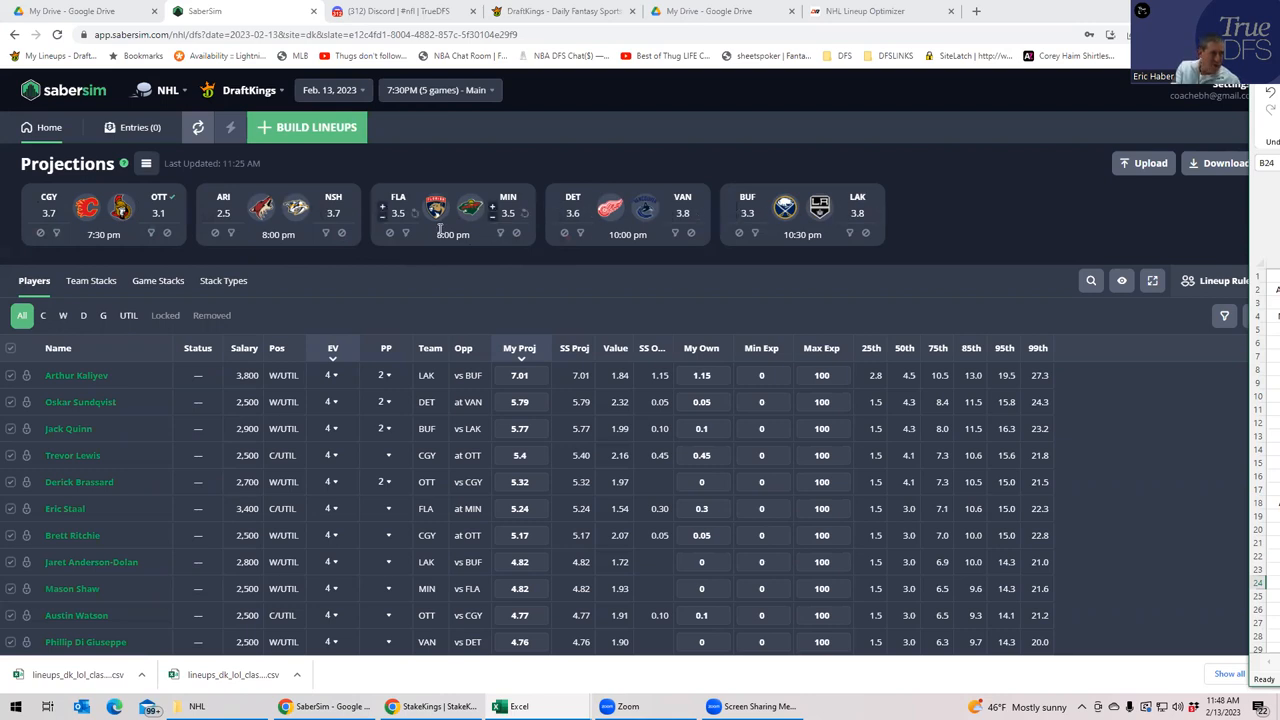
mouse_move(930, 148)
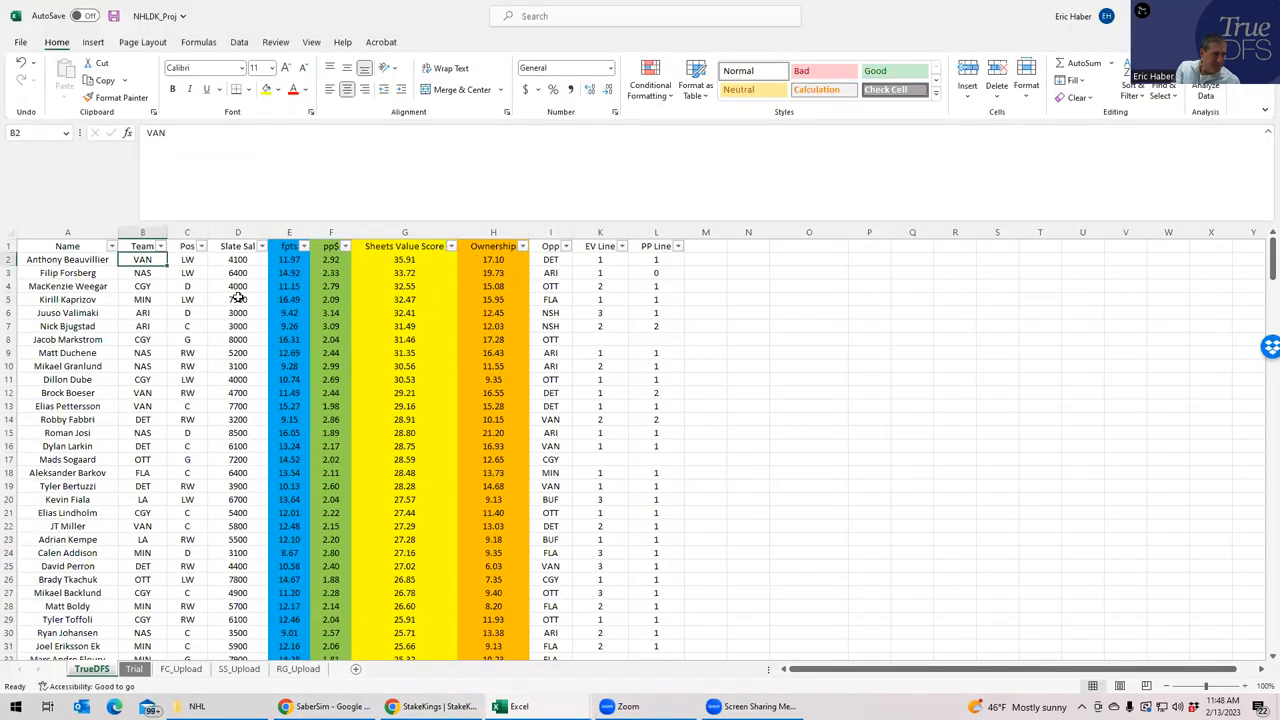
- Check projected ownership for Boeser, Pettersson, Weegar and Dube on the TrueDFS sheet
click(492, 260)
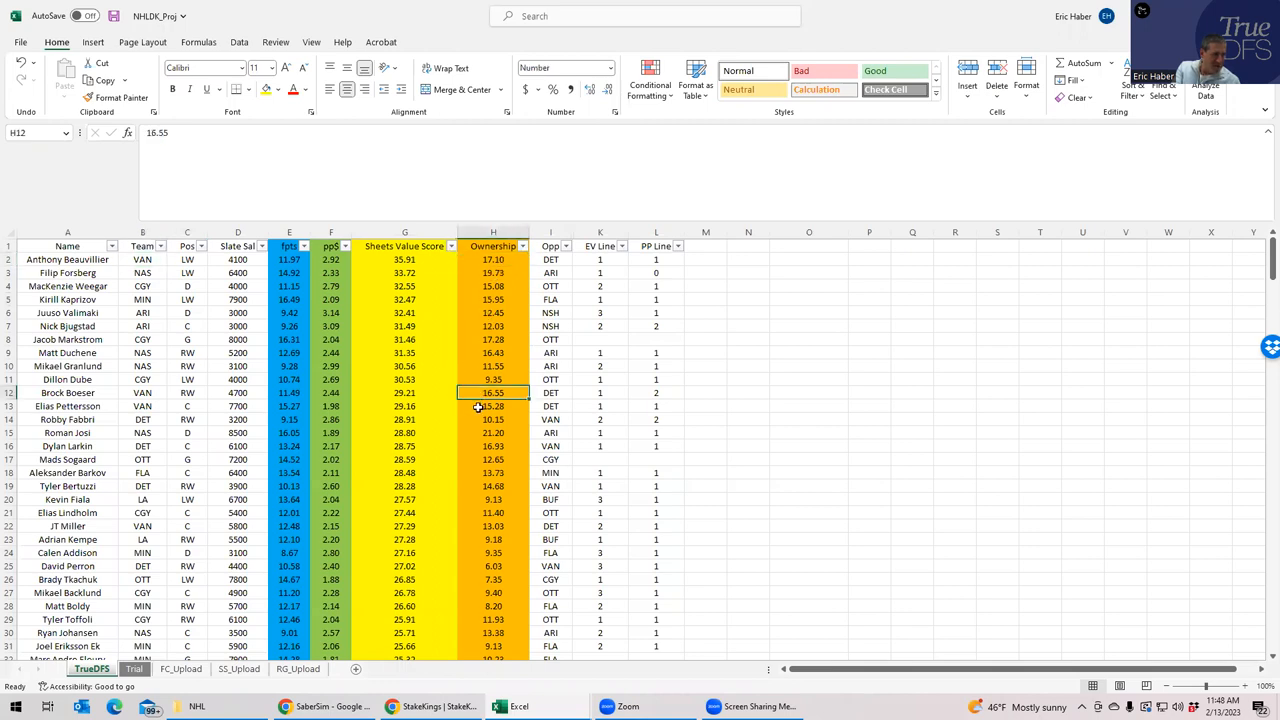
click(492, 406)
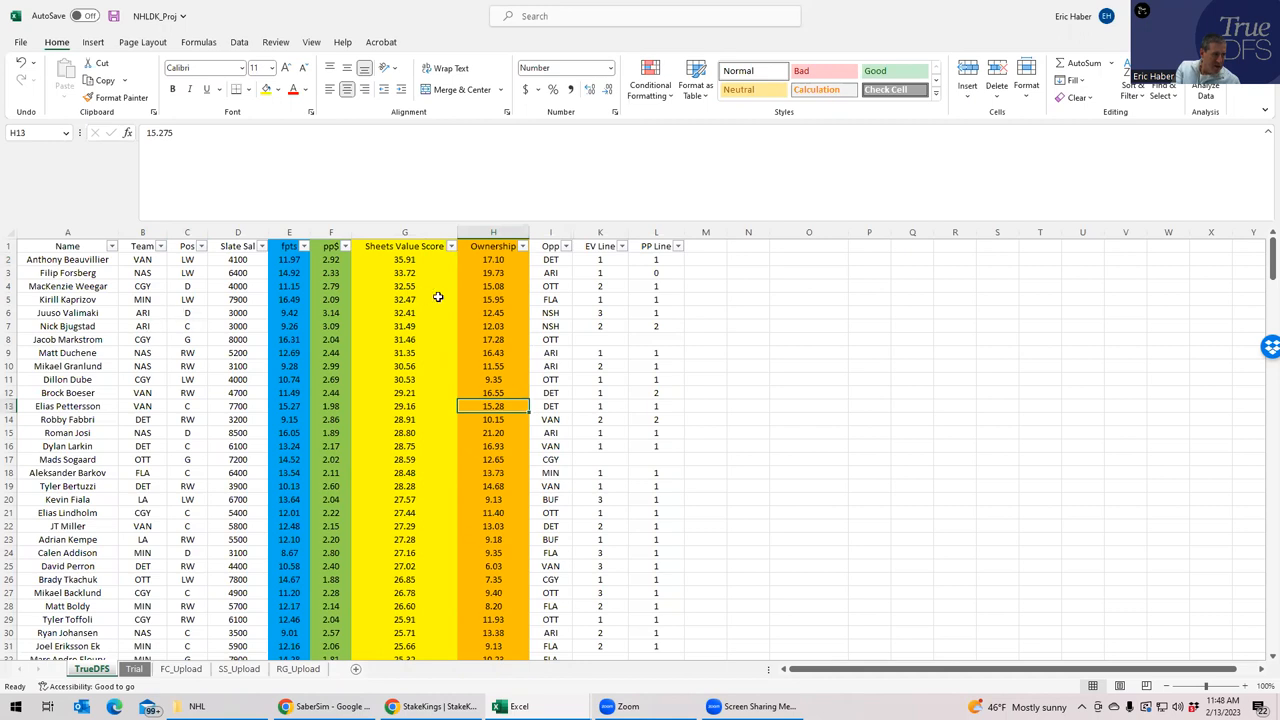
click(492, 286)
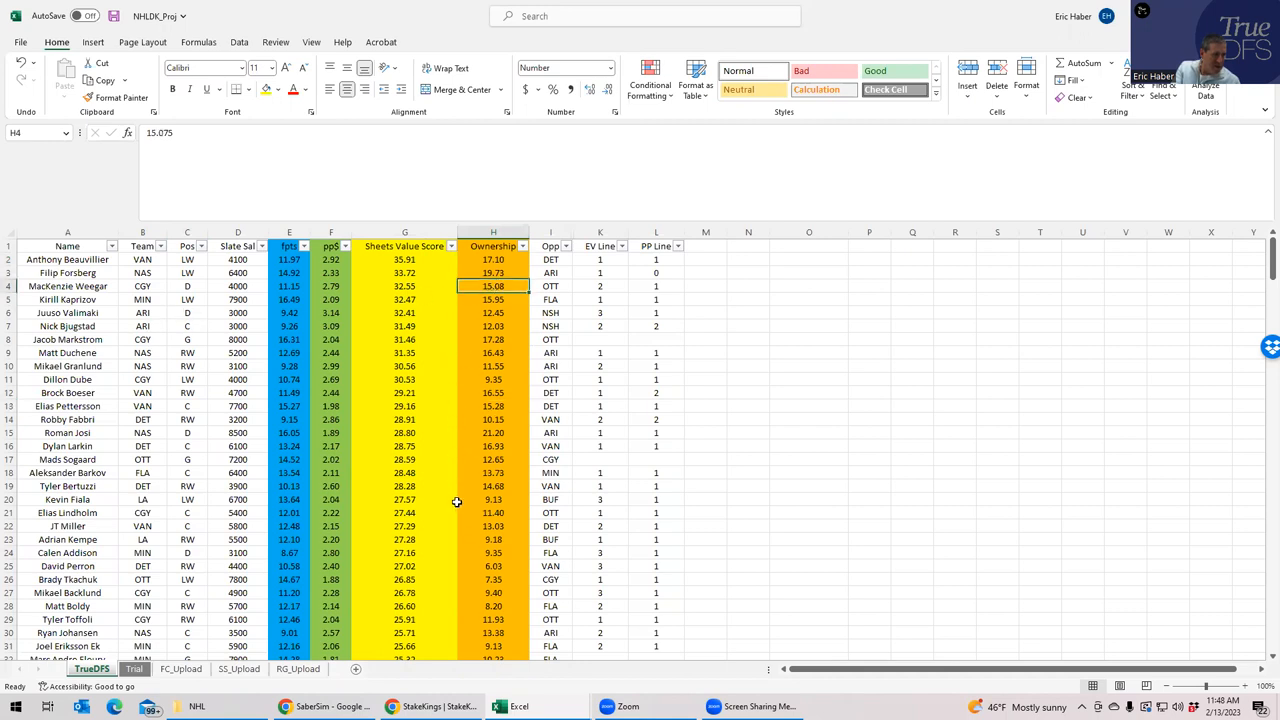
mouse_move(480, 374)
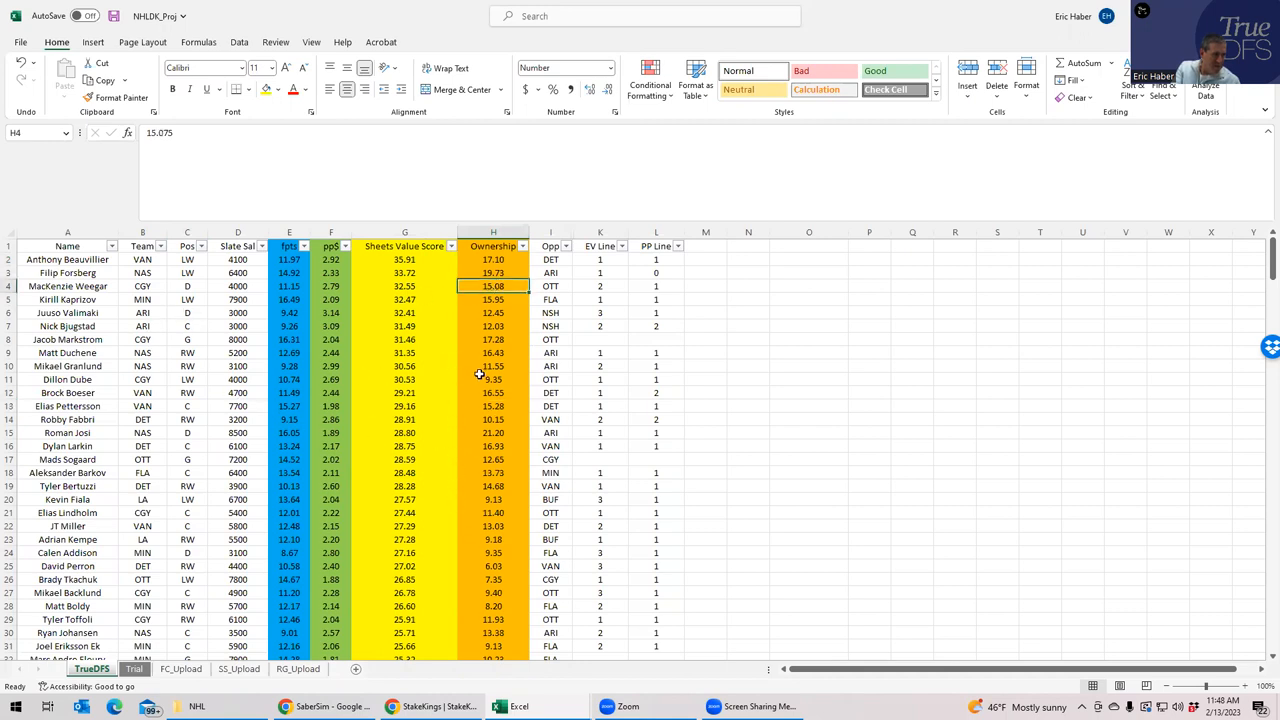
click(492, 380)
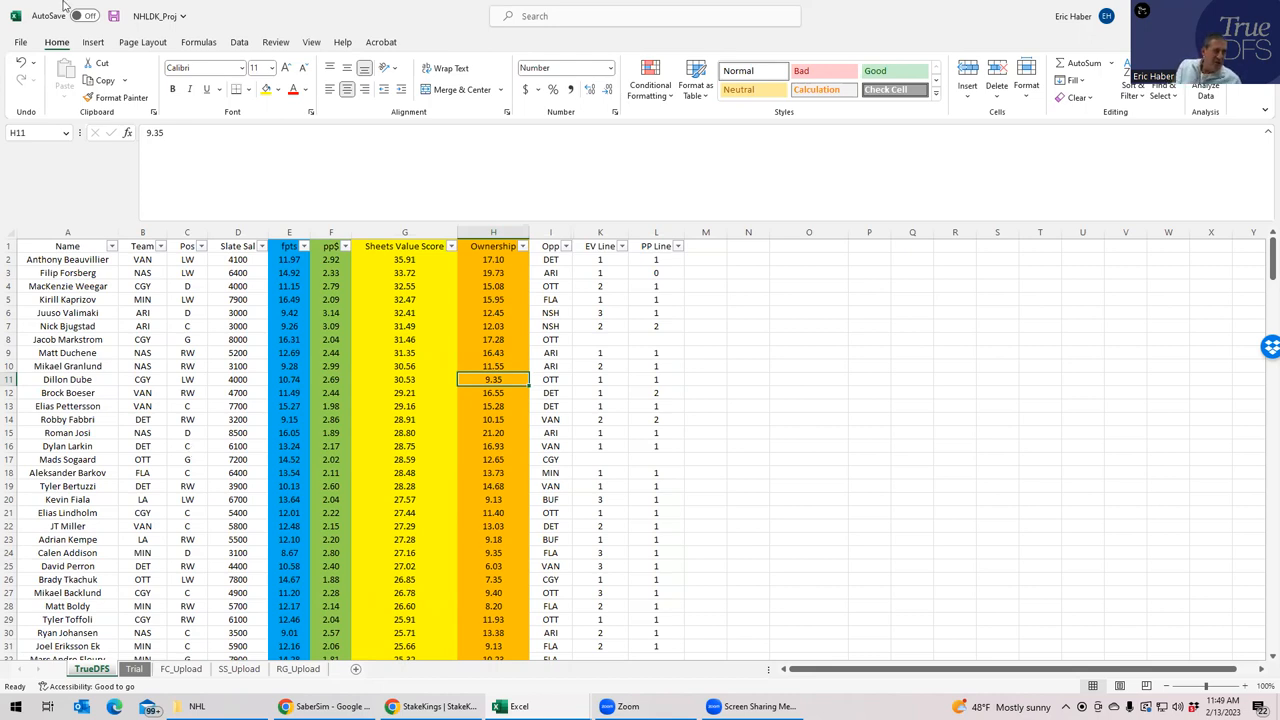
mouse_move(352, 20)
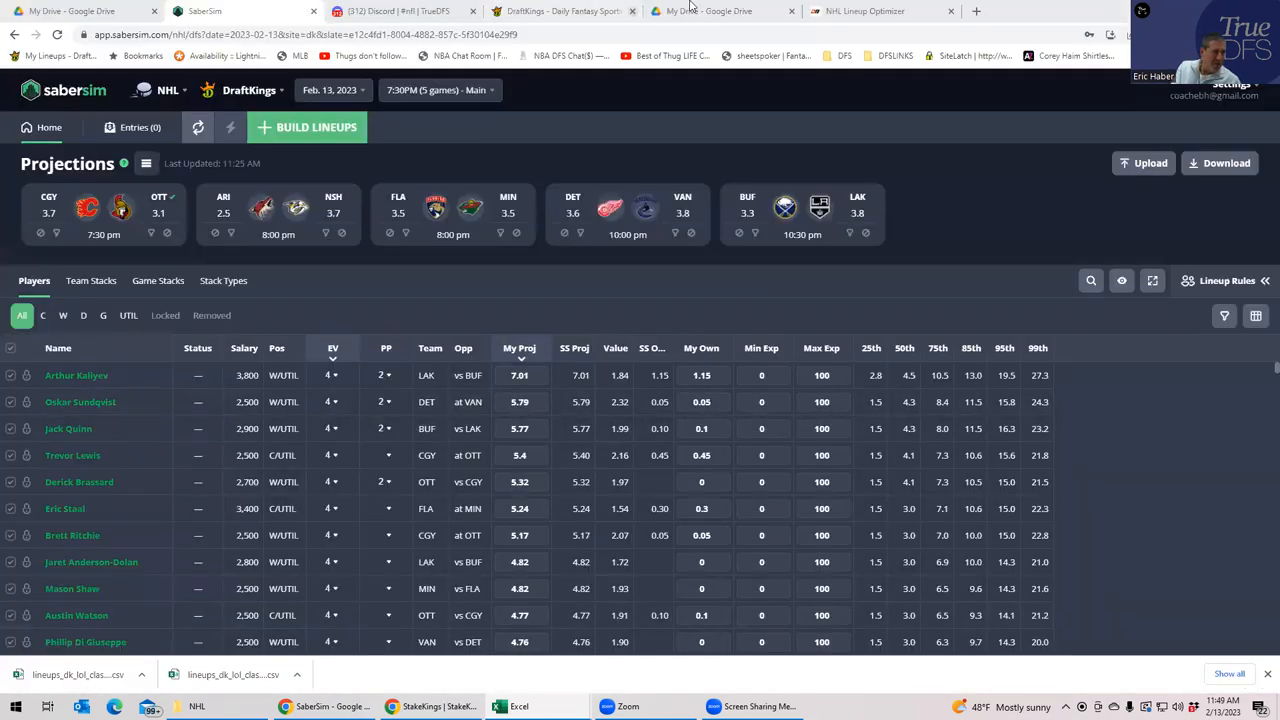
- From the DraftKings lobby, enter the NHL $72K Top Shelf contest draft page
click(564, 12)
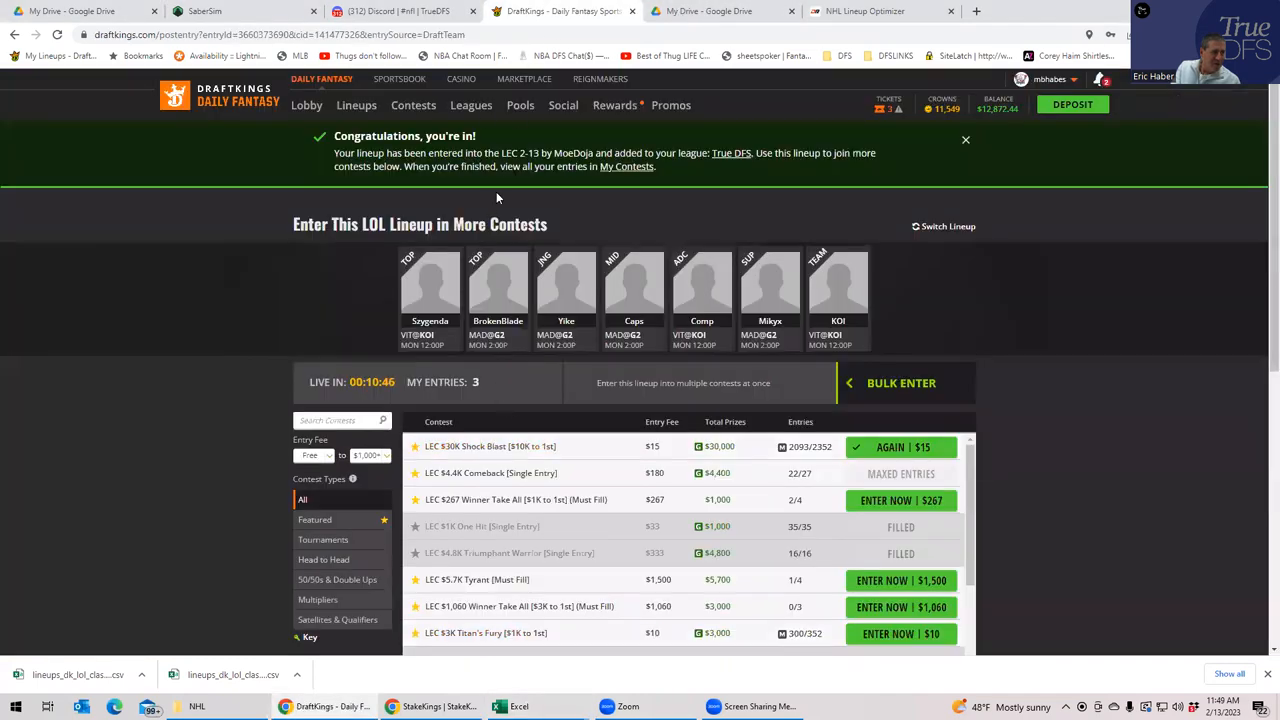
click(306, 104)
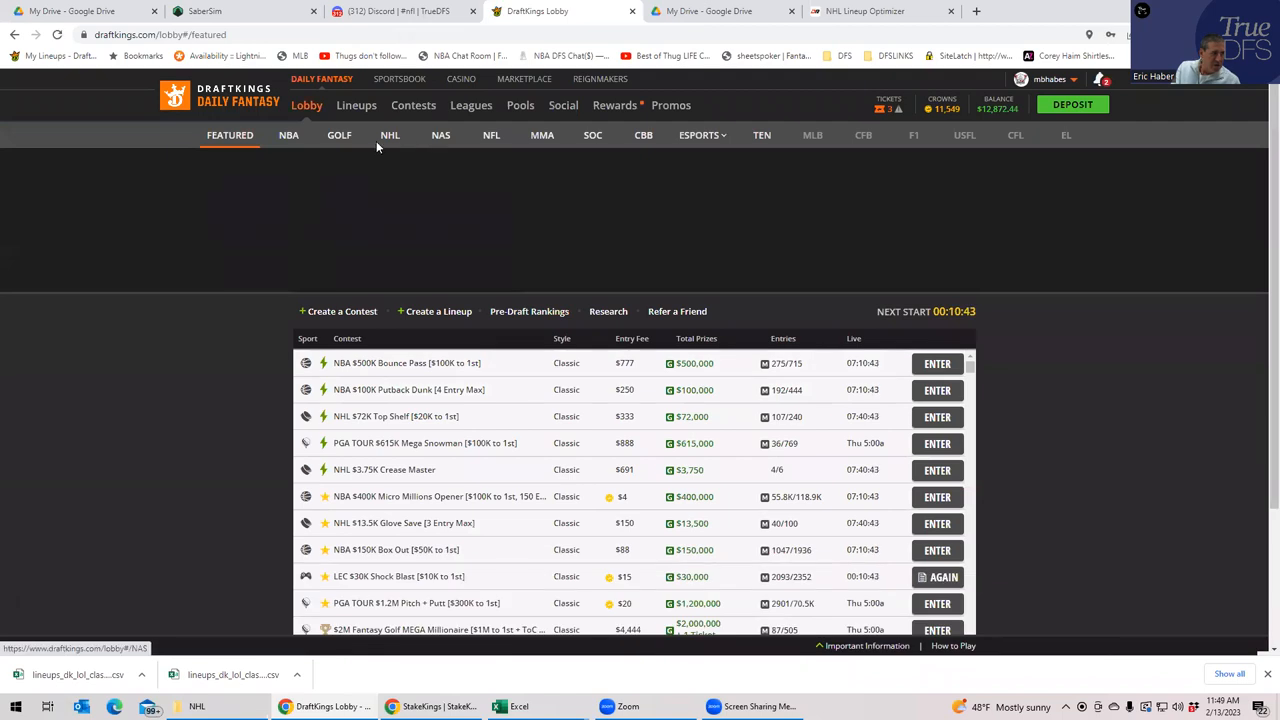
click(388, 136)
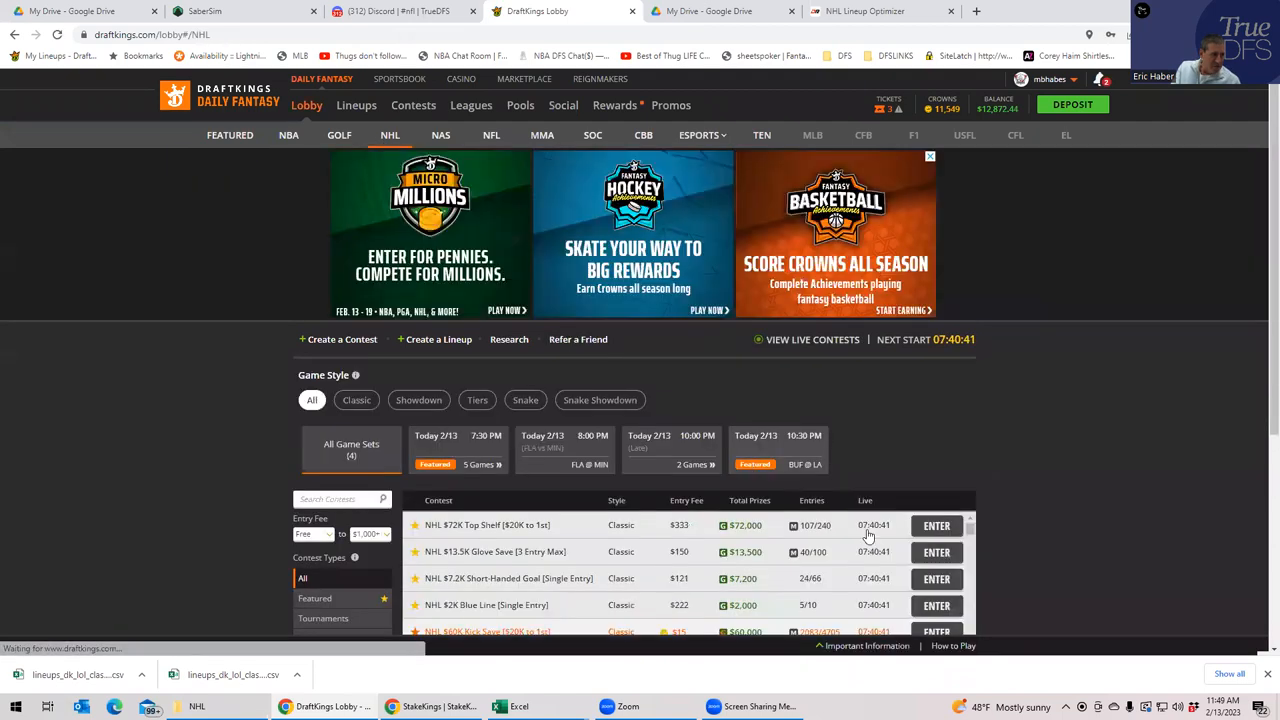
click(936, 524)
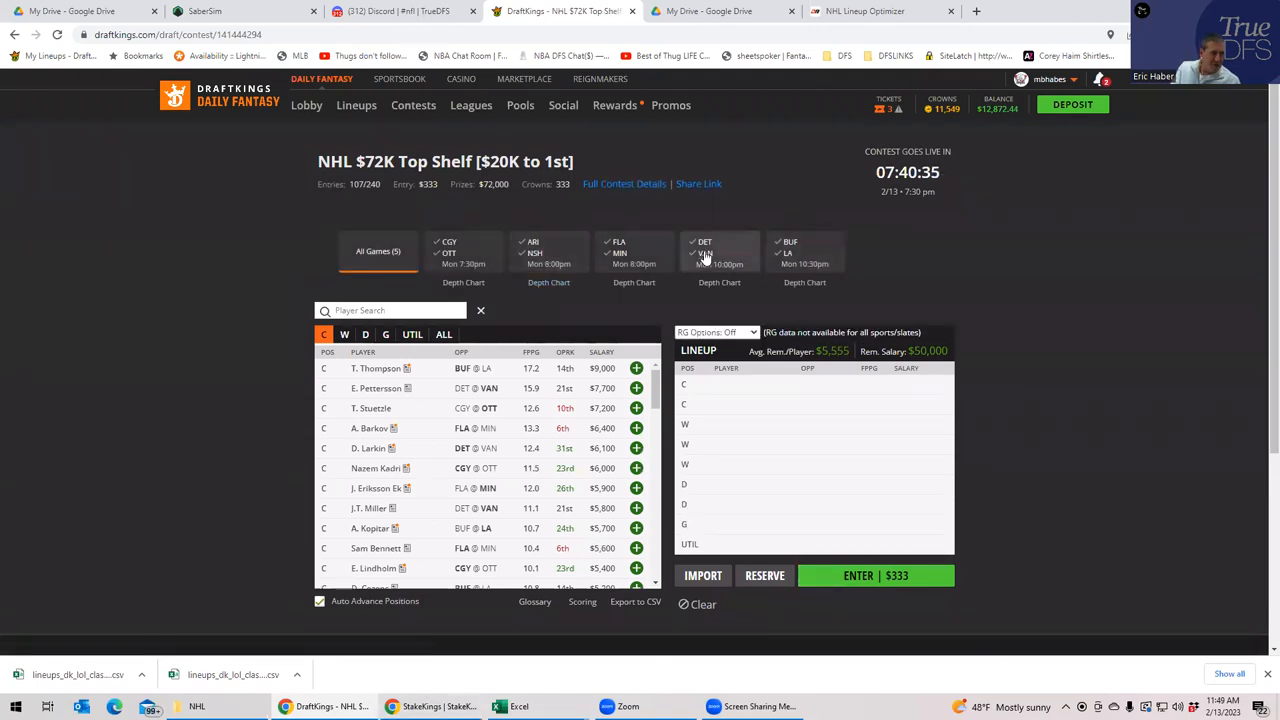
- Add Beauvillier, Pettersson, Miller and Boeser from the Detroit–Vancouver game to the lineup
click(344, 334)
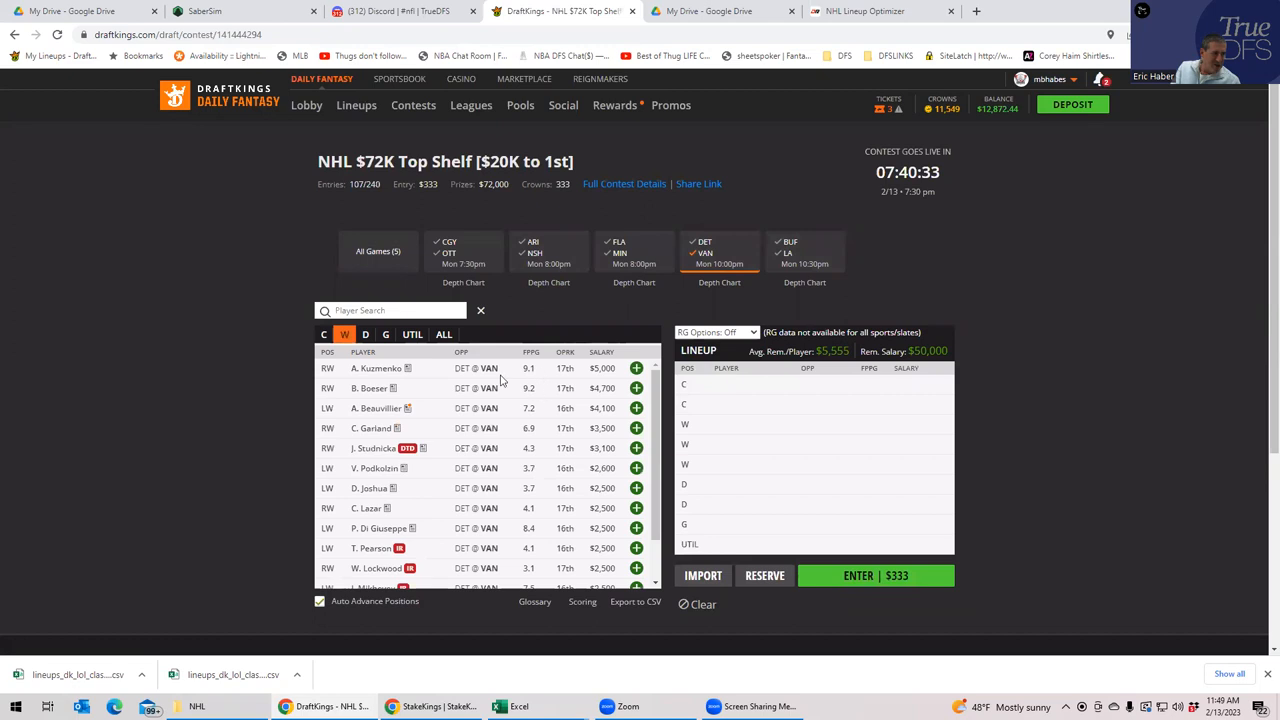
click(636, 408)
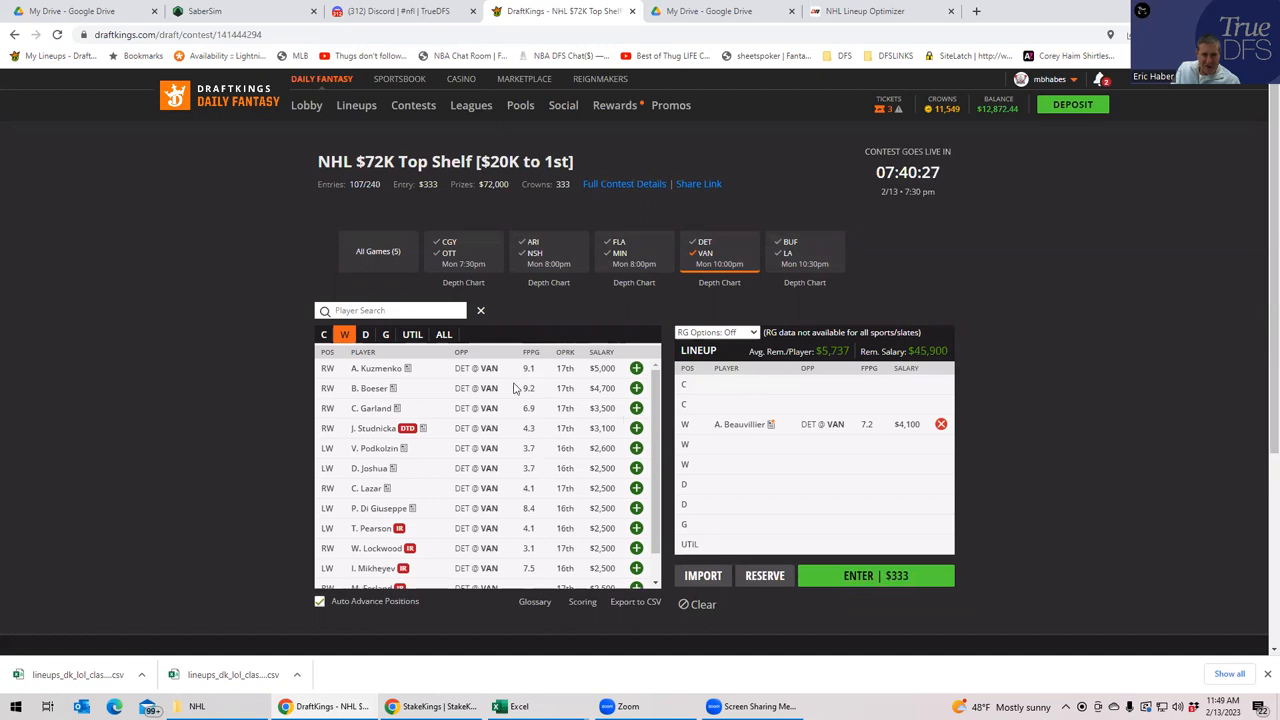
click(324, 334)
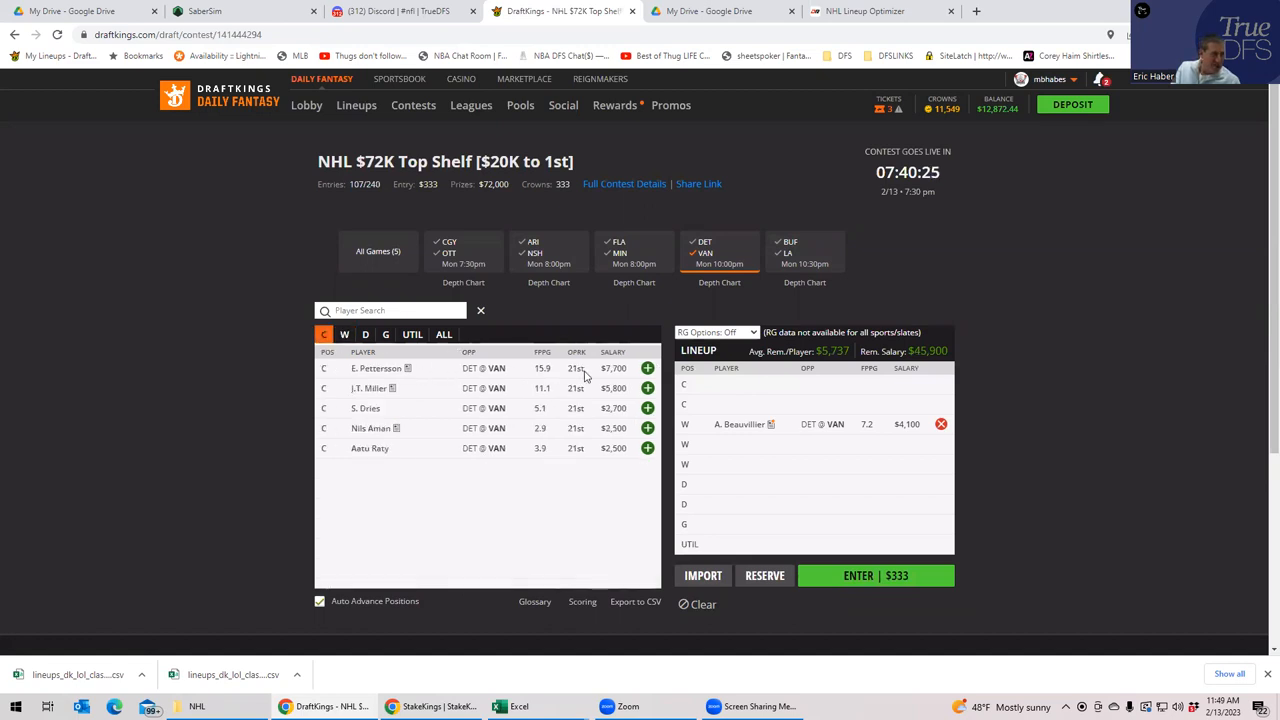
click(648, 368)
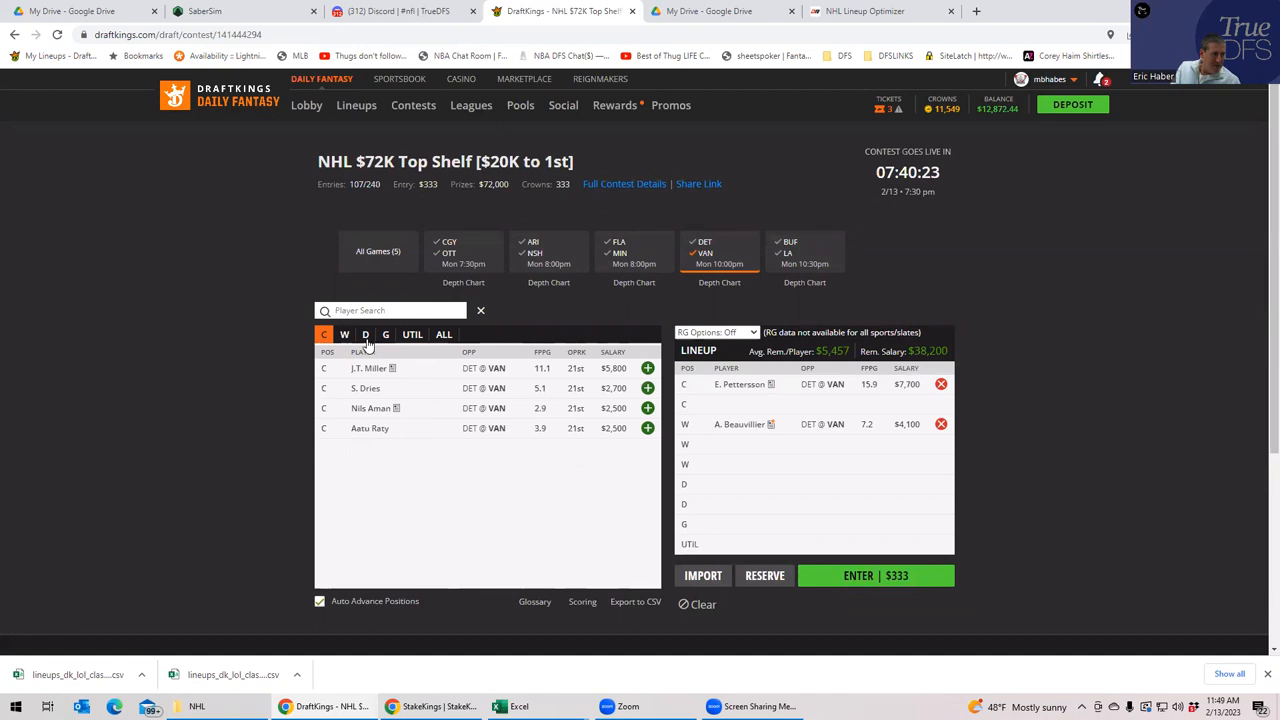
click(344, 334)
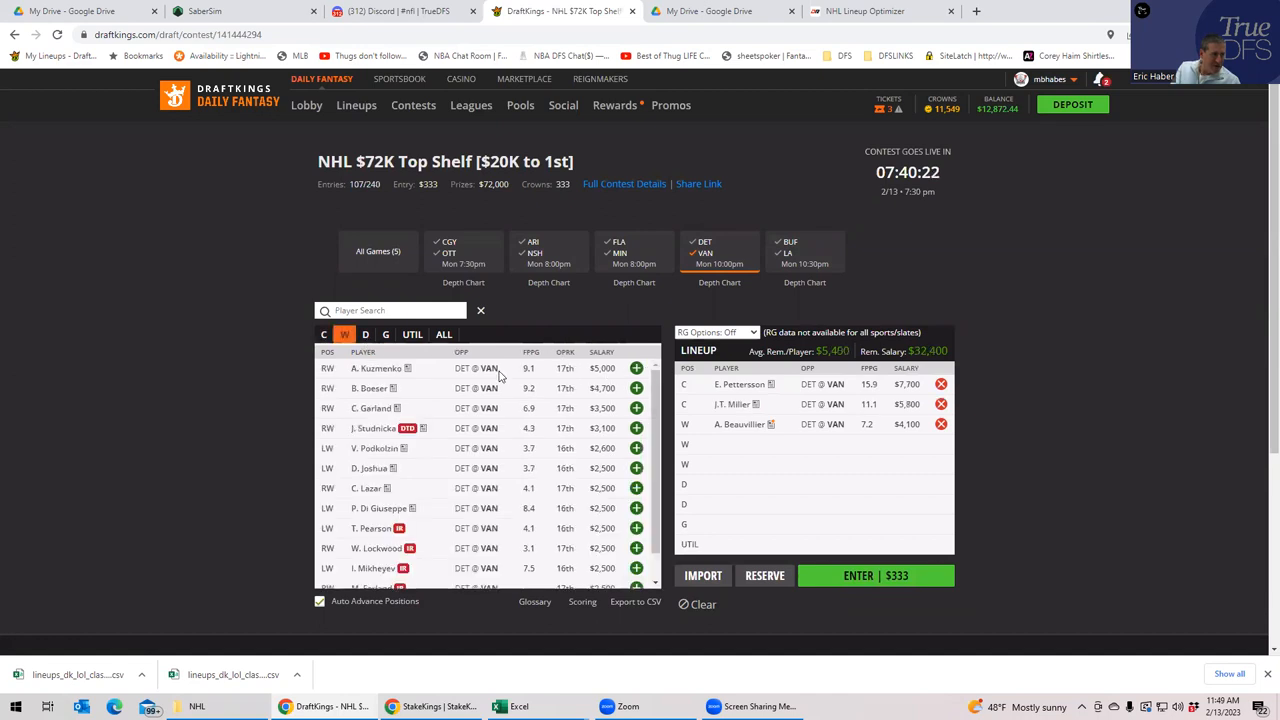
mouse_move(662, 288)
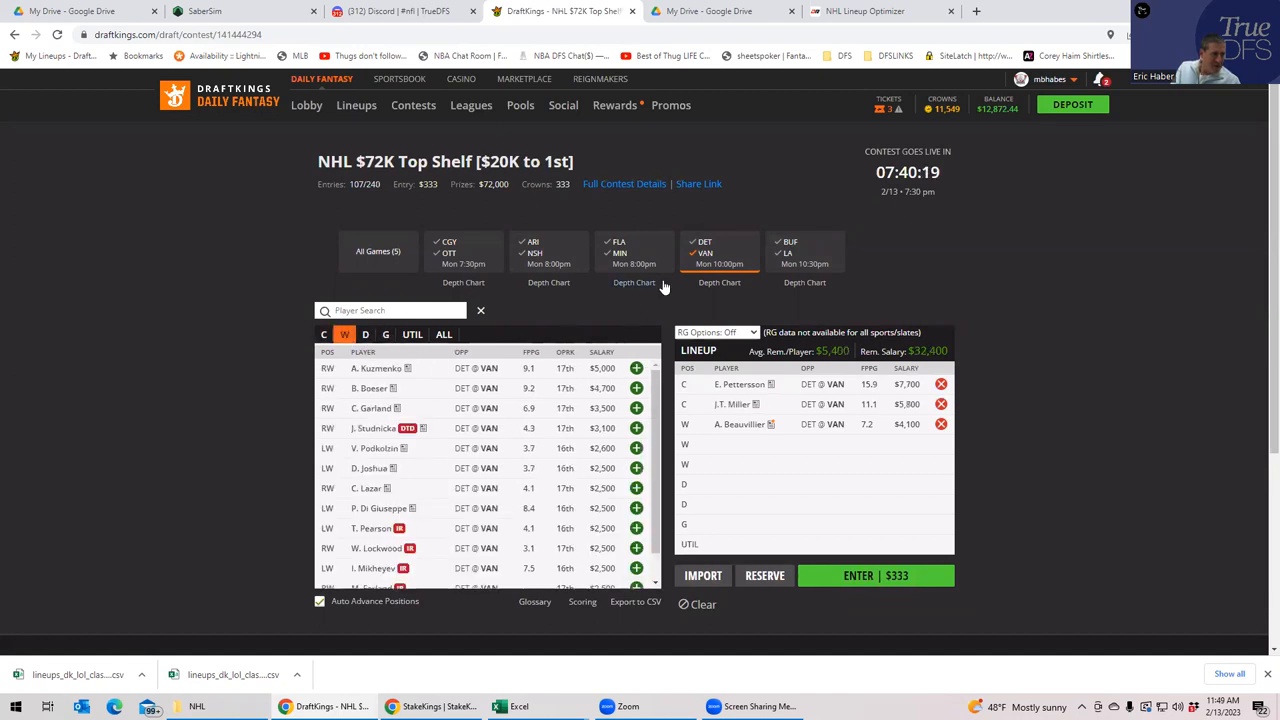
mouse_move(650, 400)
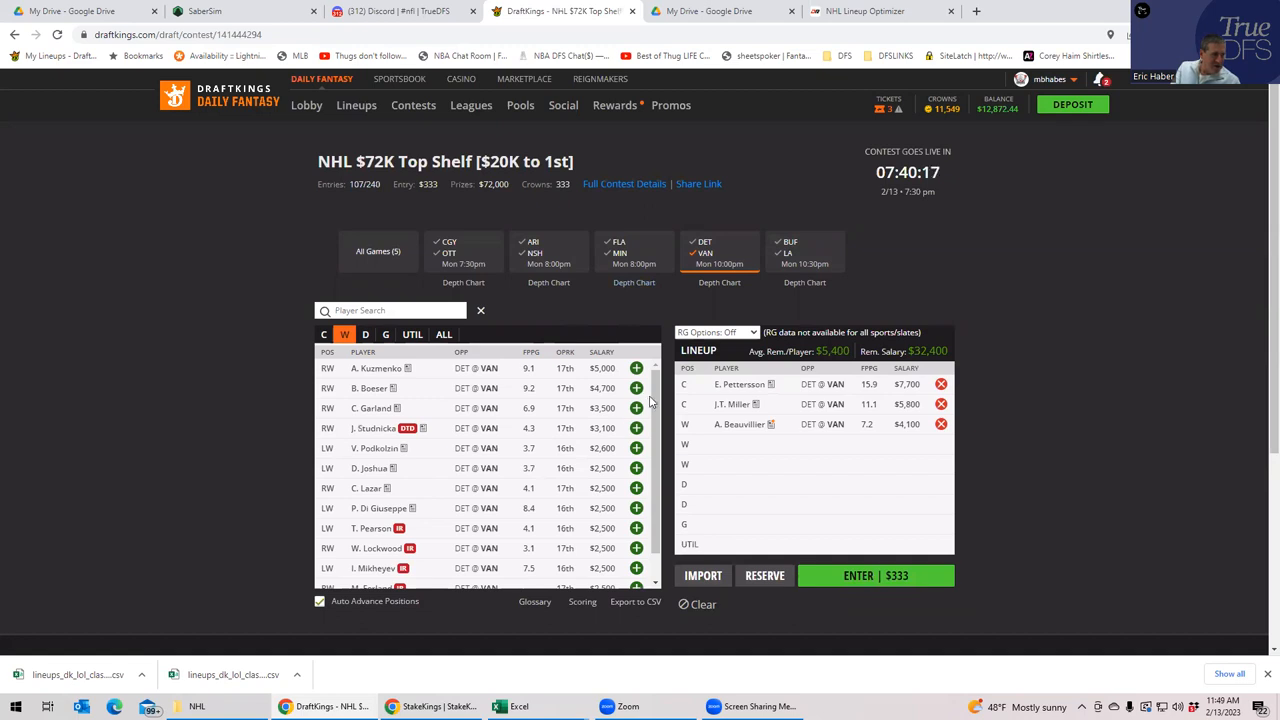
click(636, 388)
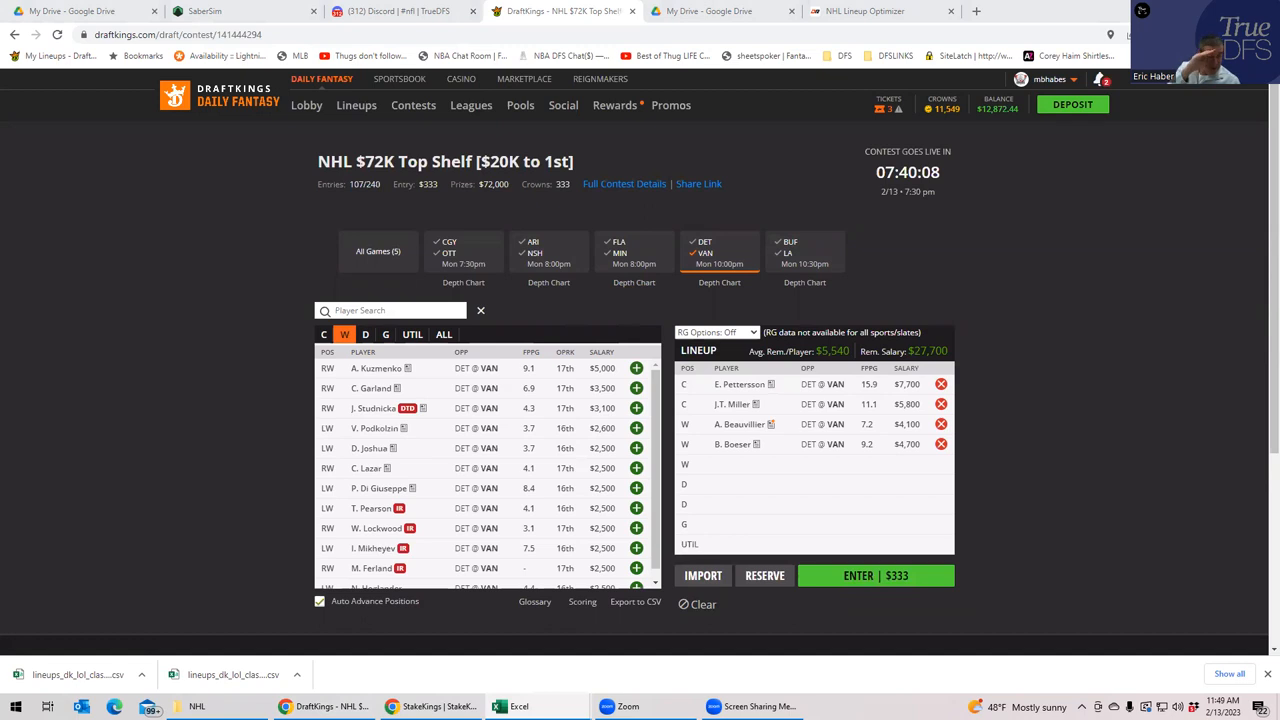
mouse_move(558, 268)
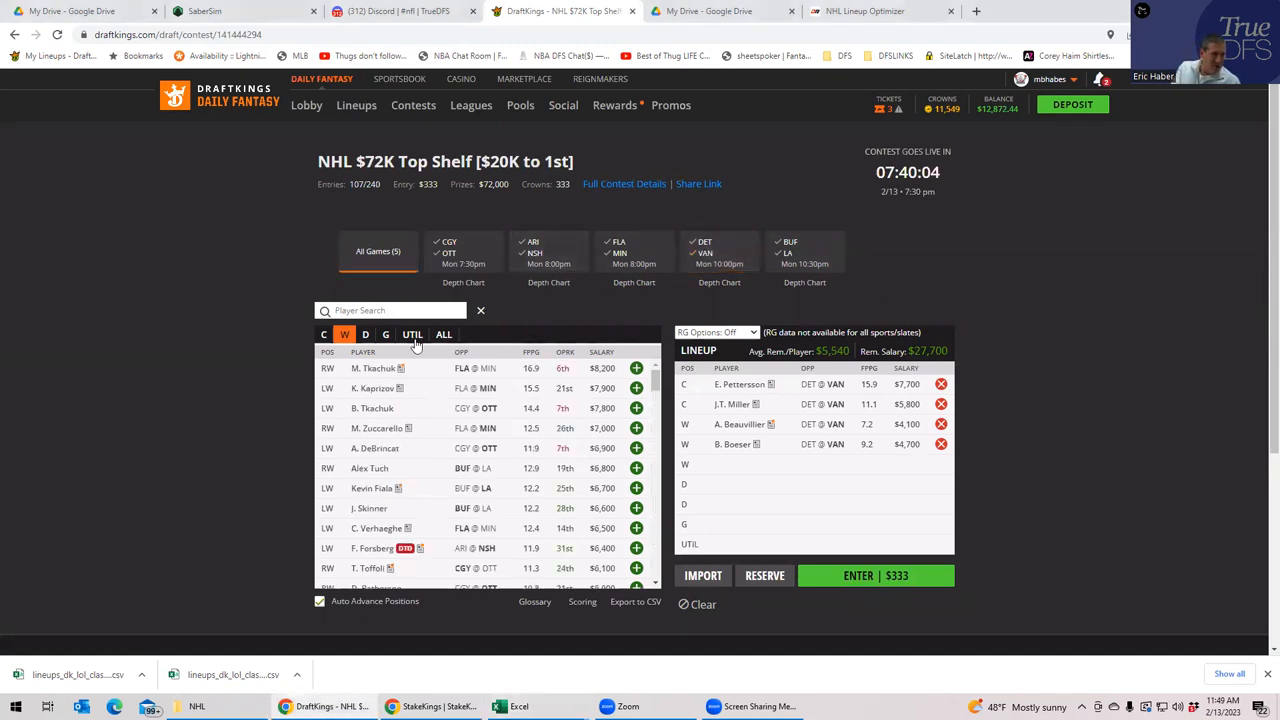
- List the available goalies and return to the projections spreadsheet
click(384, 334)
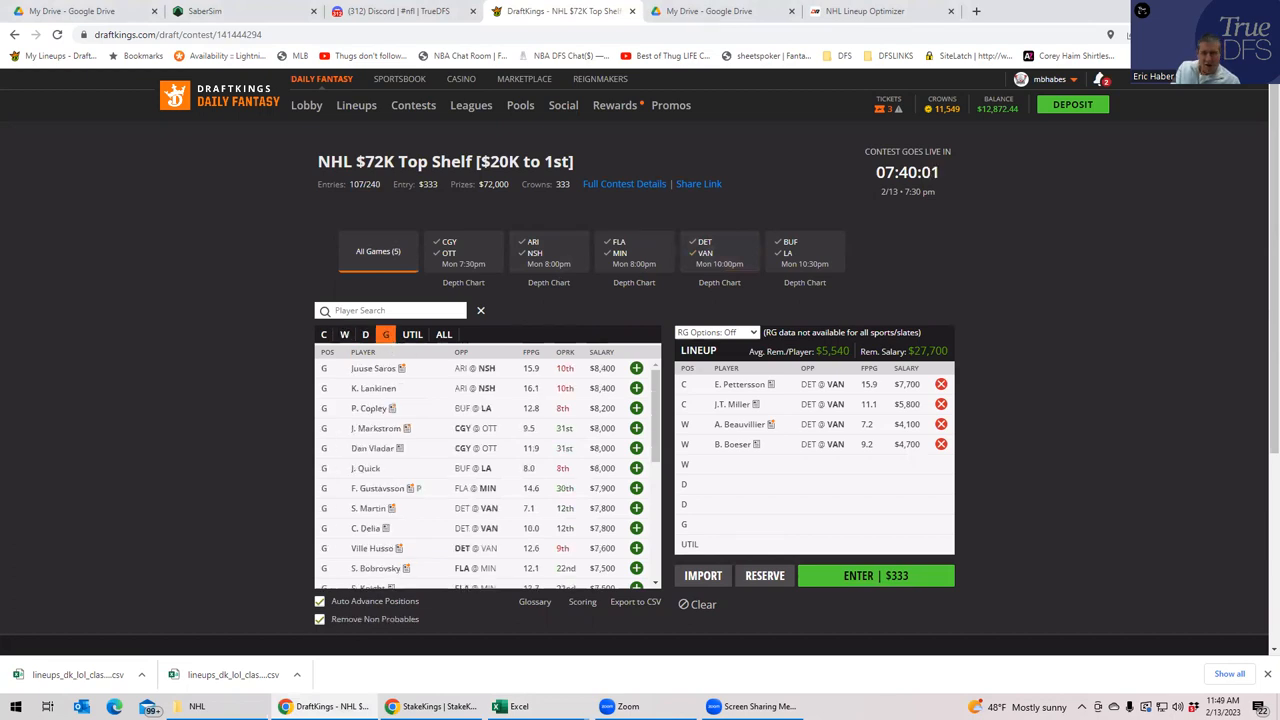
click(520, 706)
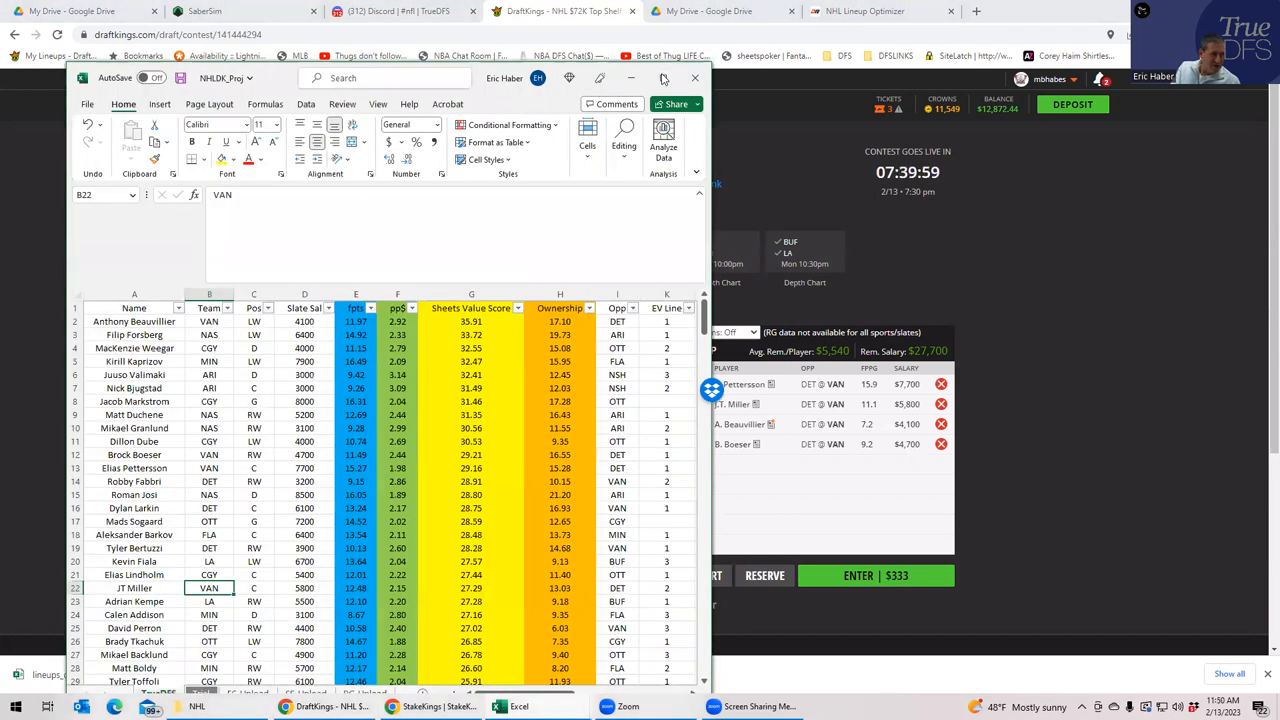
- Check goalie Madi Sogaard's salary and another player's on the TrueDFS sheet
click(664, 78)
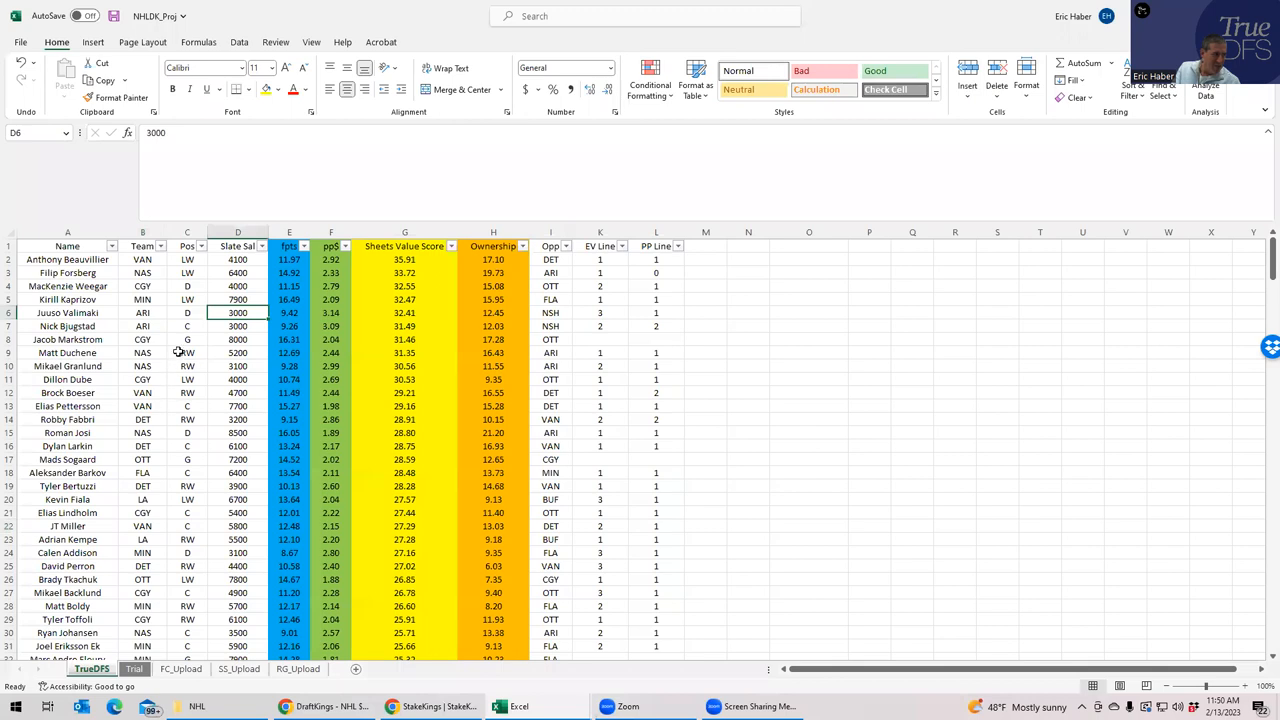
click(188, 340)
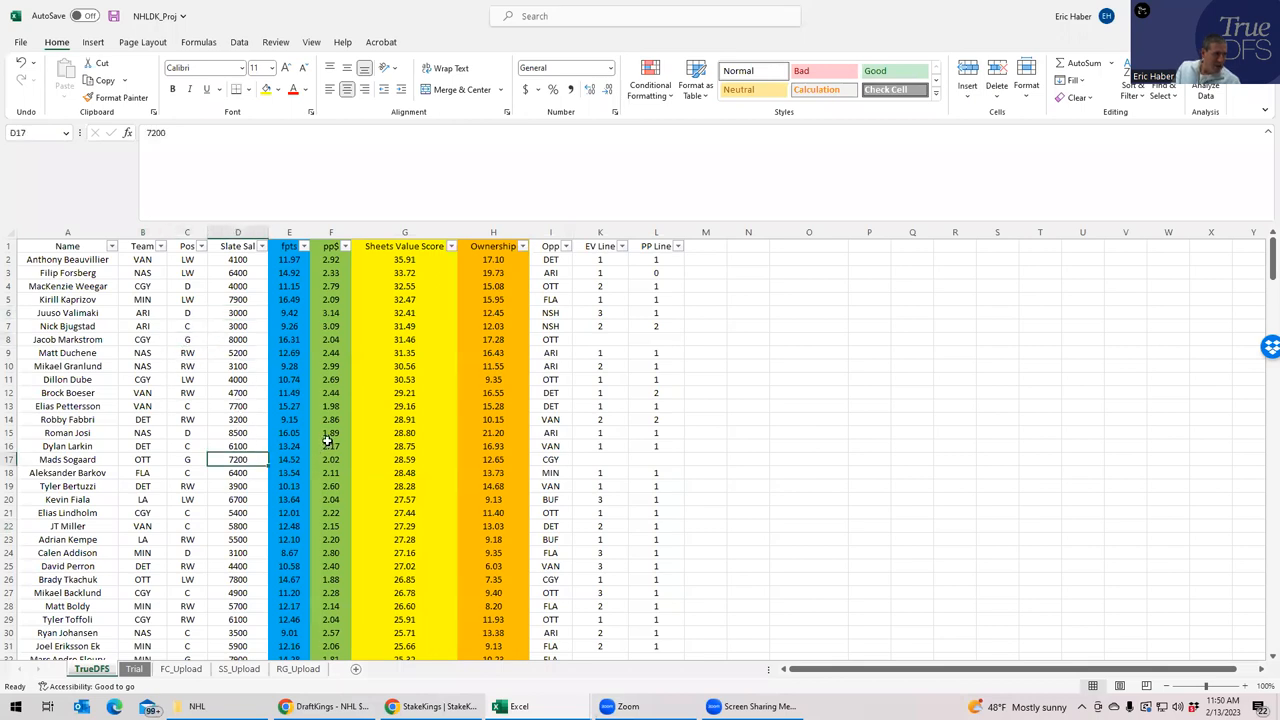
mouse_move(912, 156)
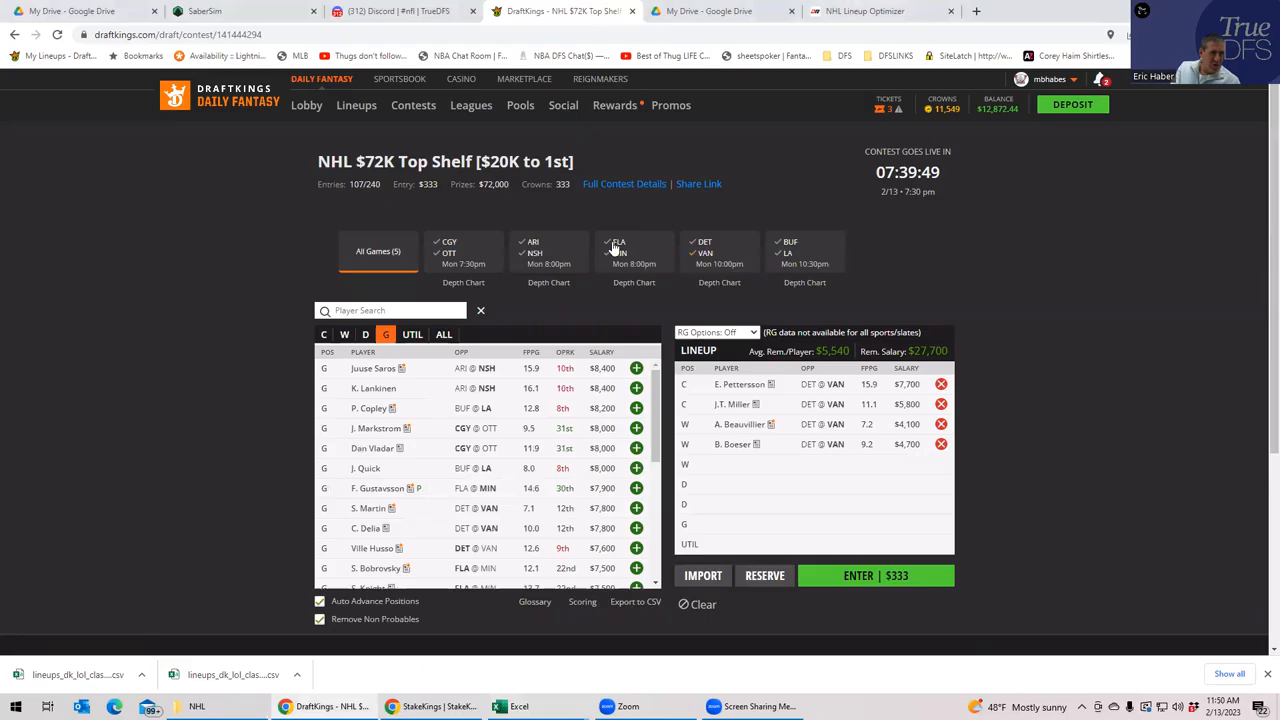
- Search the DraftKings player list by name to find goalie M. Sogaard
click(618, 248)
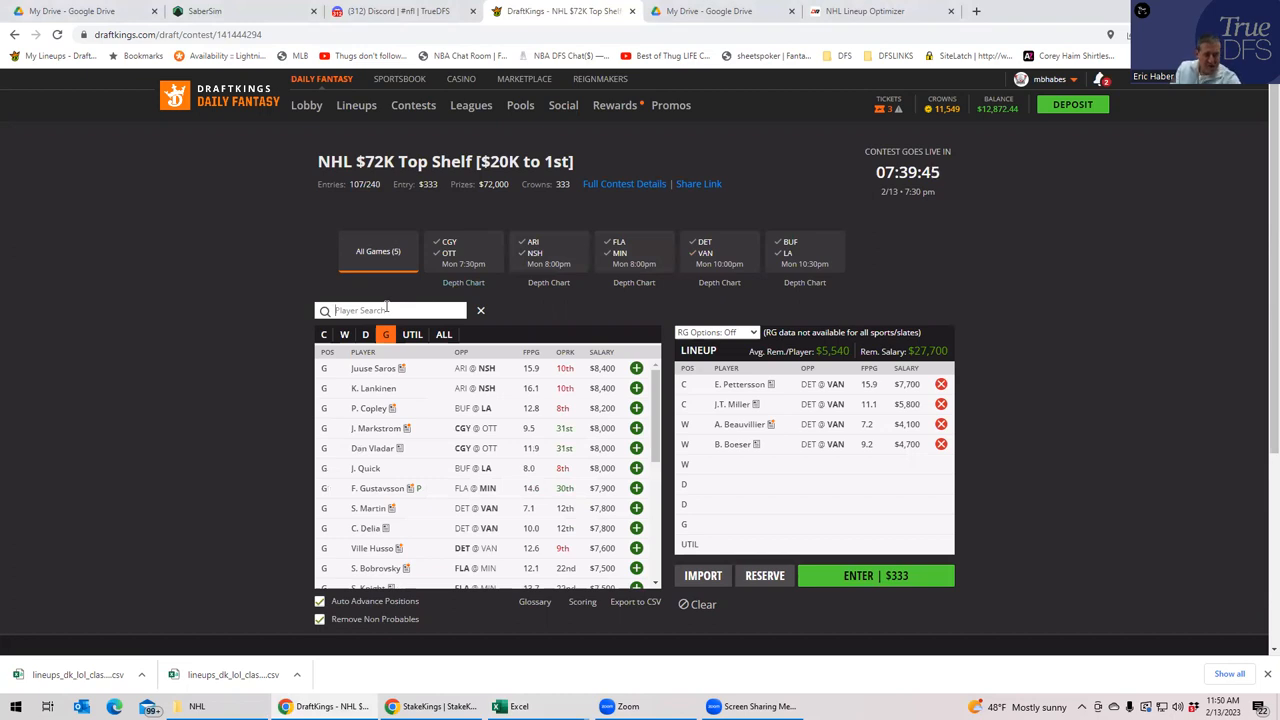
text(sd)
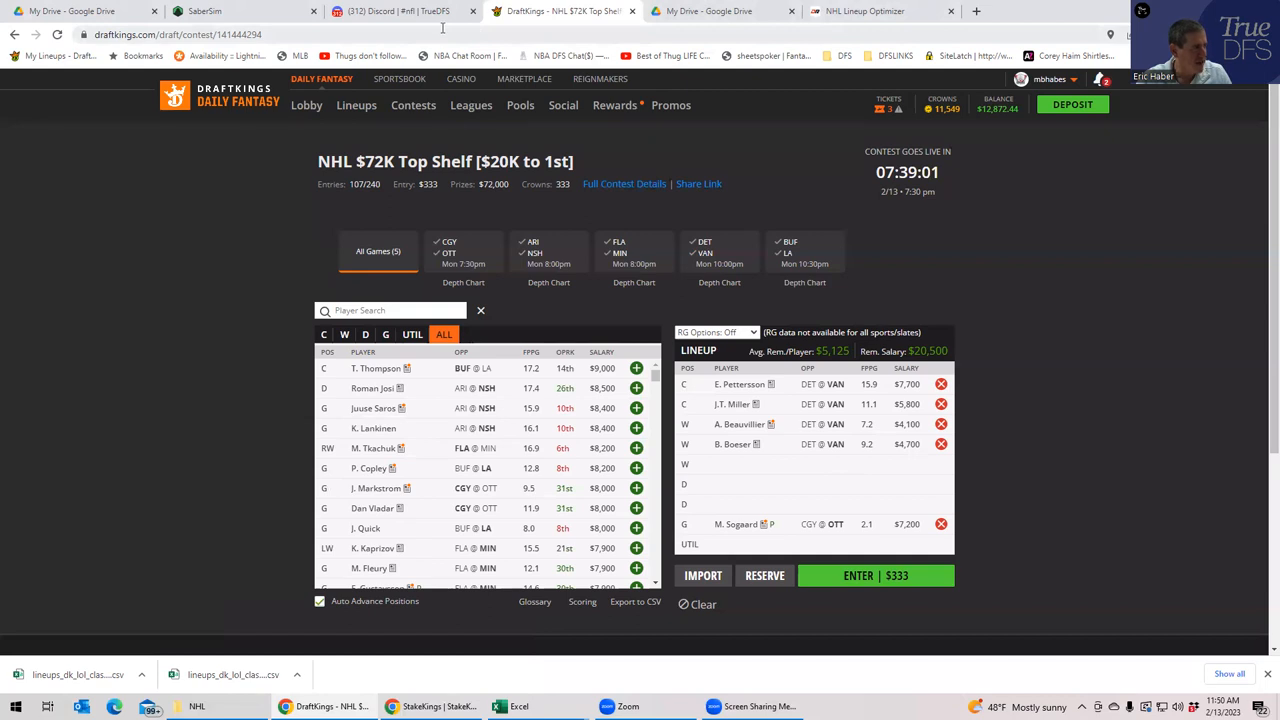
mouse_move(856, 556)
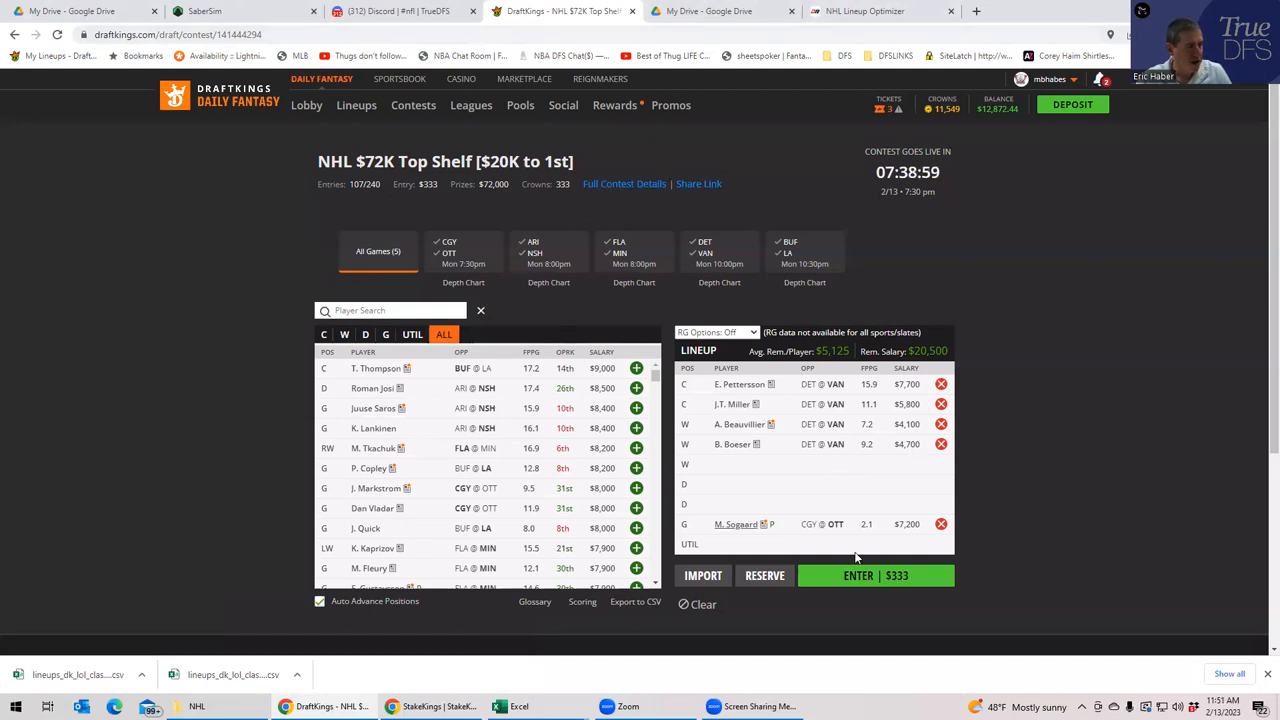
mouse_move(796, 428)
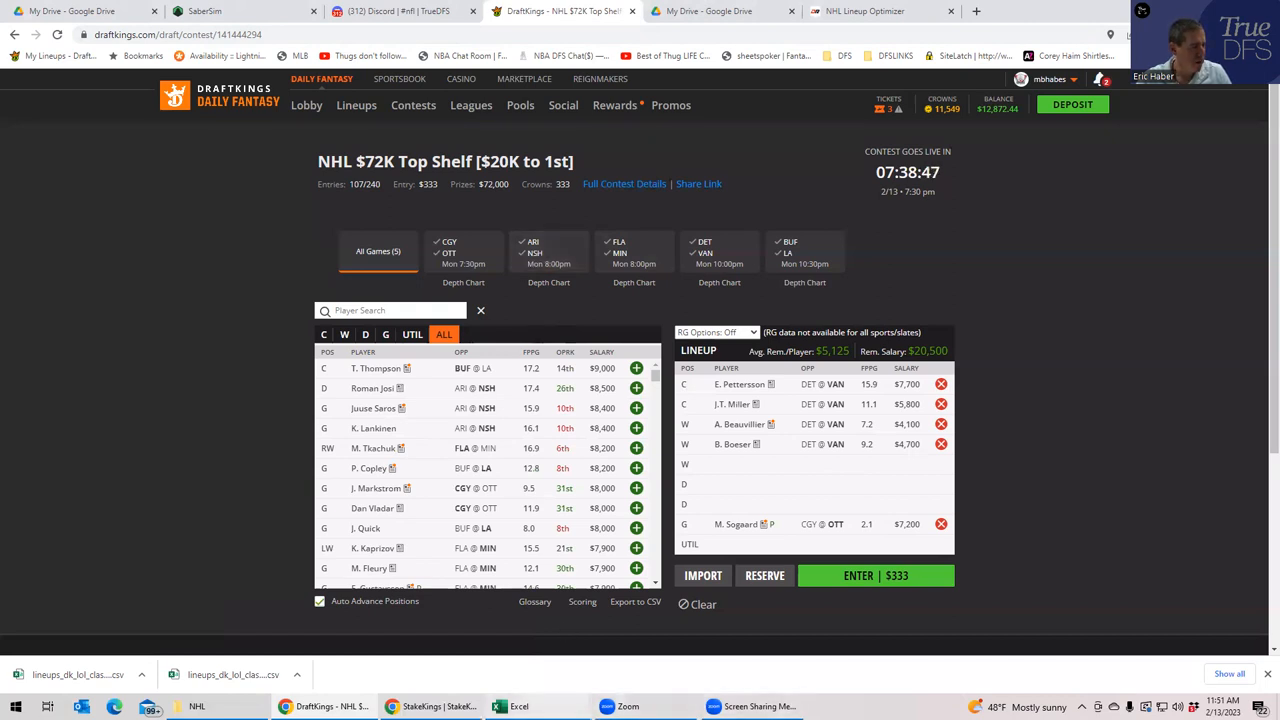
mouse_move(520, 706)
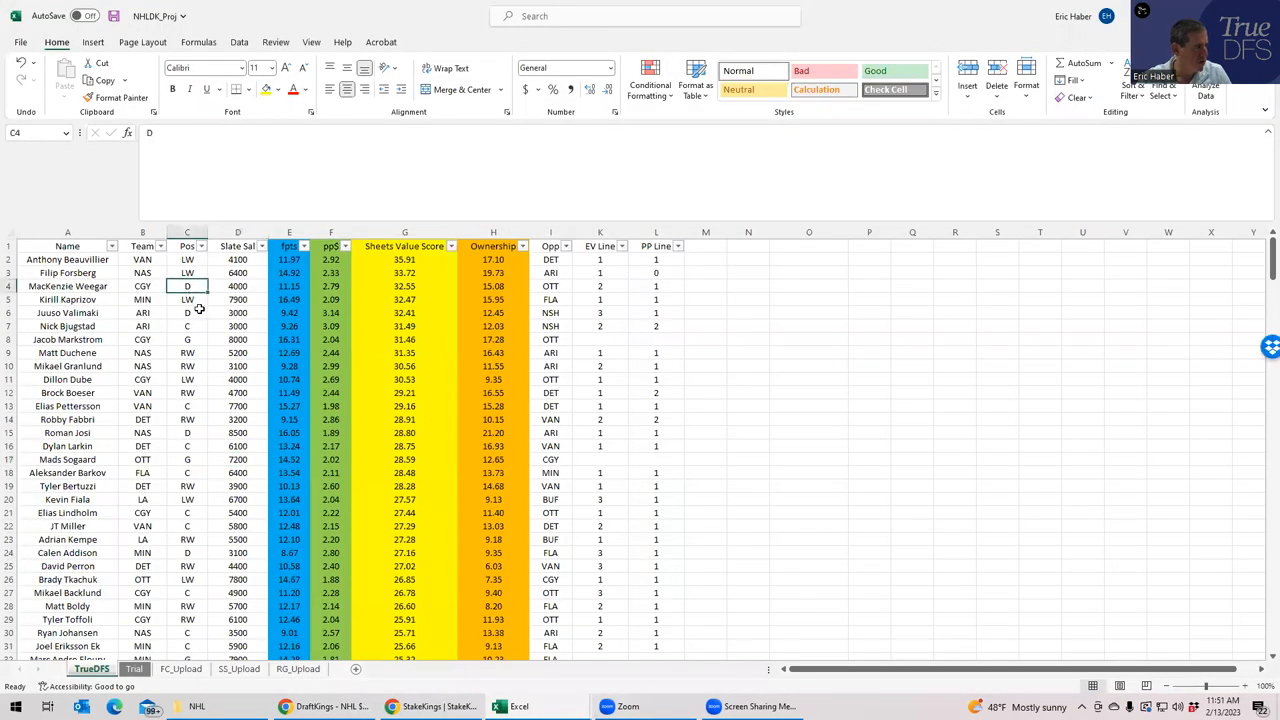
- Look up player positions and salaries, including MacKenzie Weegar's, on the TrueDFS sheet
click(188, 312)
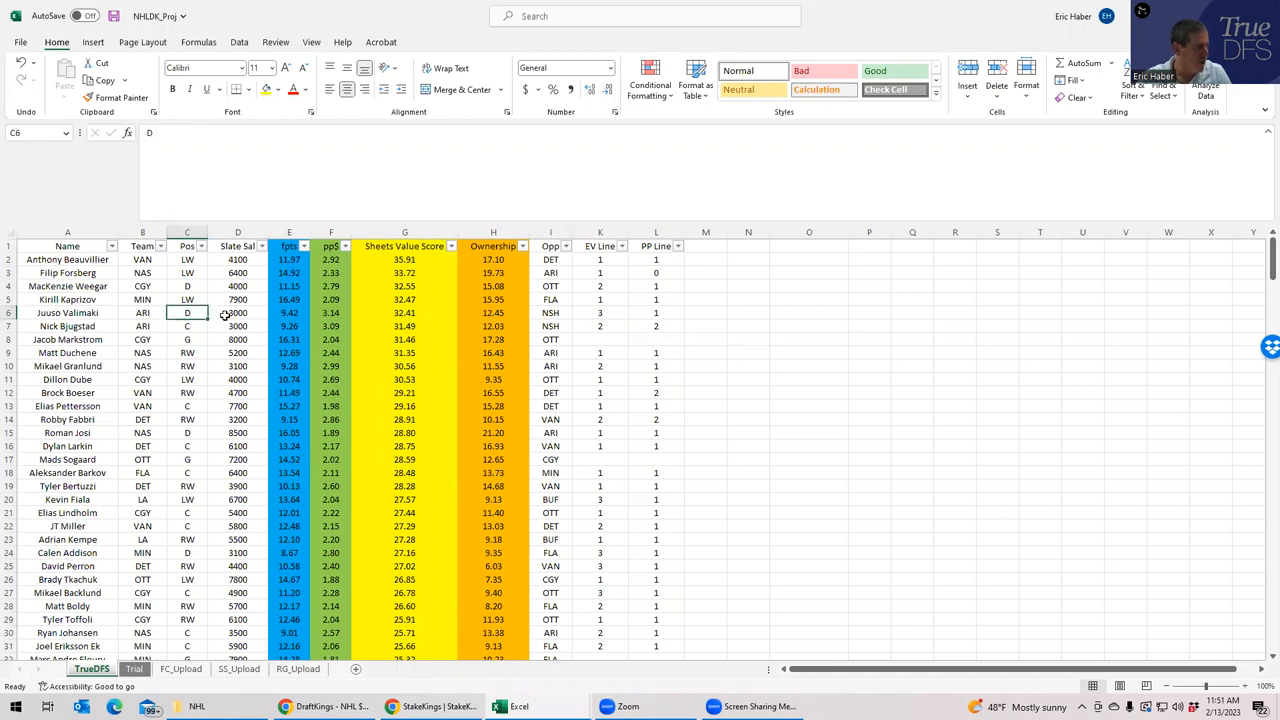
click(238, 312)
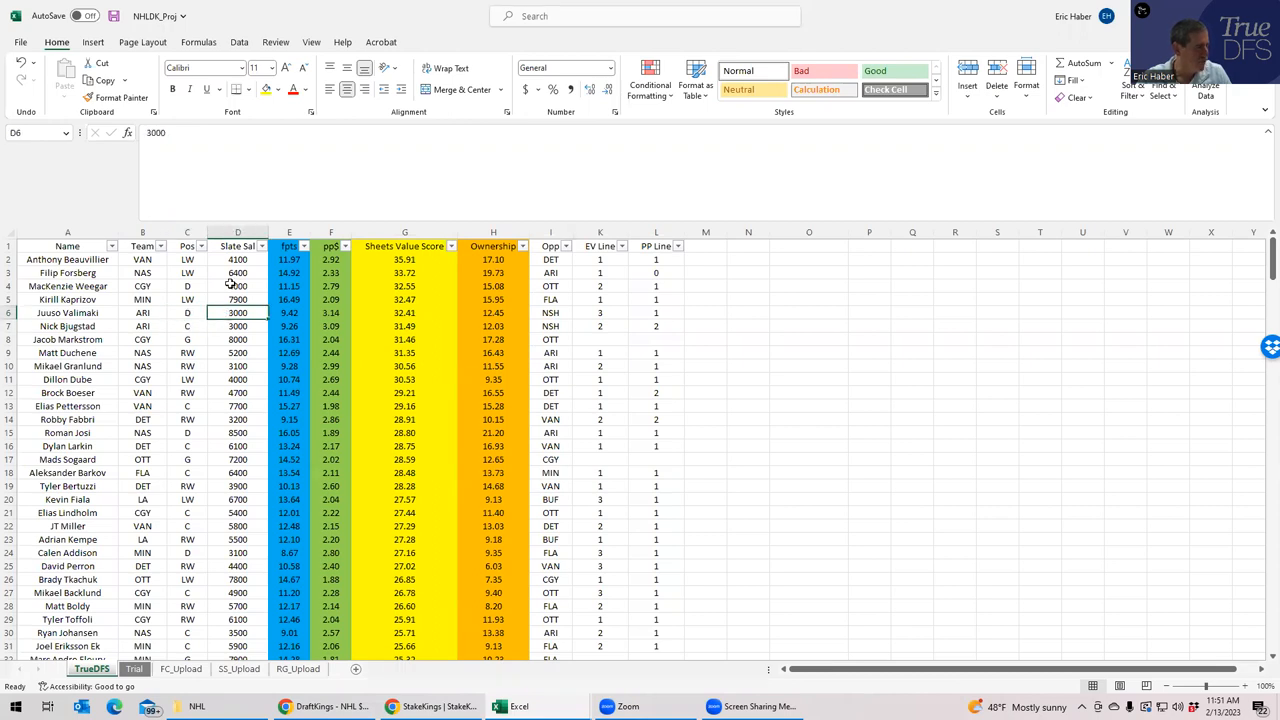
click(188, 286)
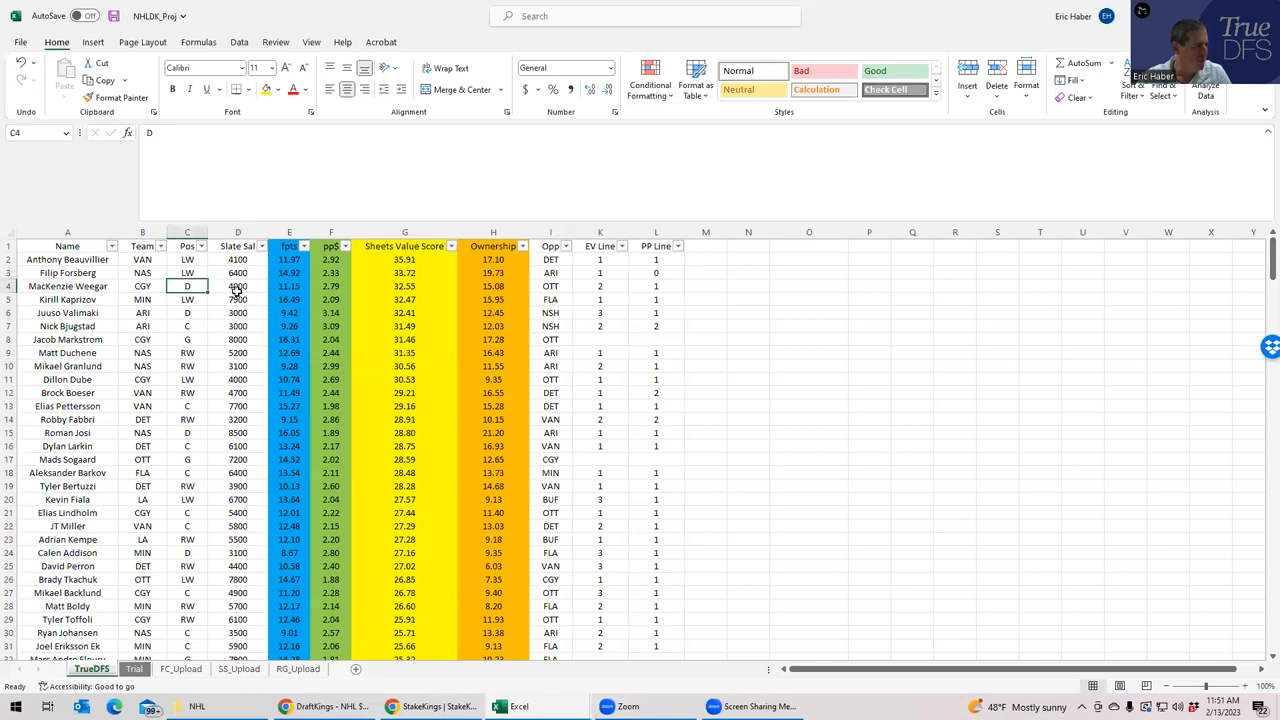
click(238, 286)
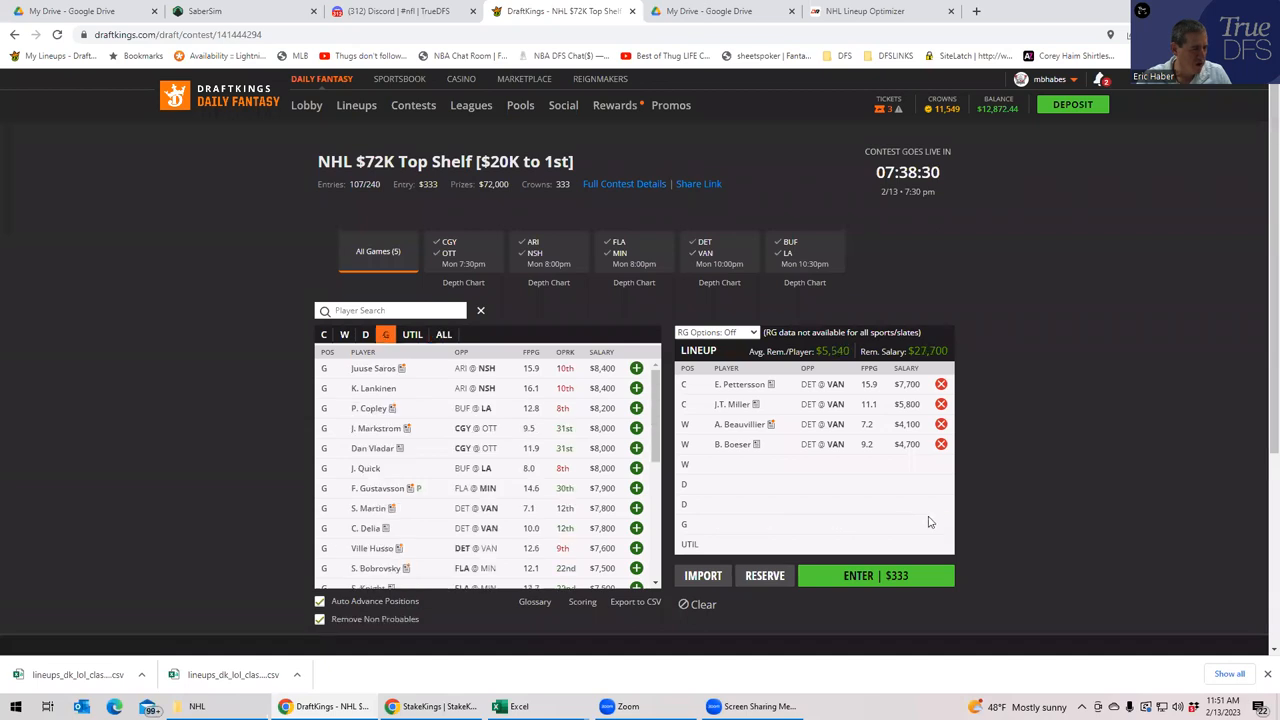
- Filter to the CGY vs OTT game, add defenseman M. Weegar, and verify Dillon Dube's position in Excel
click(464, 252)
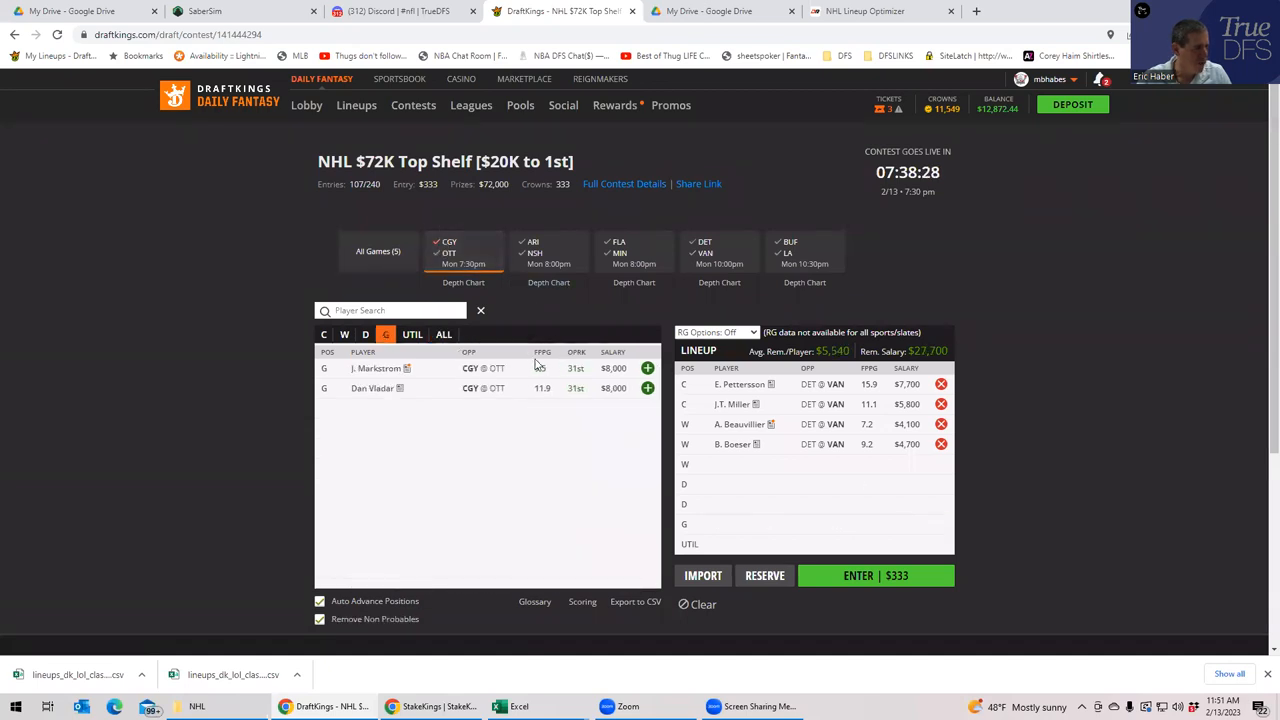
click(364, 334)
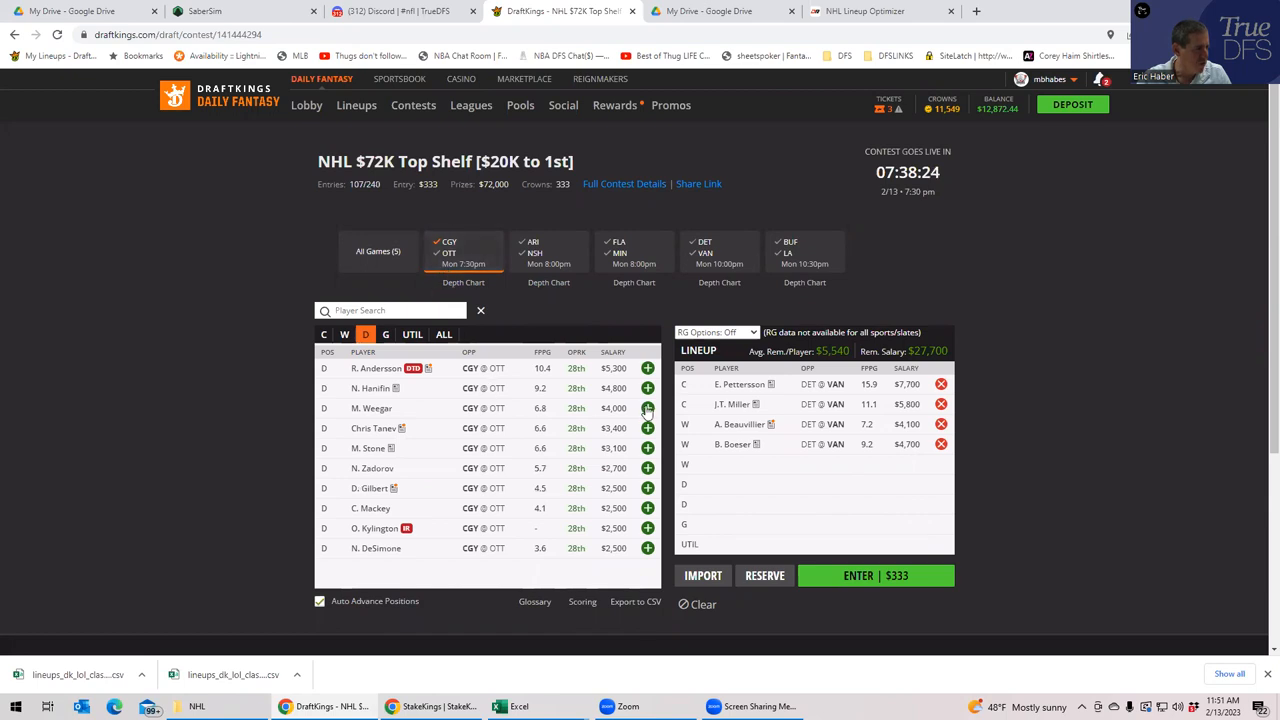
click(648, 408)
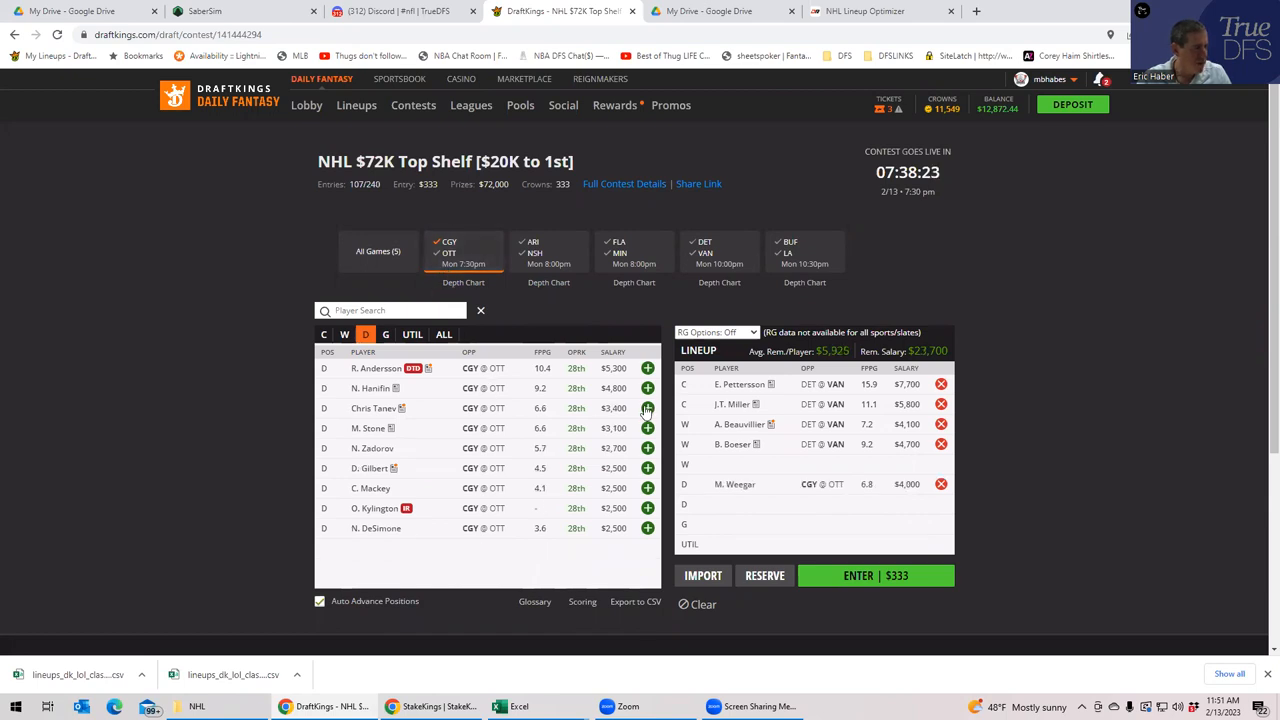
mouse_move(504, 408)
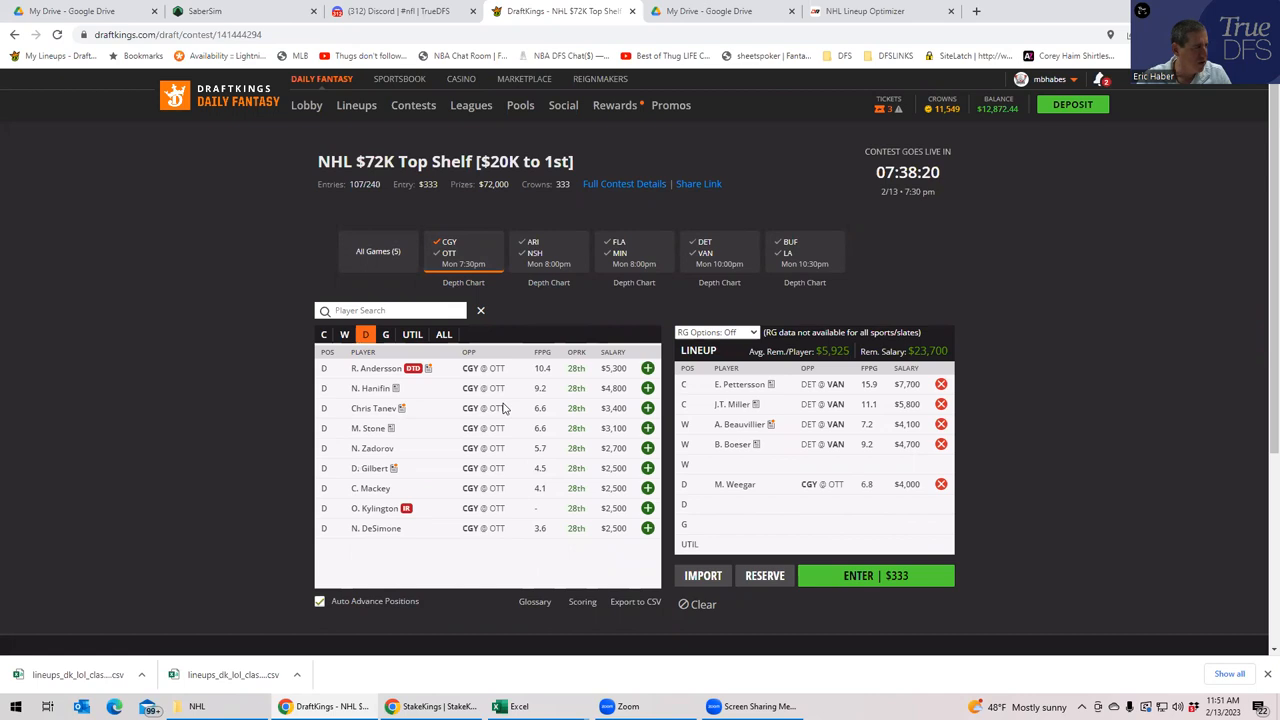
mouse_move(520, 706)
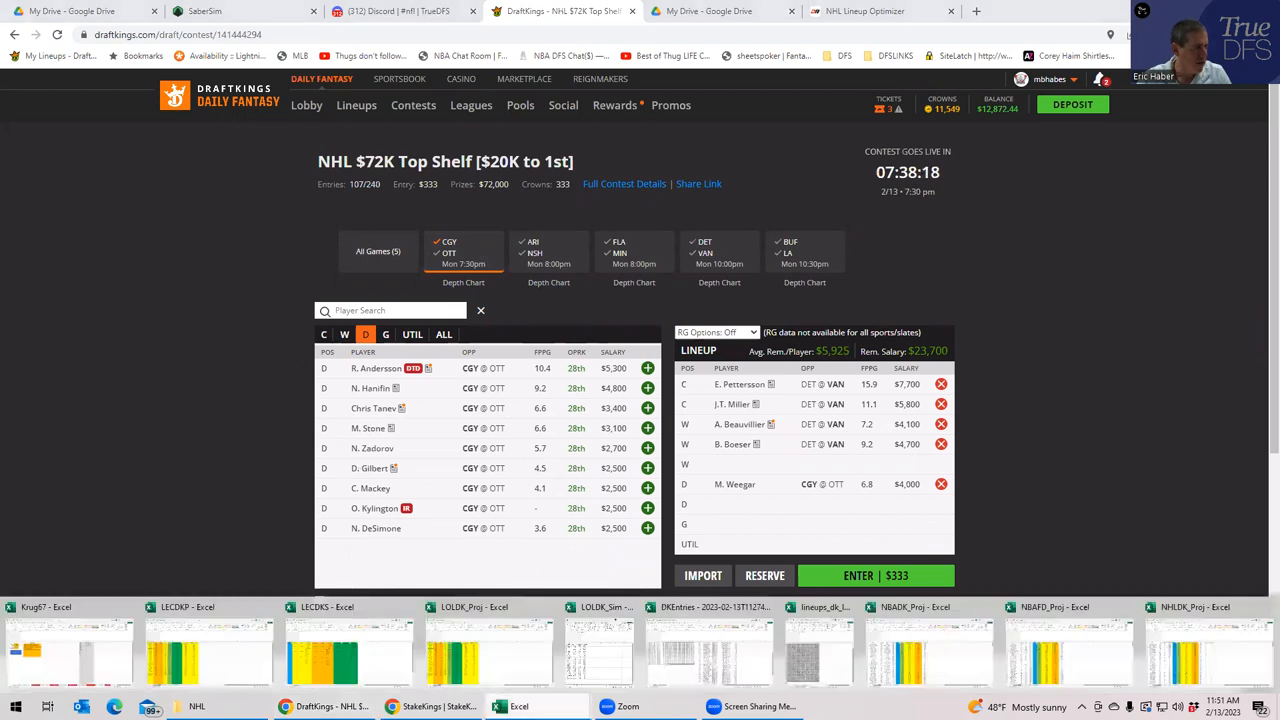
mouse_move(384, 636)
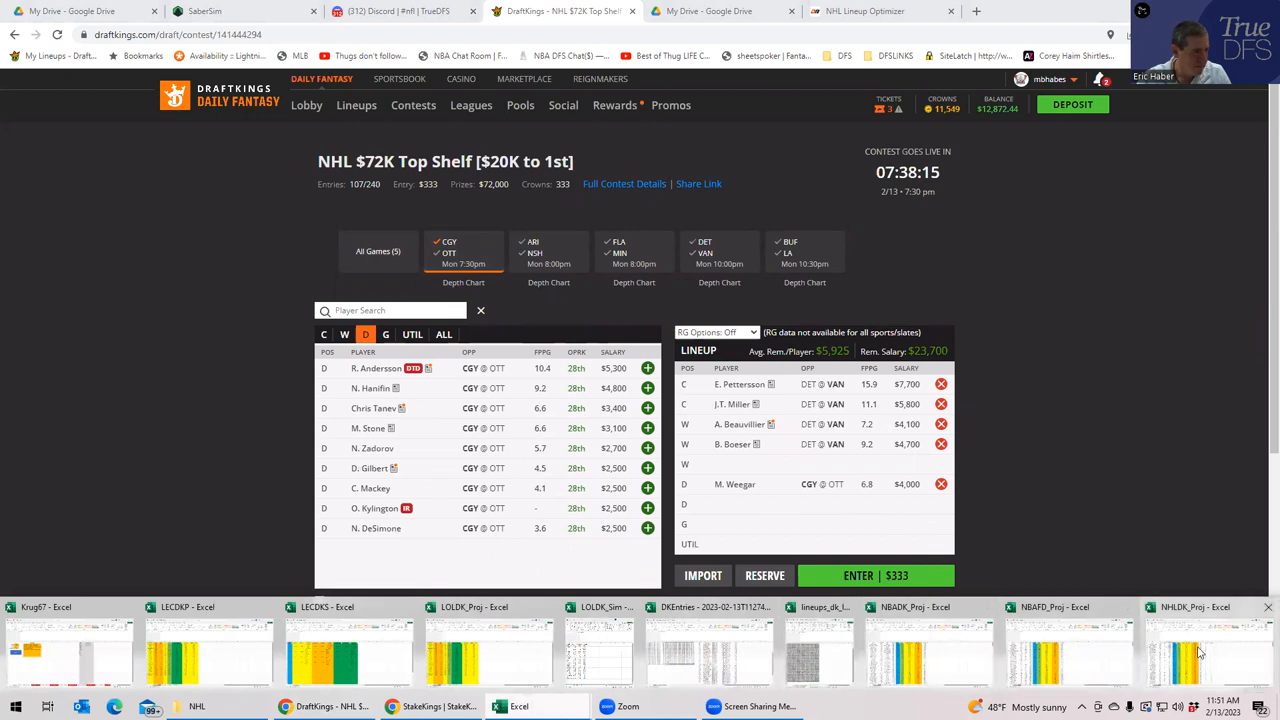
click(1196, 650)
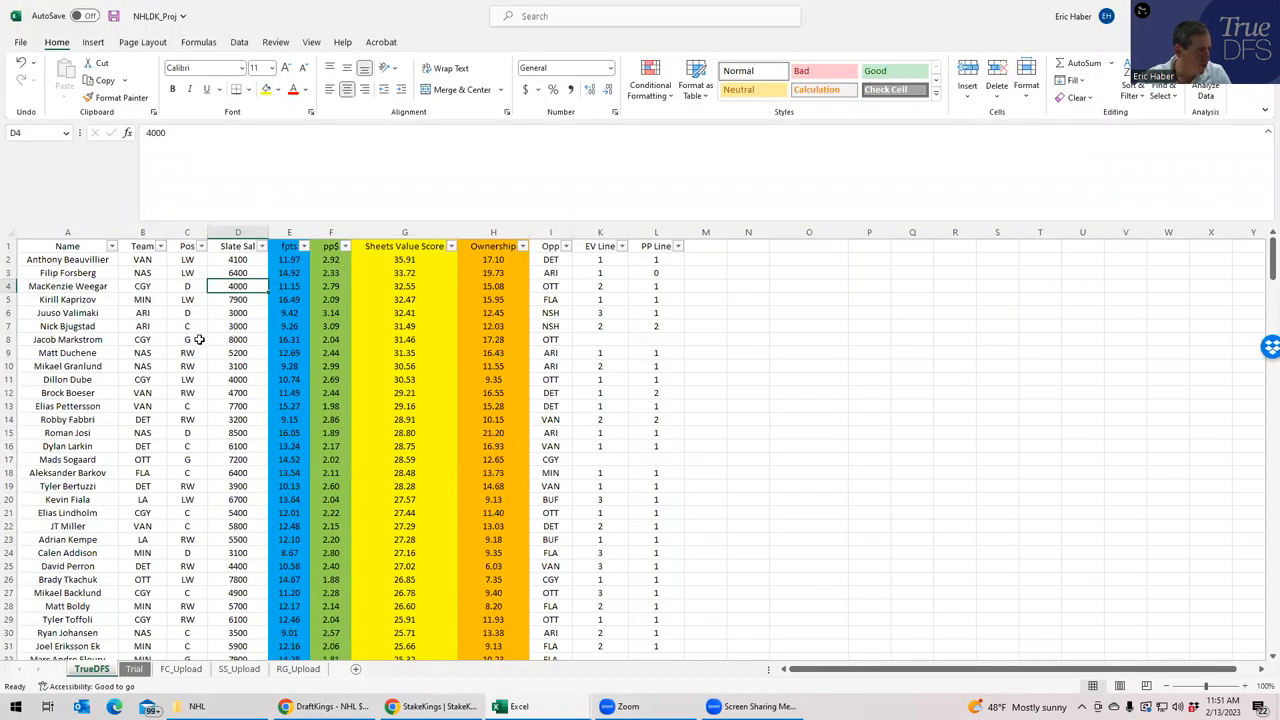
click(188, 380)
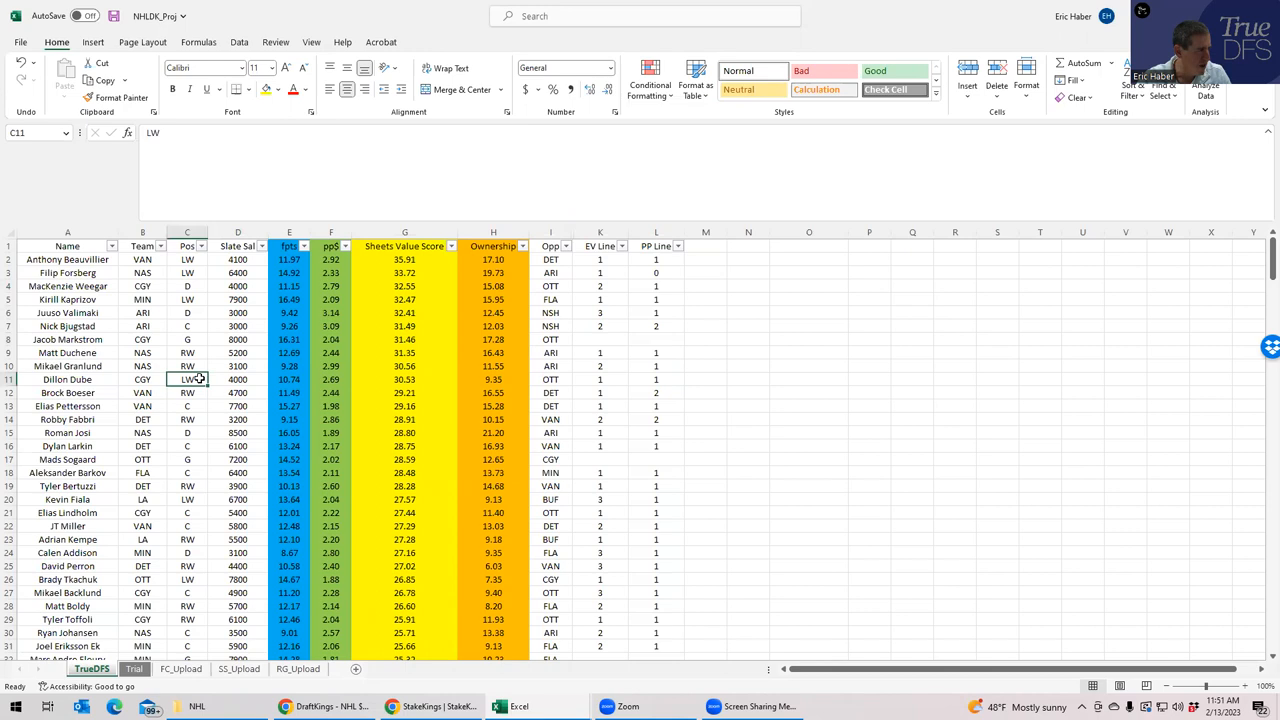
click(188, 512)
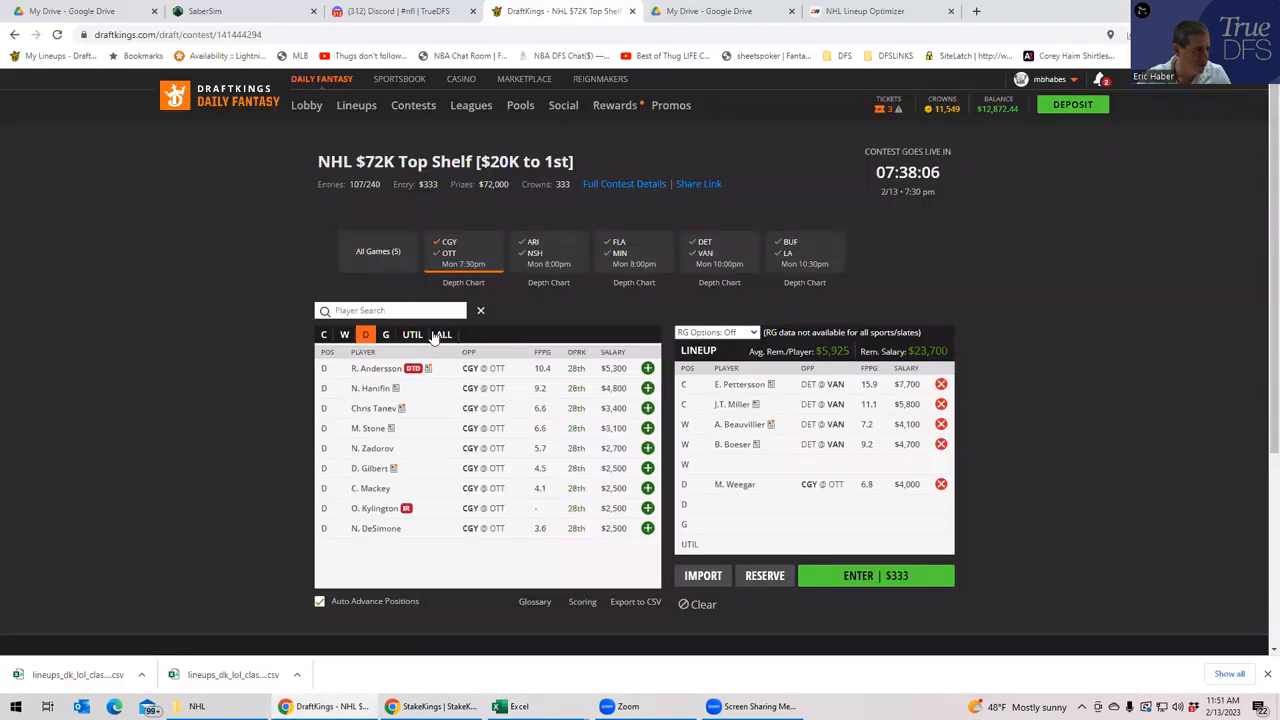
- Search the wingers for 'dube' and add Dube and E. Lindholm to the lineup
click(344, 334)
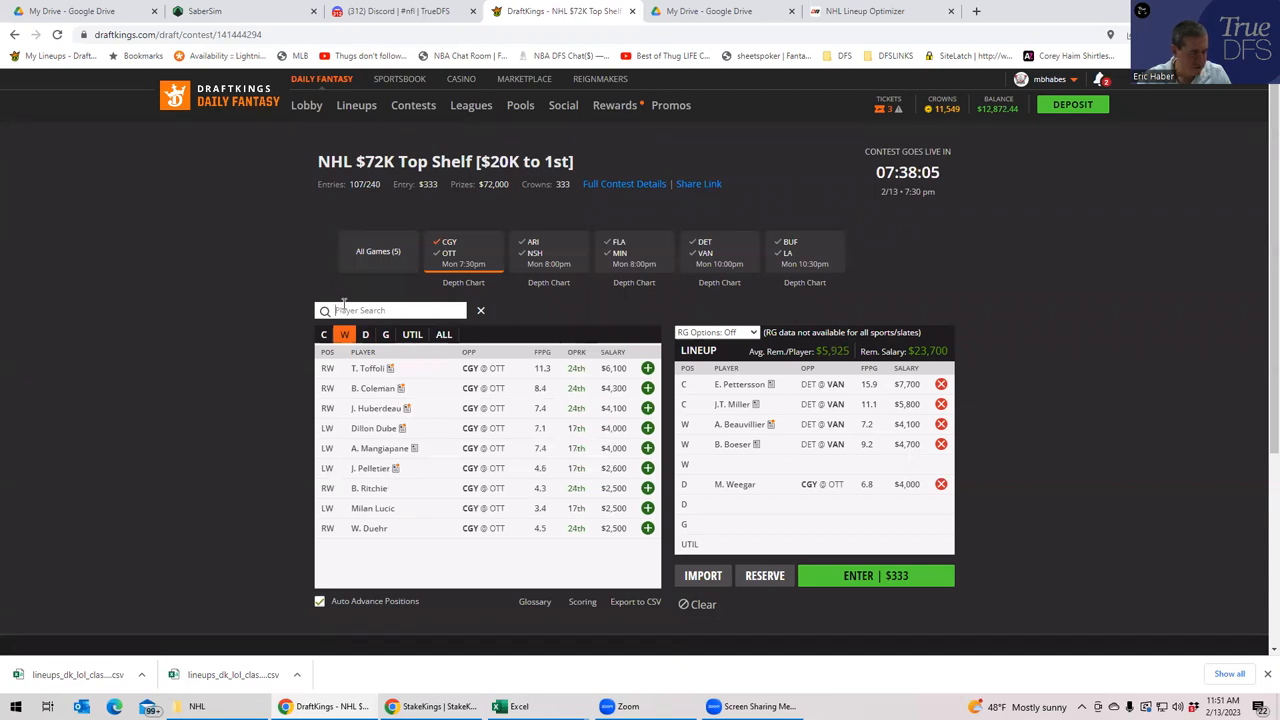
text(dube)
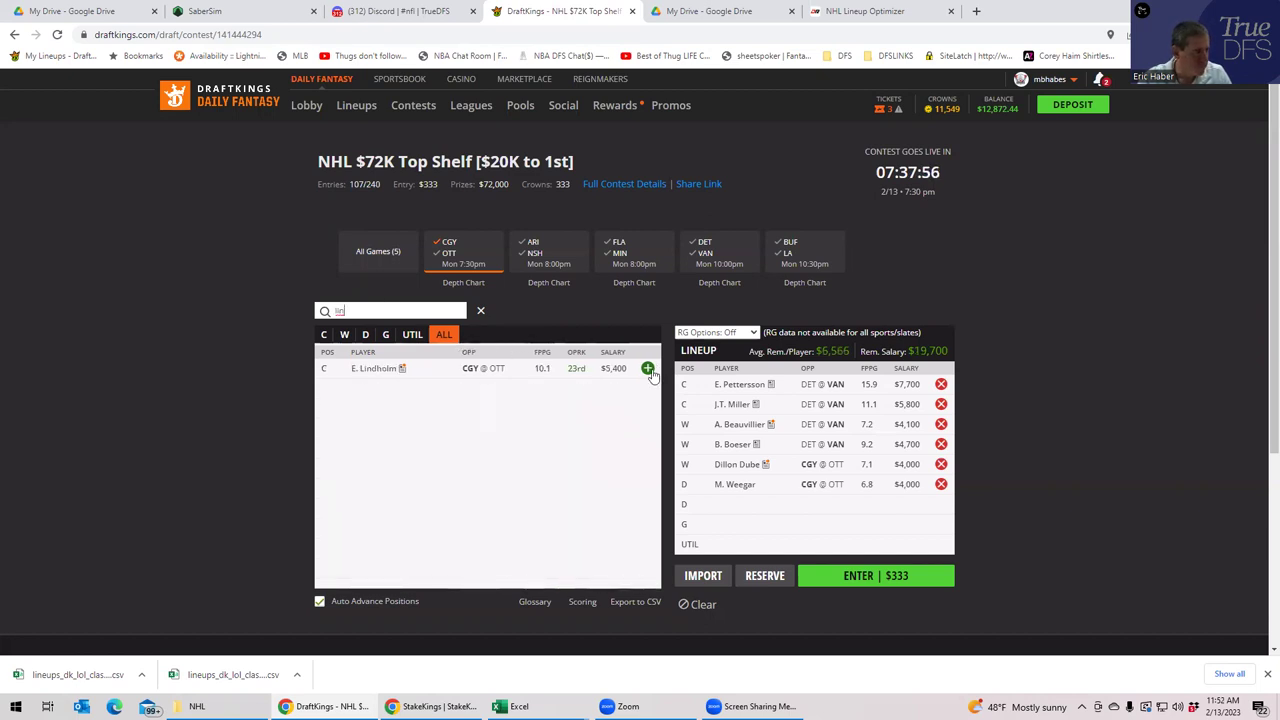
click(648, 368)
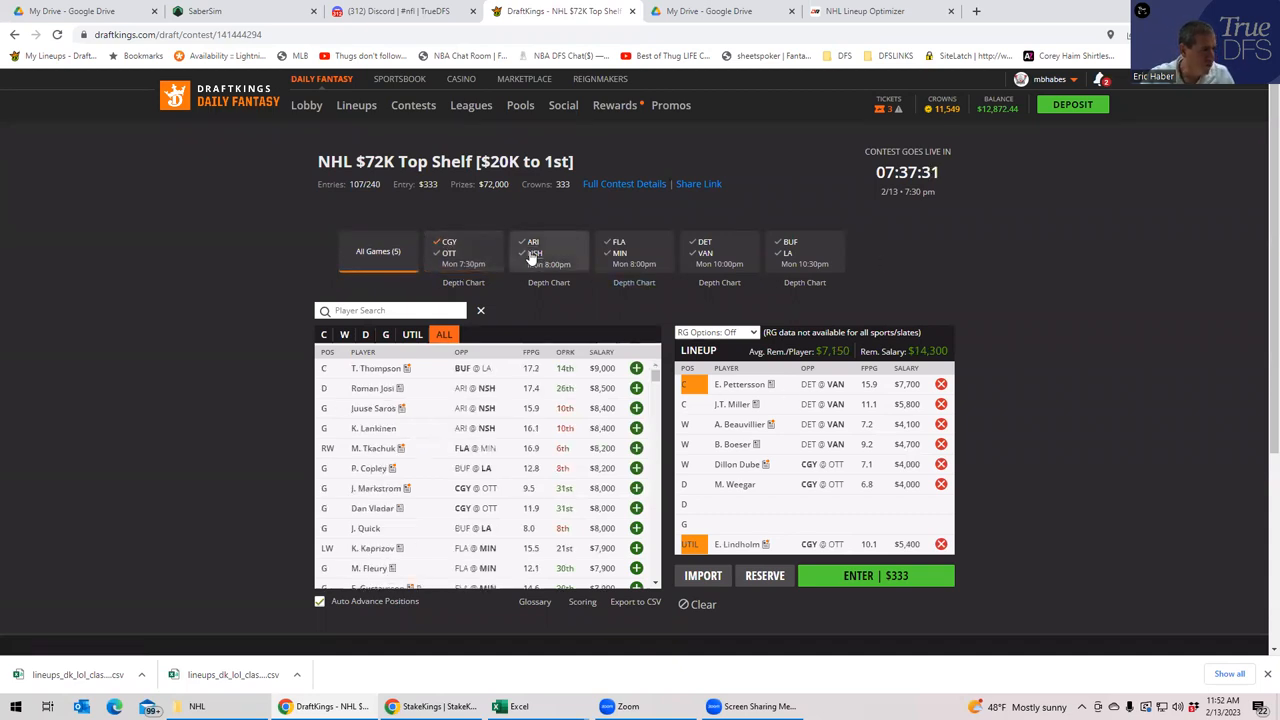
- Filter to the ARI@NSH game and remove Dube, Weegar and Lindholm from the lineup
click(548, 256)
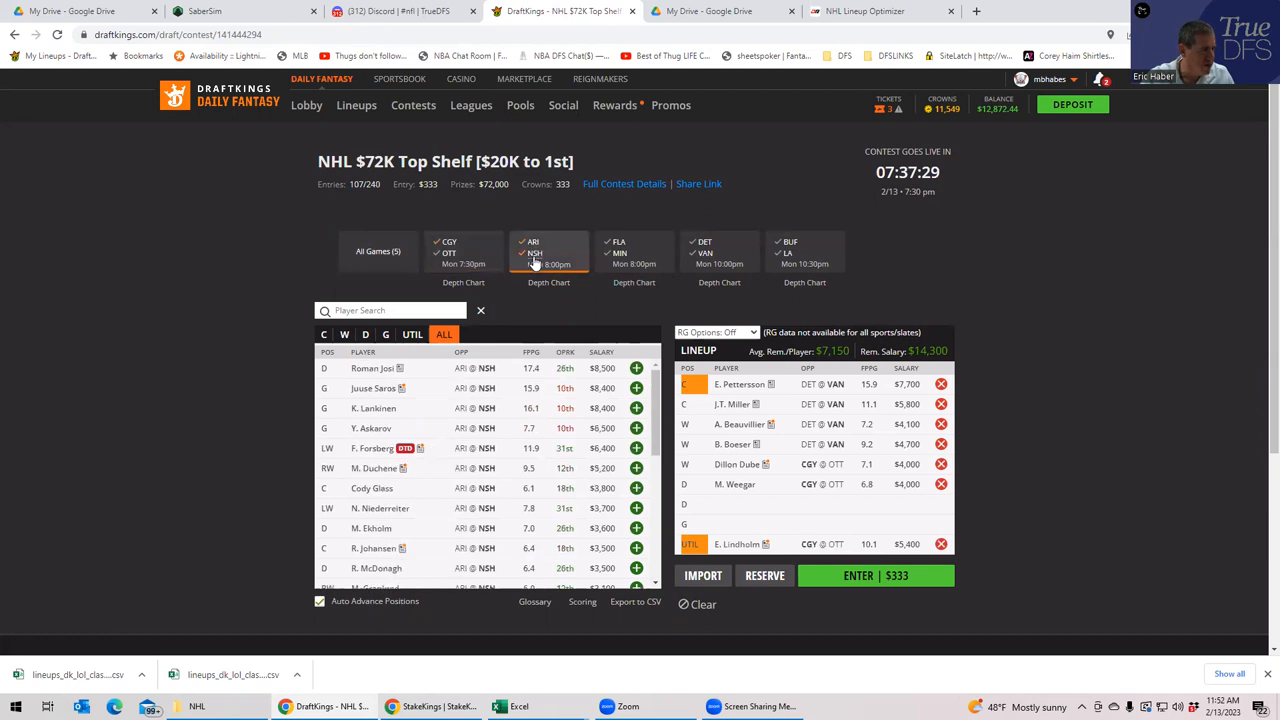
click(940, 464)
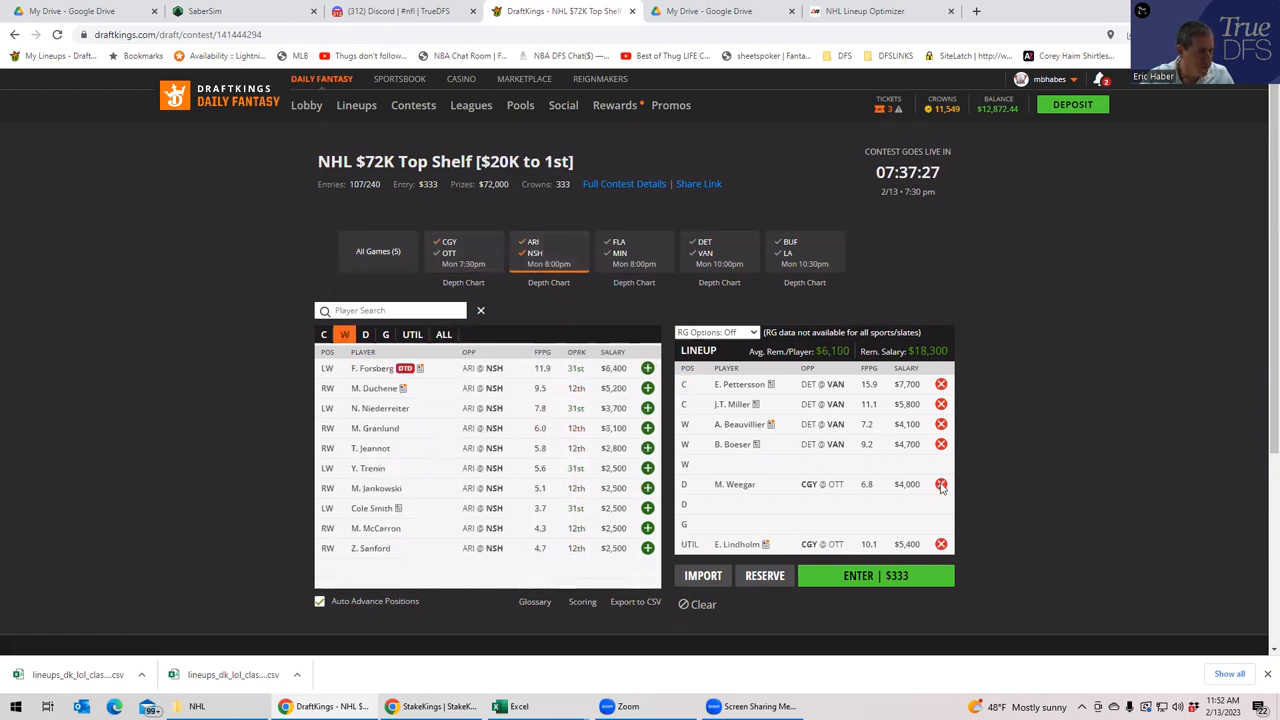
click(940, 484)
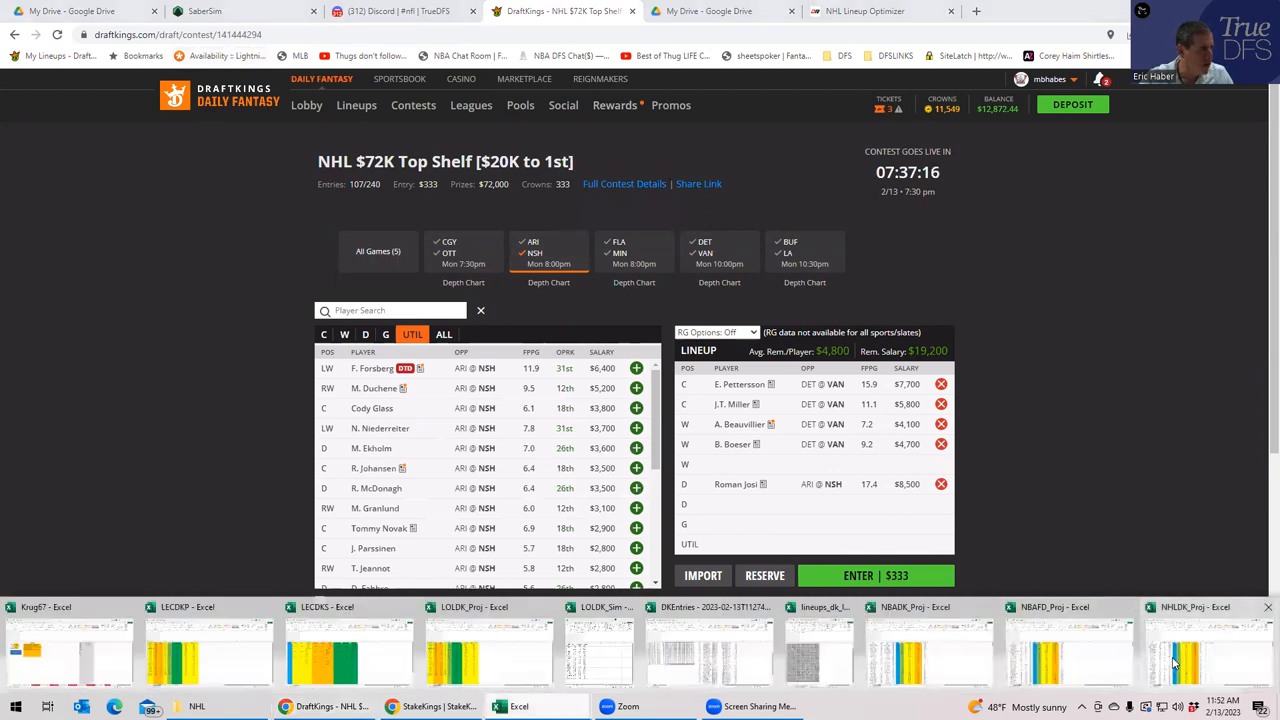
- Check two players' salaries in Excel and return to add Roman Josi at defense
click(1190, 640)
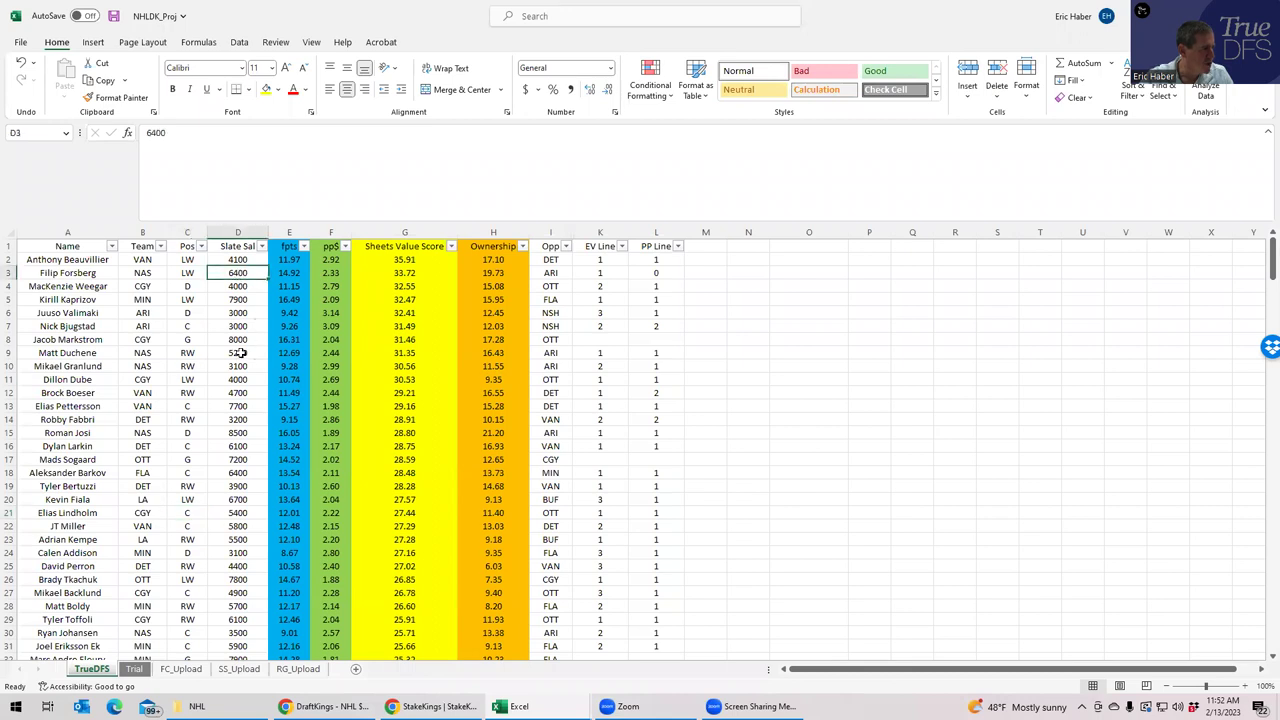
click(238, 352)
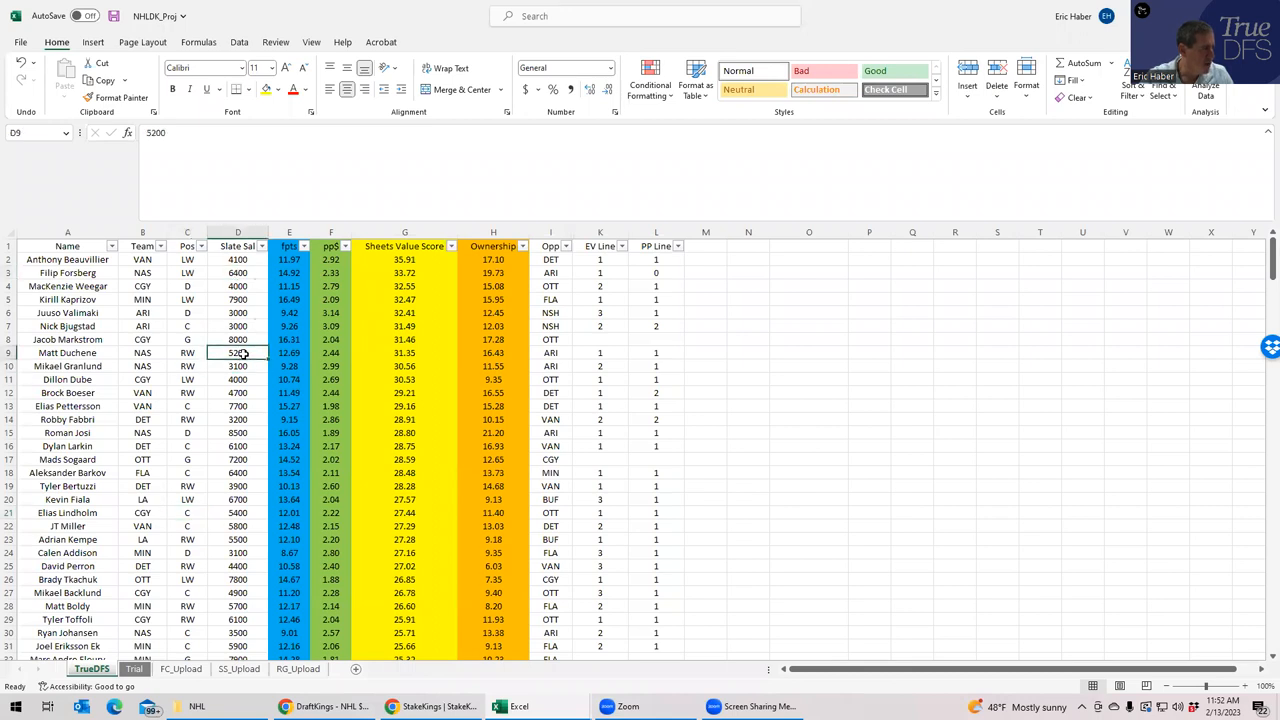
click(238, 366)
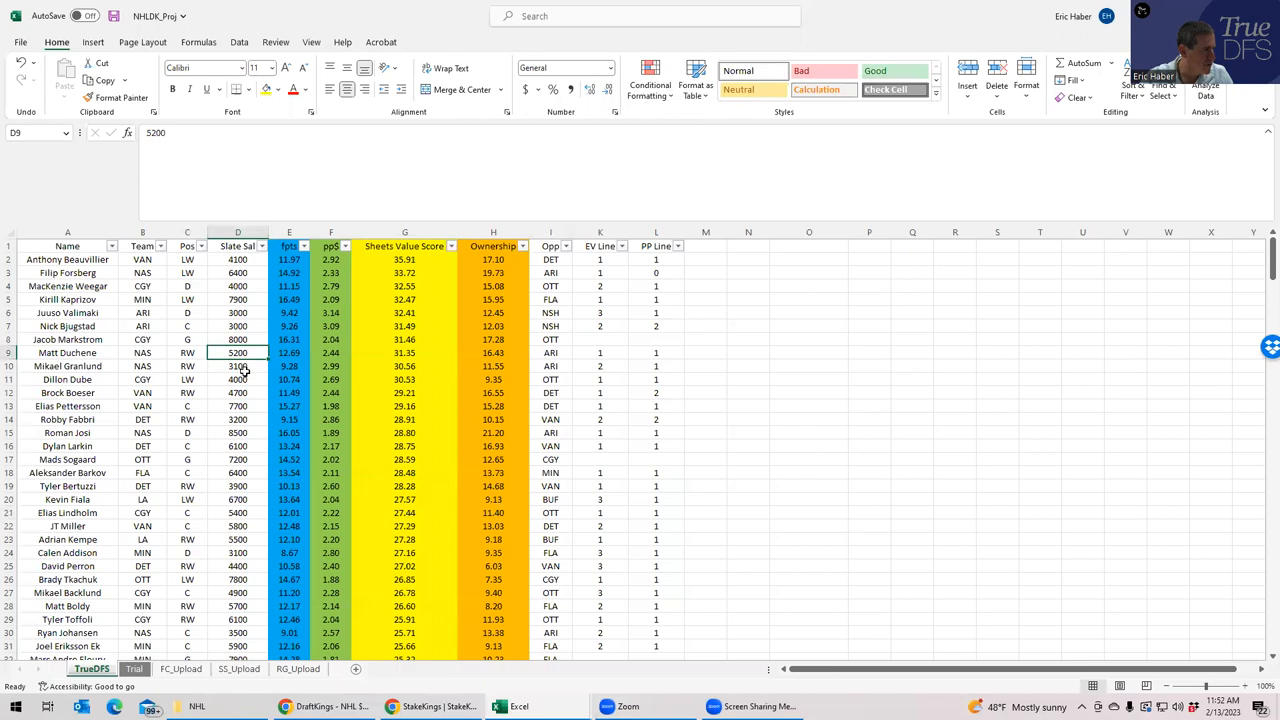
click(238, 366)
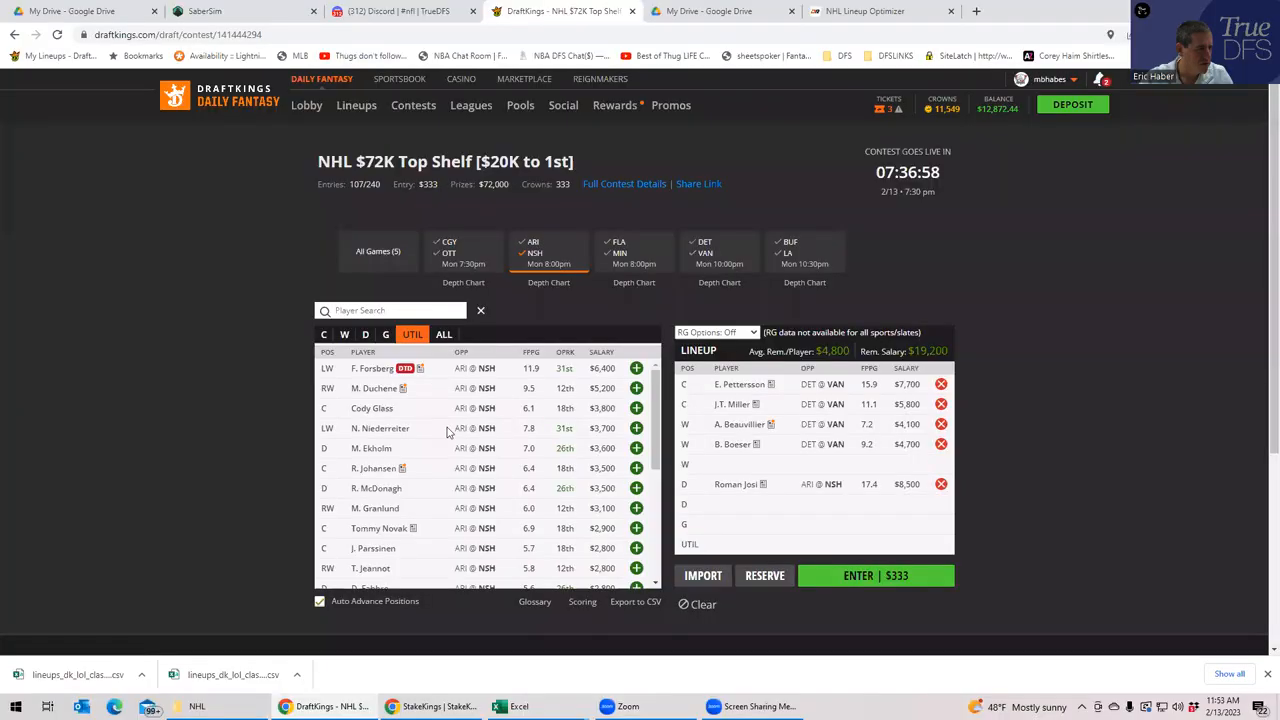
mouse_move(416, 356)
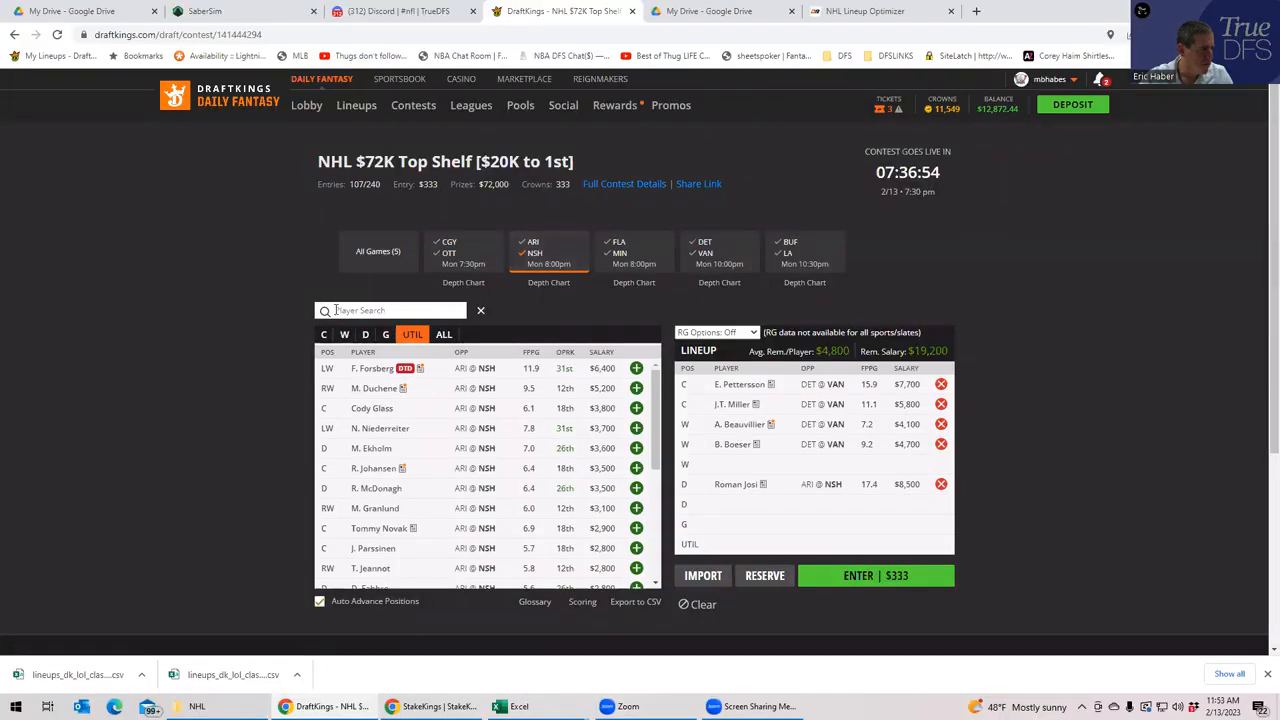
- Search 'gra' and add M. Granlund to a wing slot of the Top Shelf lineup
click(344, 334)
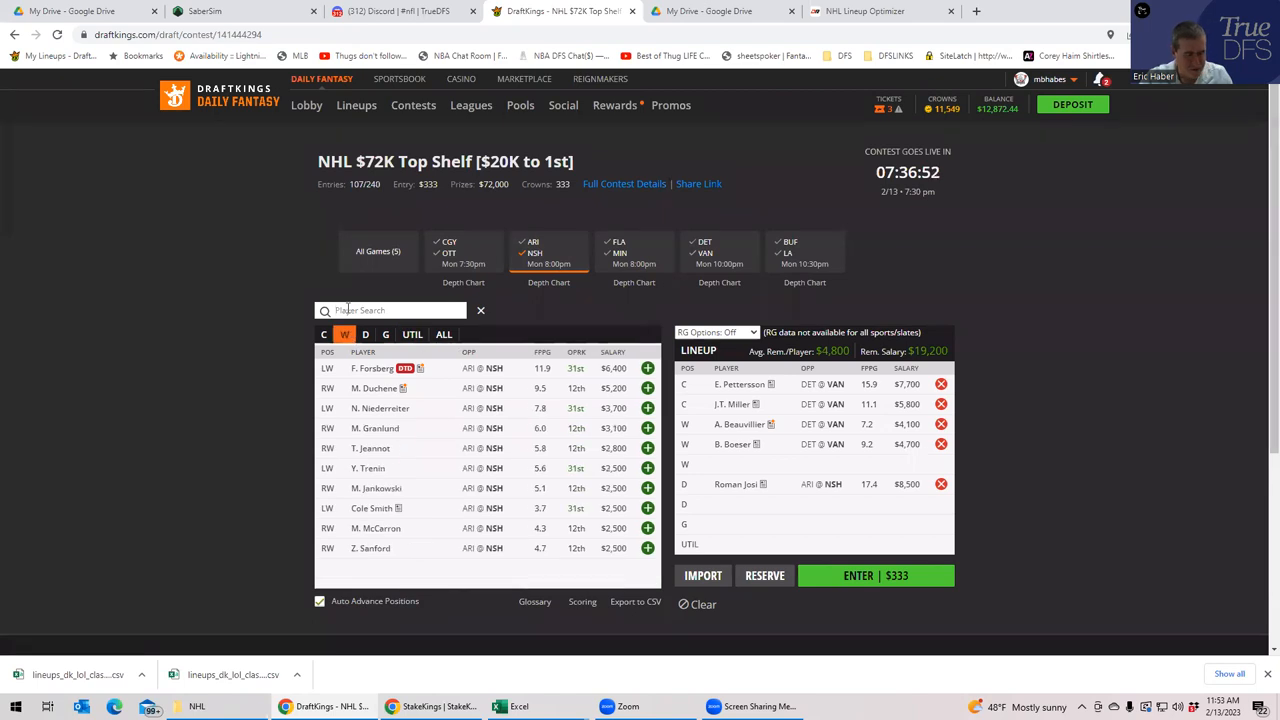
text(gra)
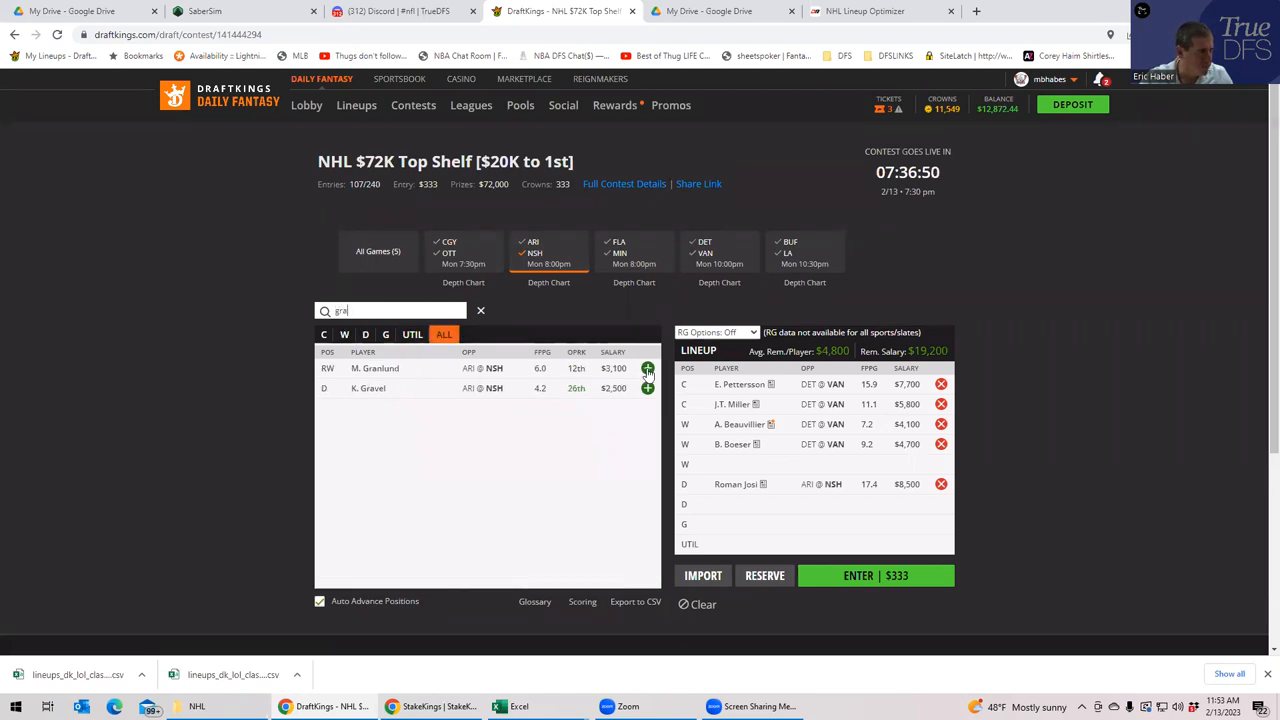
click(648, 368)
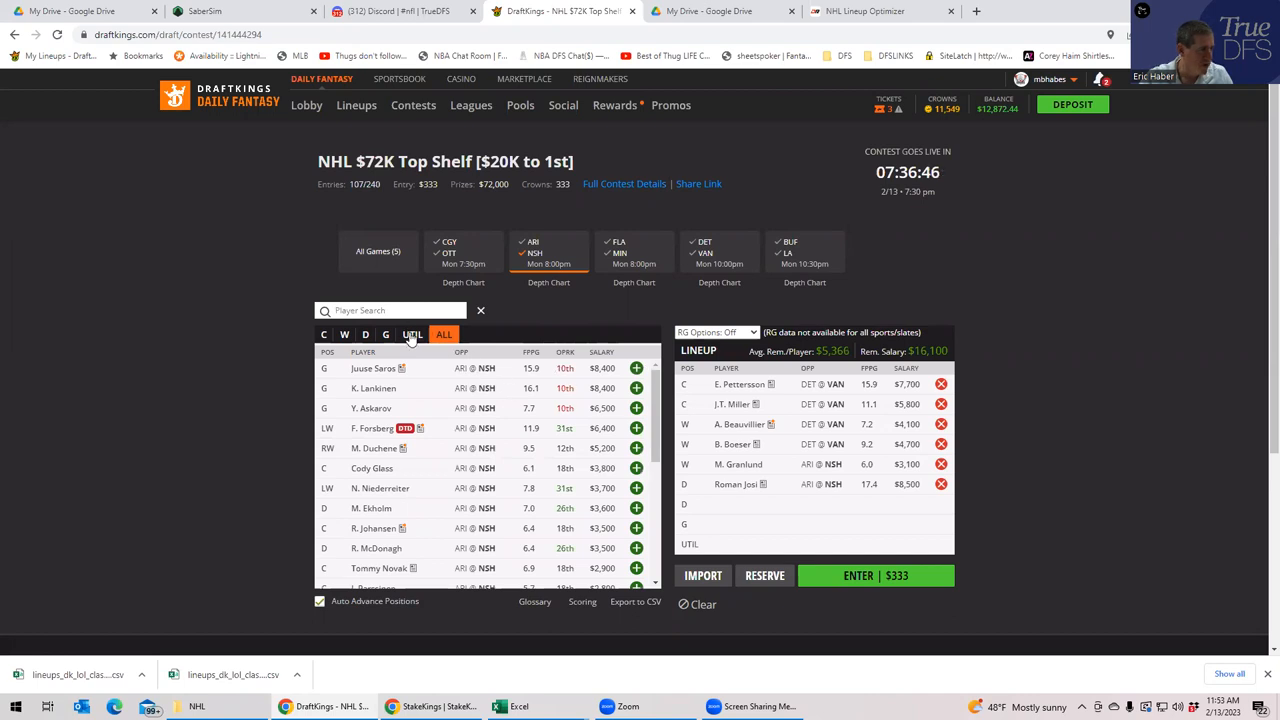
- Review utility-eligible players, checking Filip Forsberg's player card before adding Duchene at UTIL
click(412, 334)
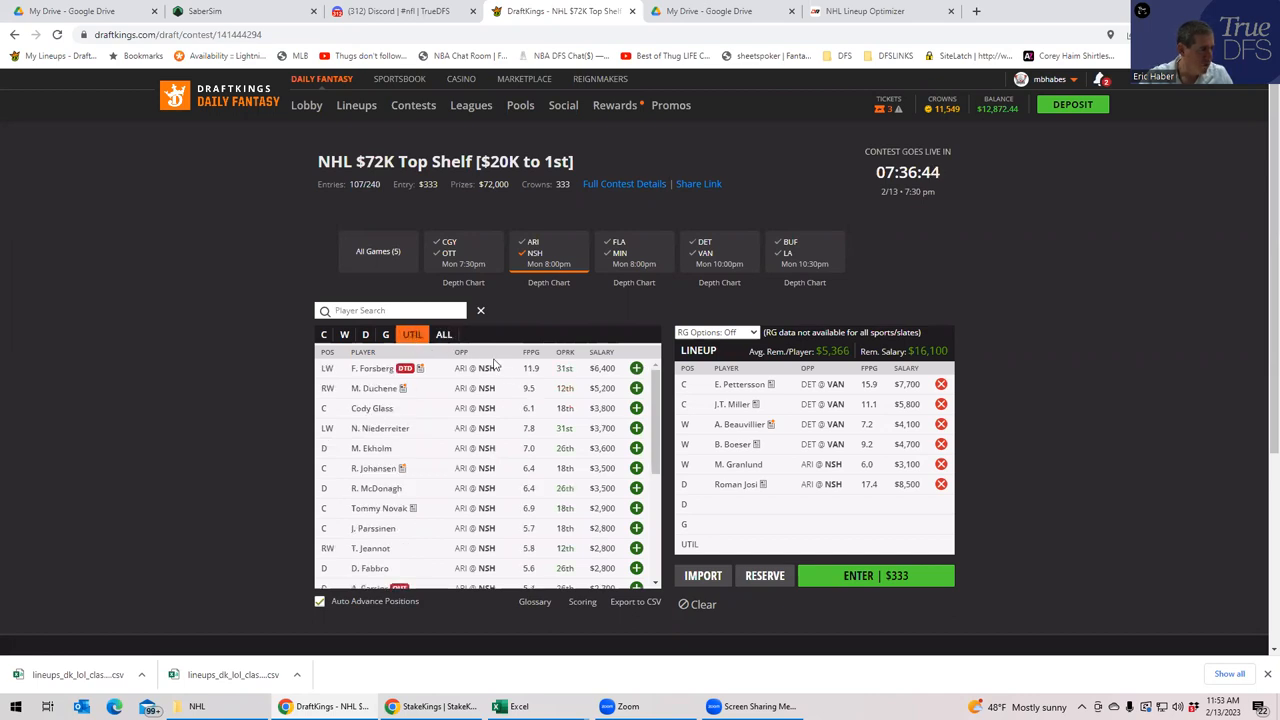
click(372, 368)
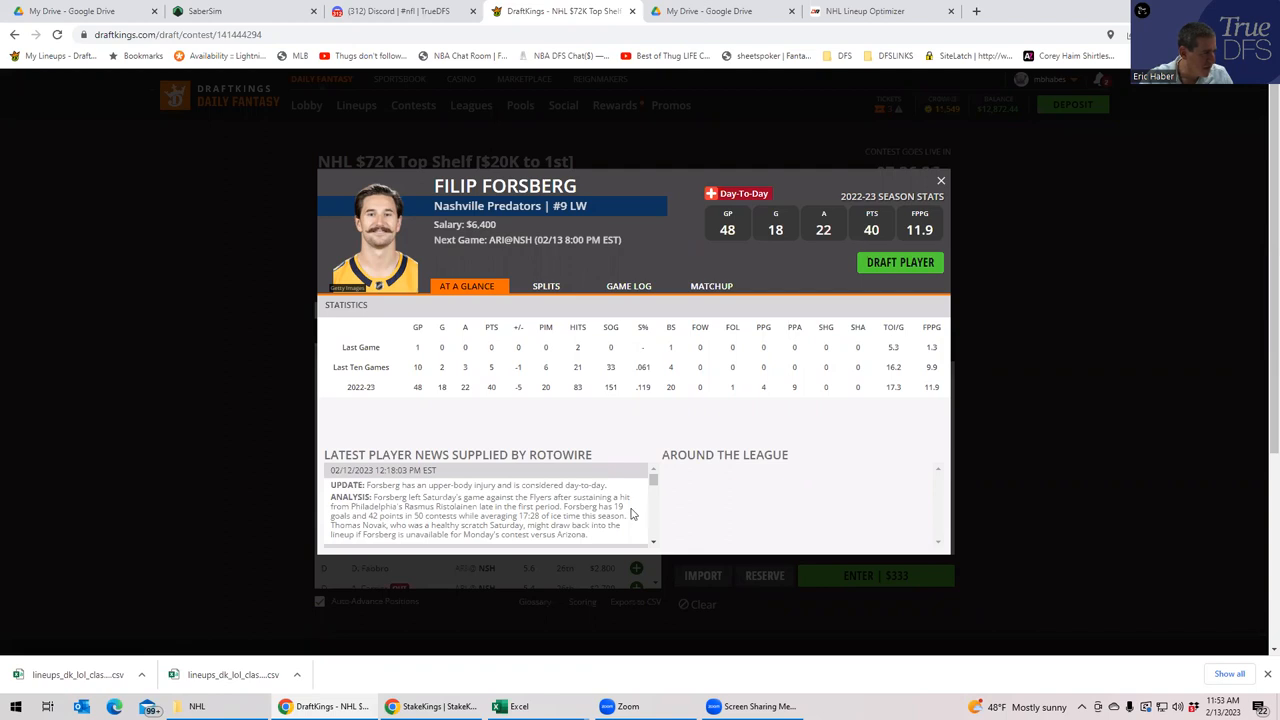
mouse_move(864, 284)
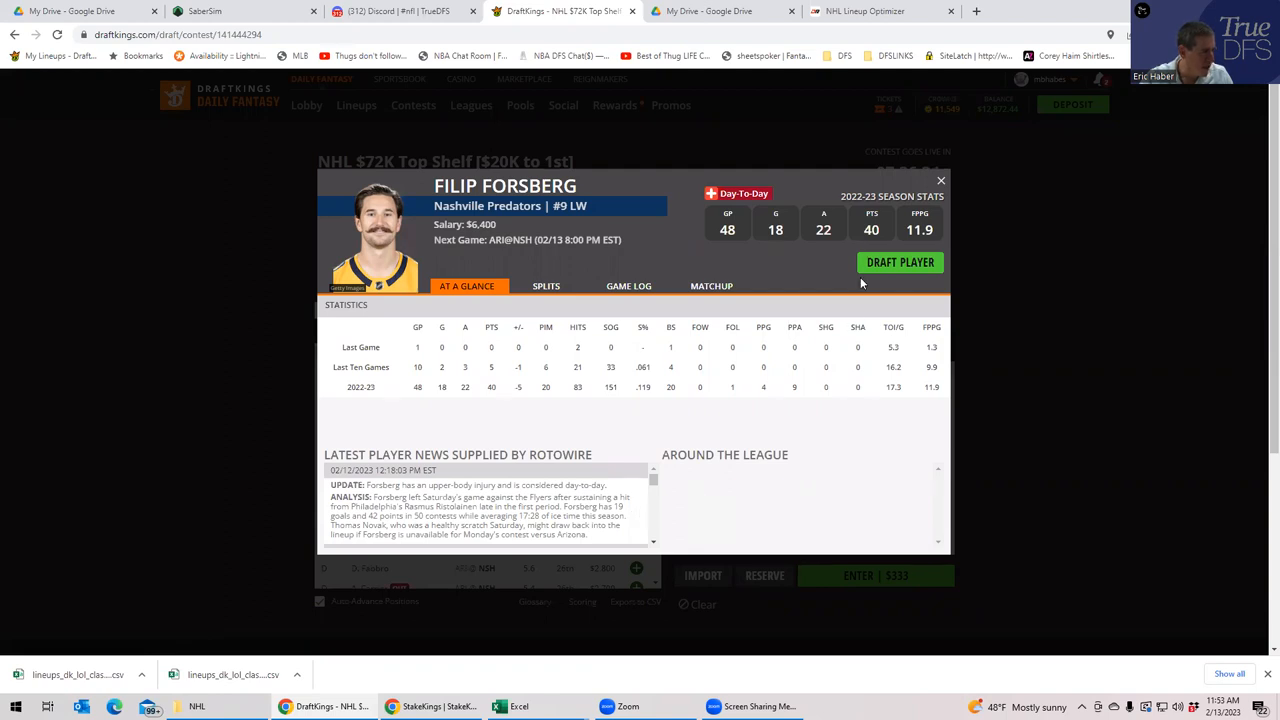
click(940, 180)
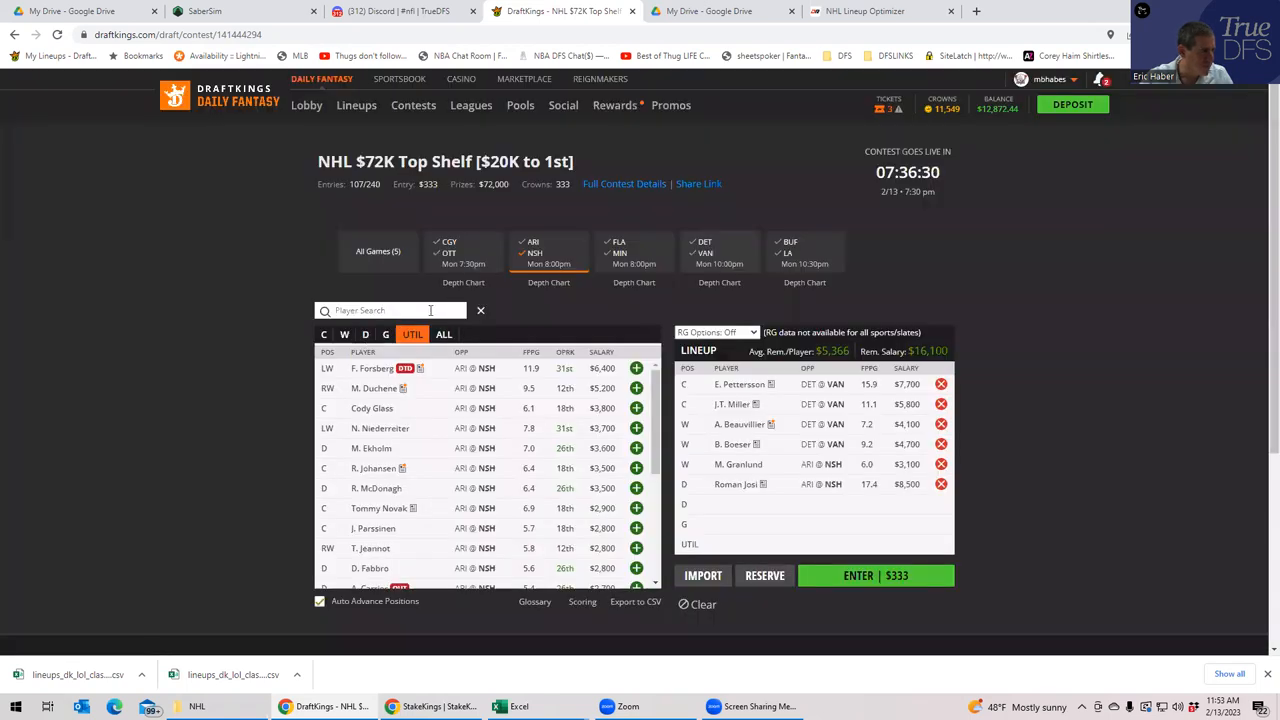
mouse_move(636, 388)
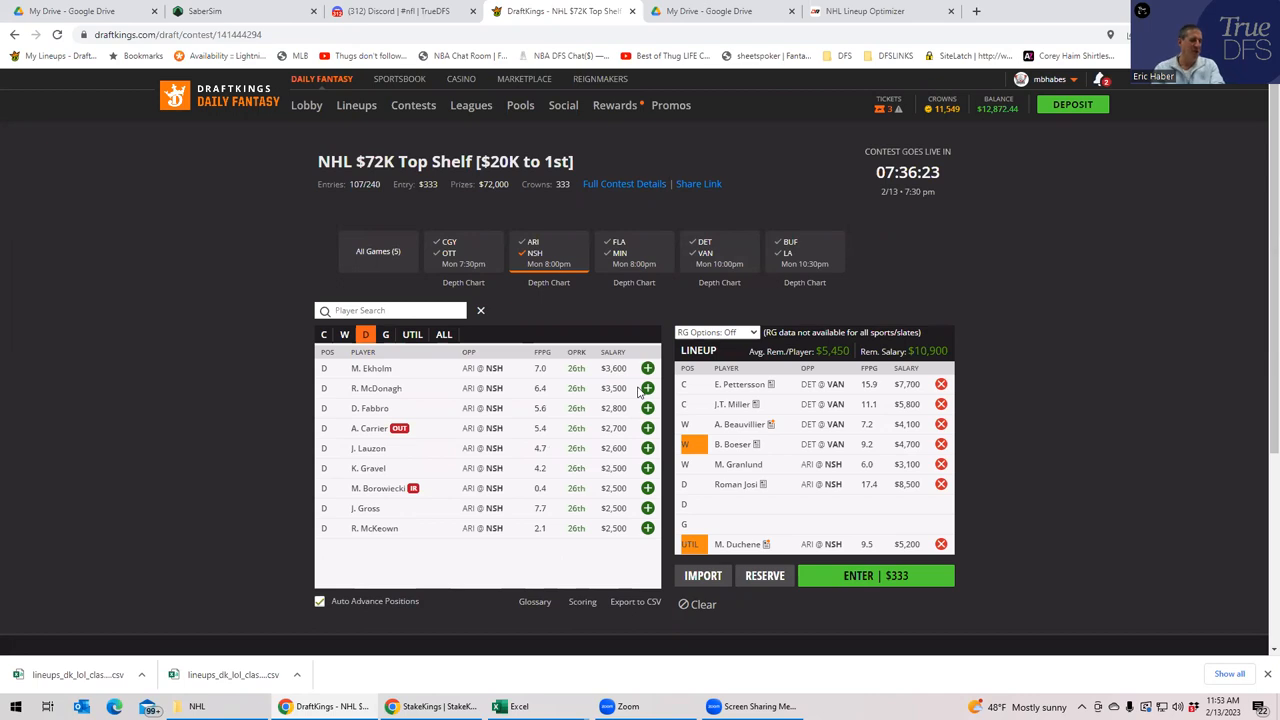
mouse_move(450, 410)
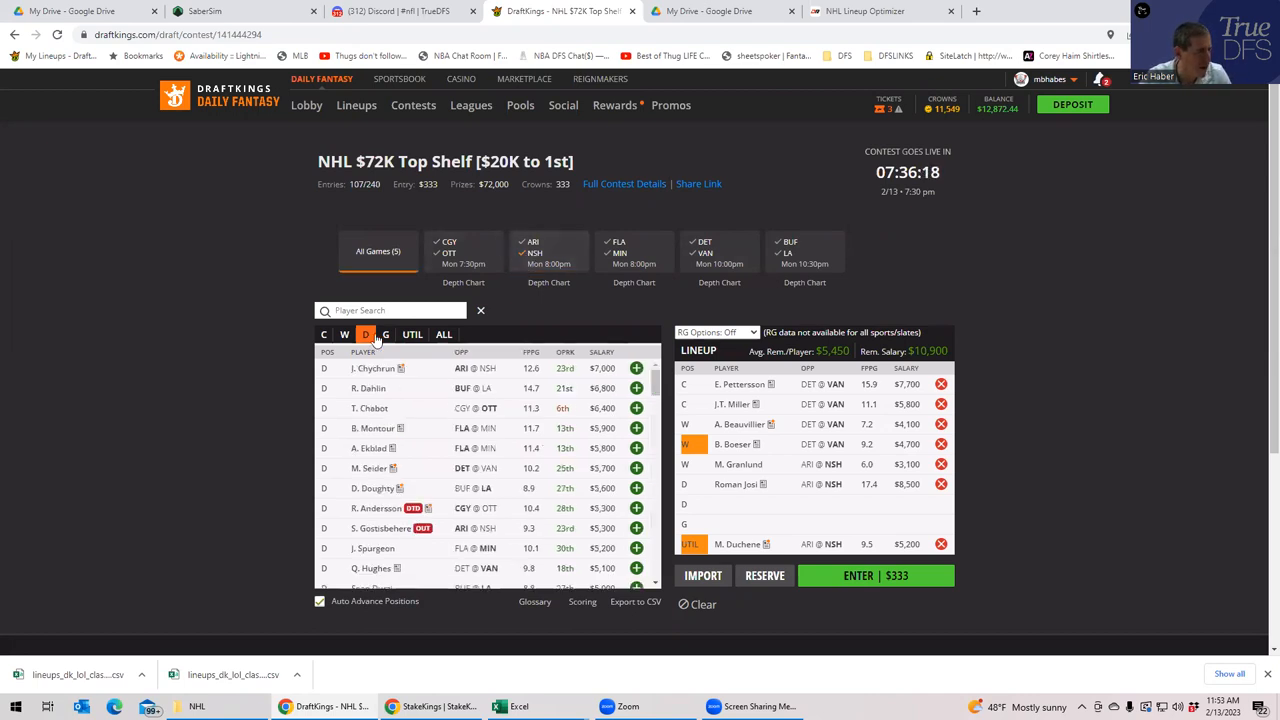
- Filter to CGY@OTT, put M. Sogaard in goal and clear the other players from the lineup
click(384, 334)
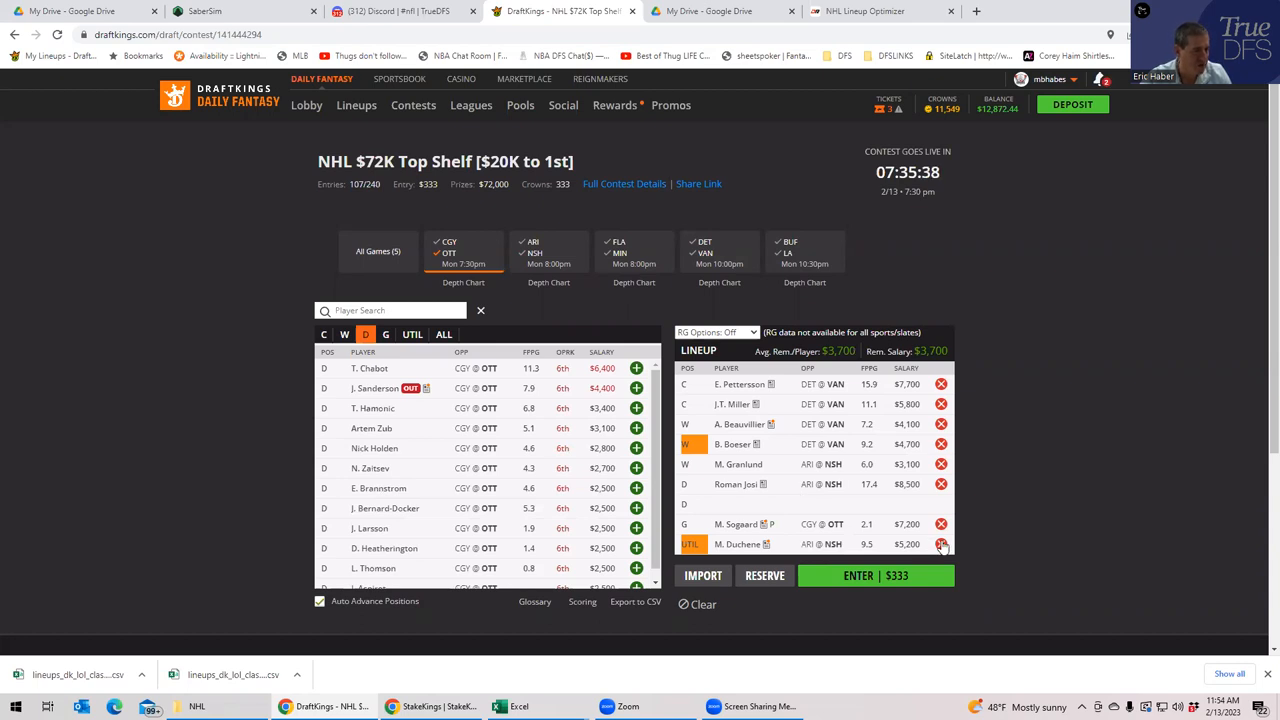
click(940, 544)
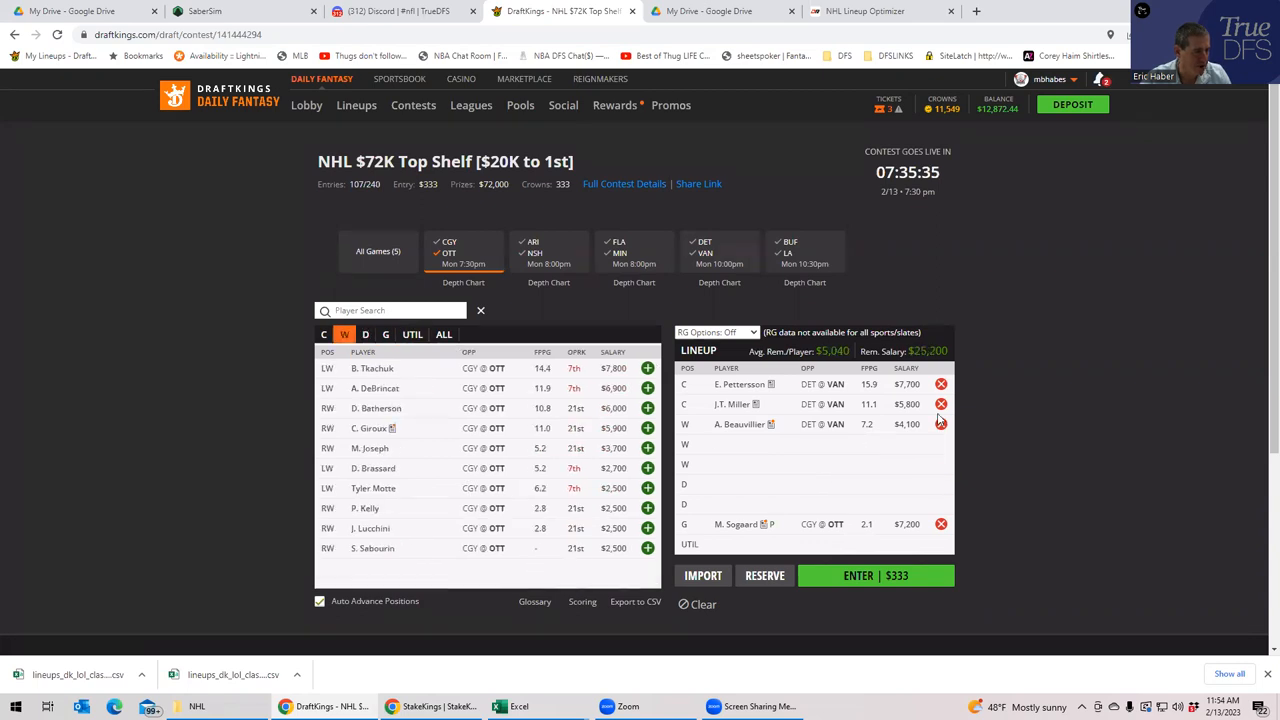
click(324, 334)
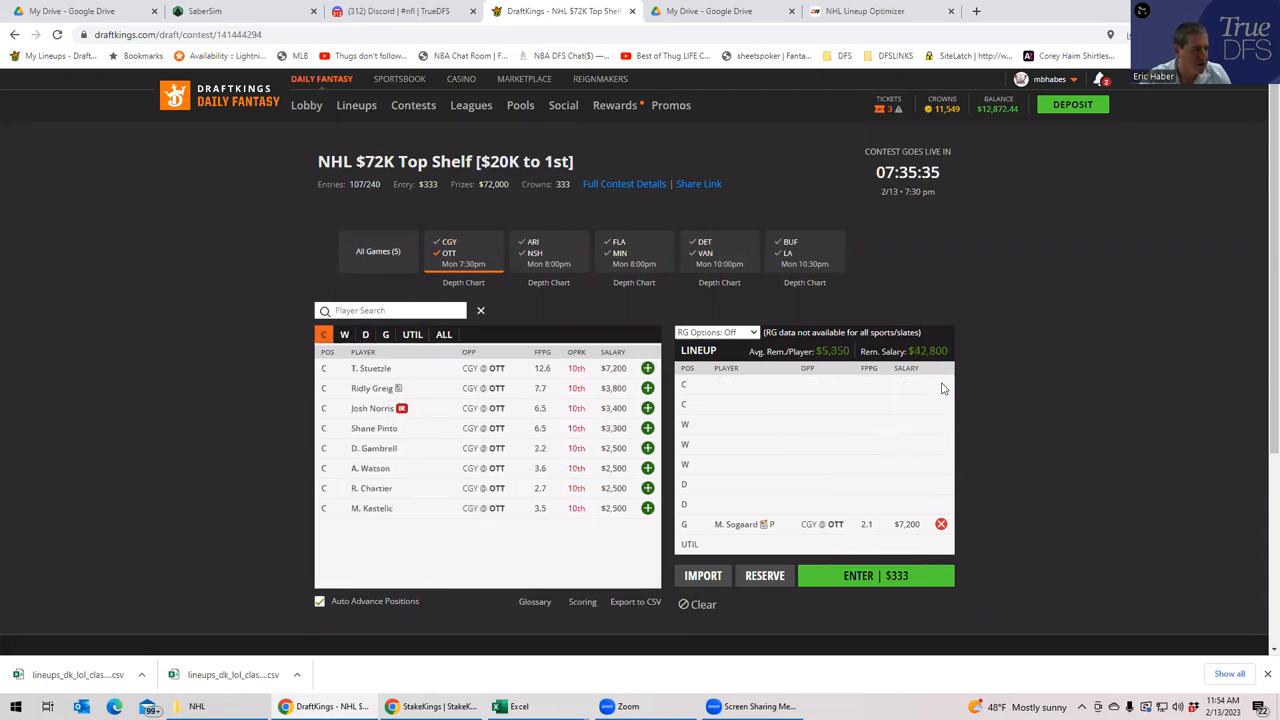
- Upload the NHLDK_Sim CSV from the KrogNHL folder as SaberSim custom projections
click(244, 12)
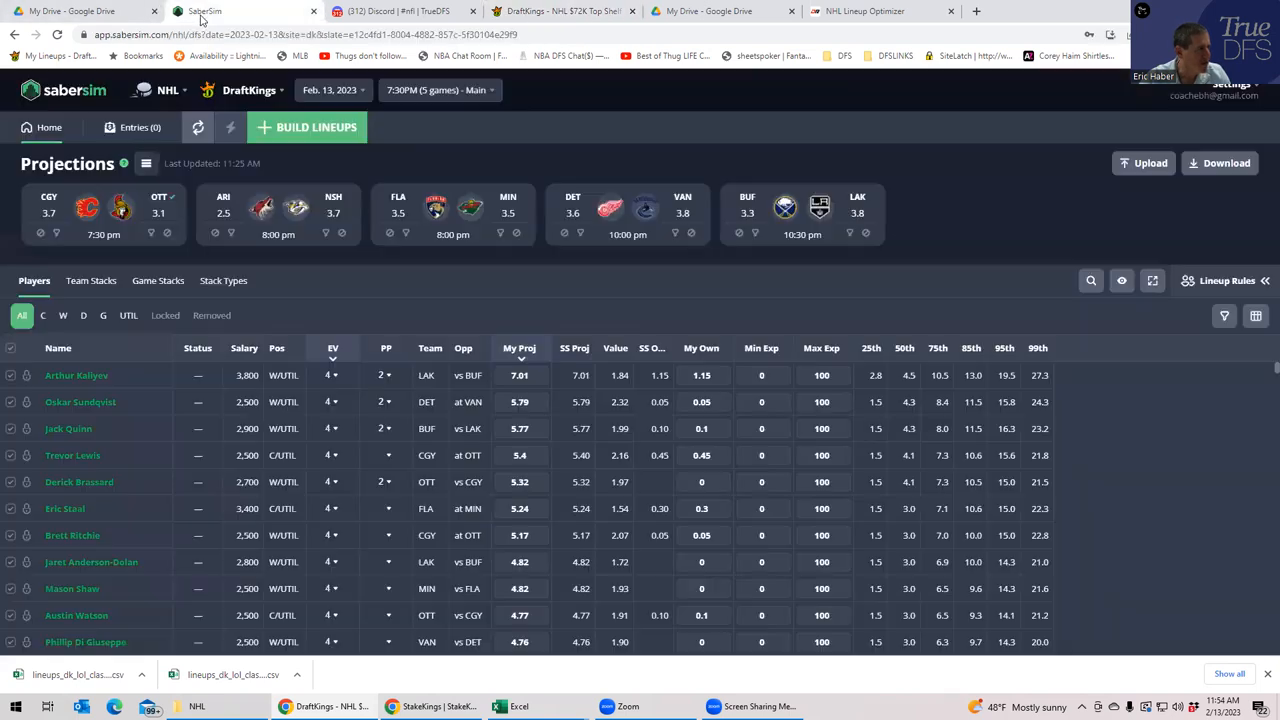
click(1144, 164)
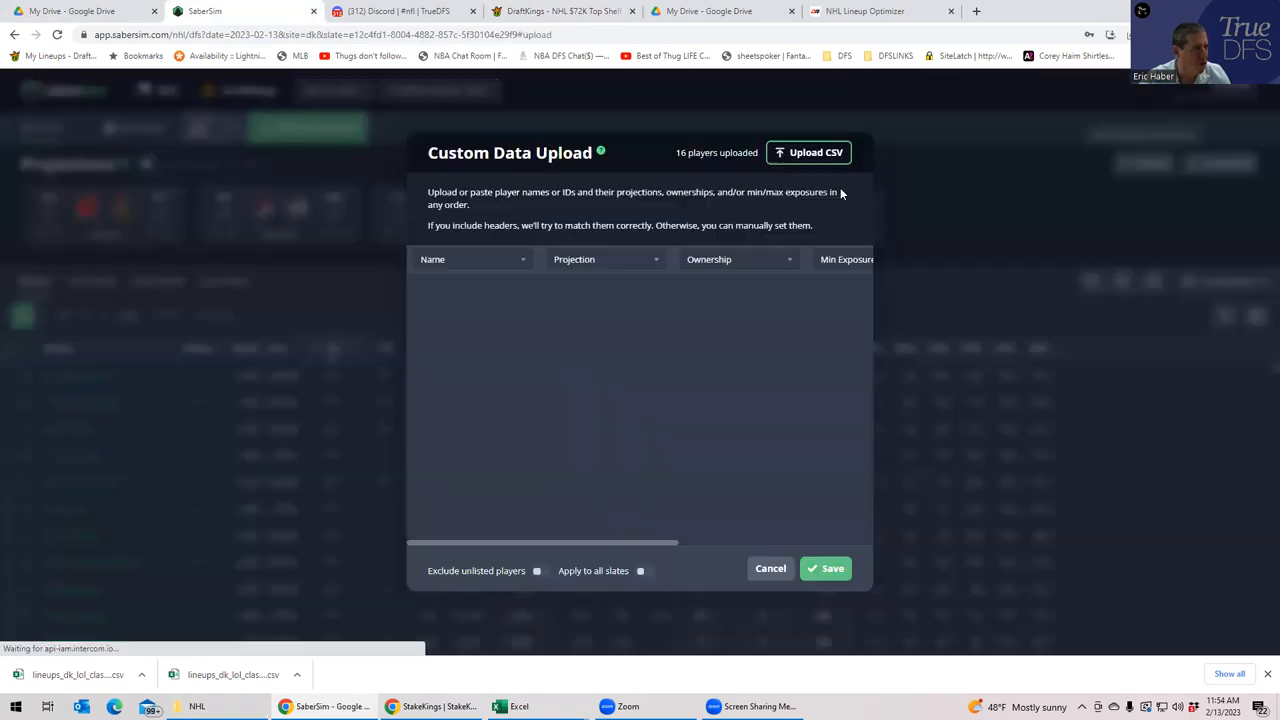
click(808, 152)
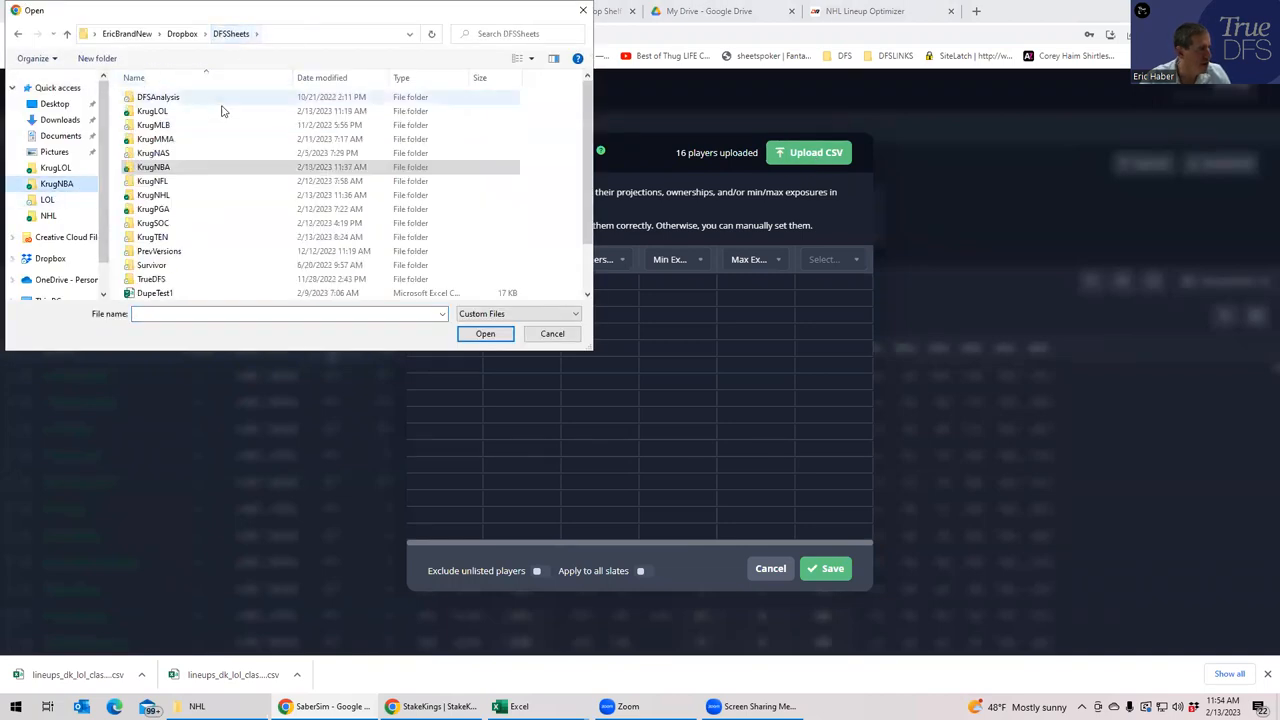
click(152, 196)
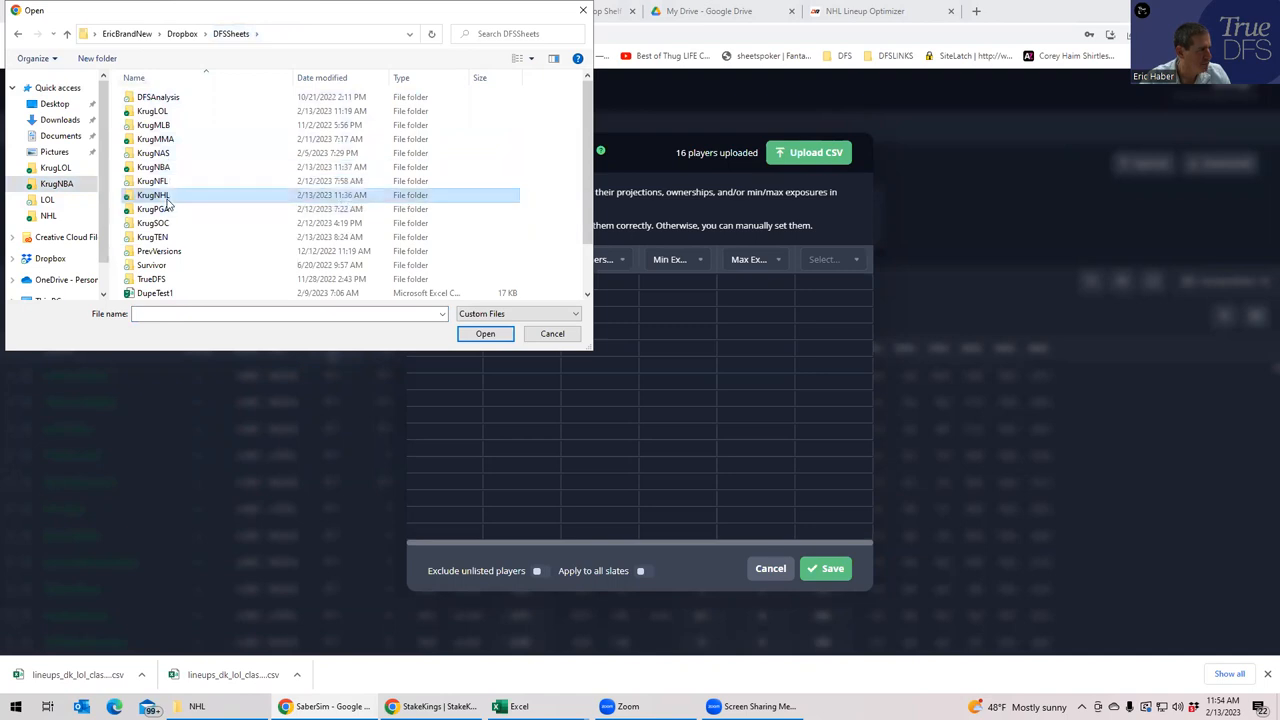
double_click(152, 196)
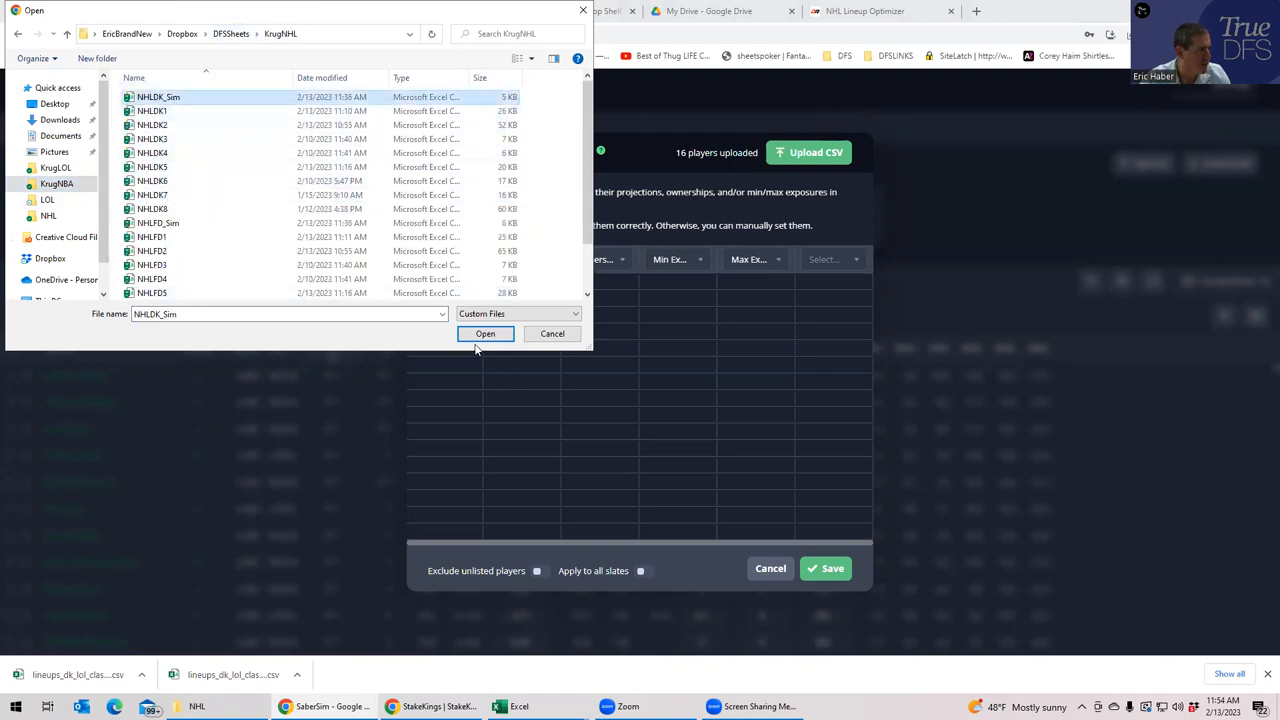
click(484, 332)
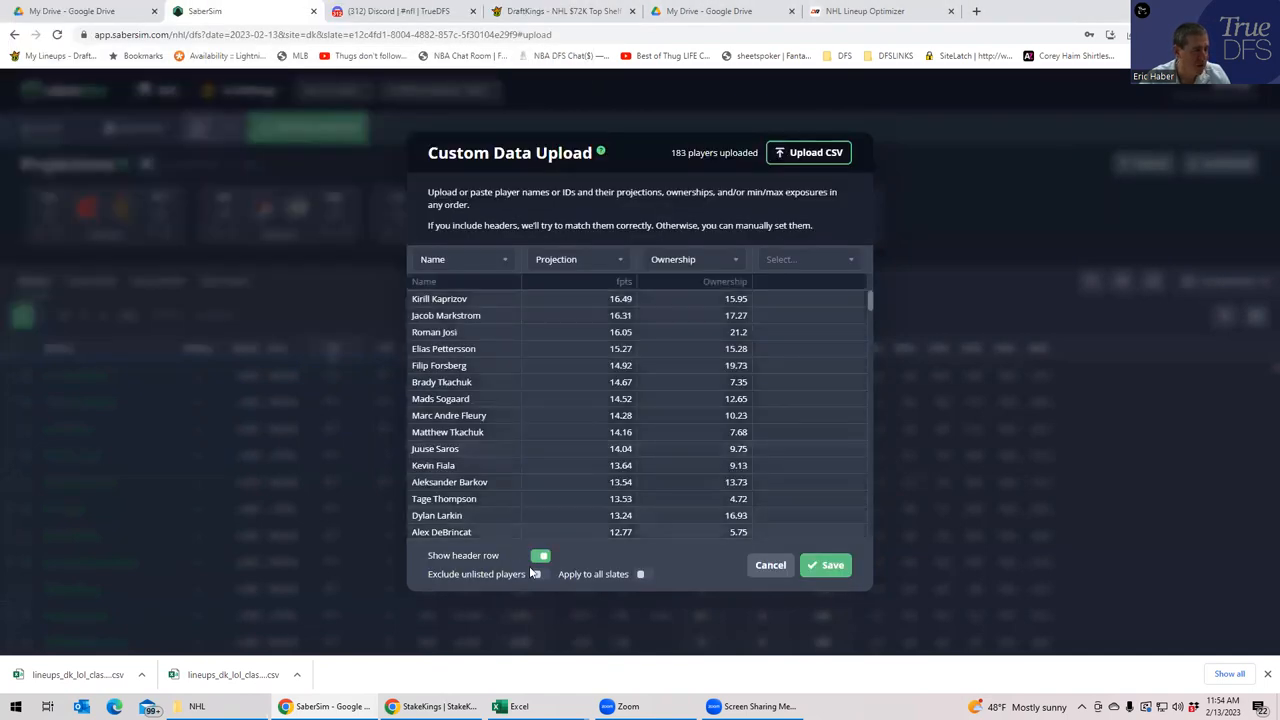
- Exclude players not in the uploaded file and save the 183-player custom projections
click(540, 574)
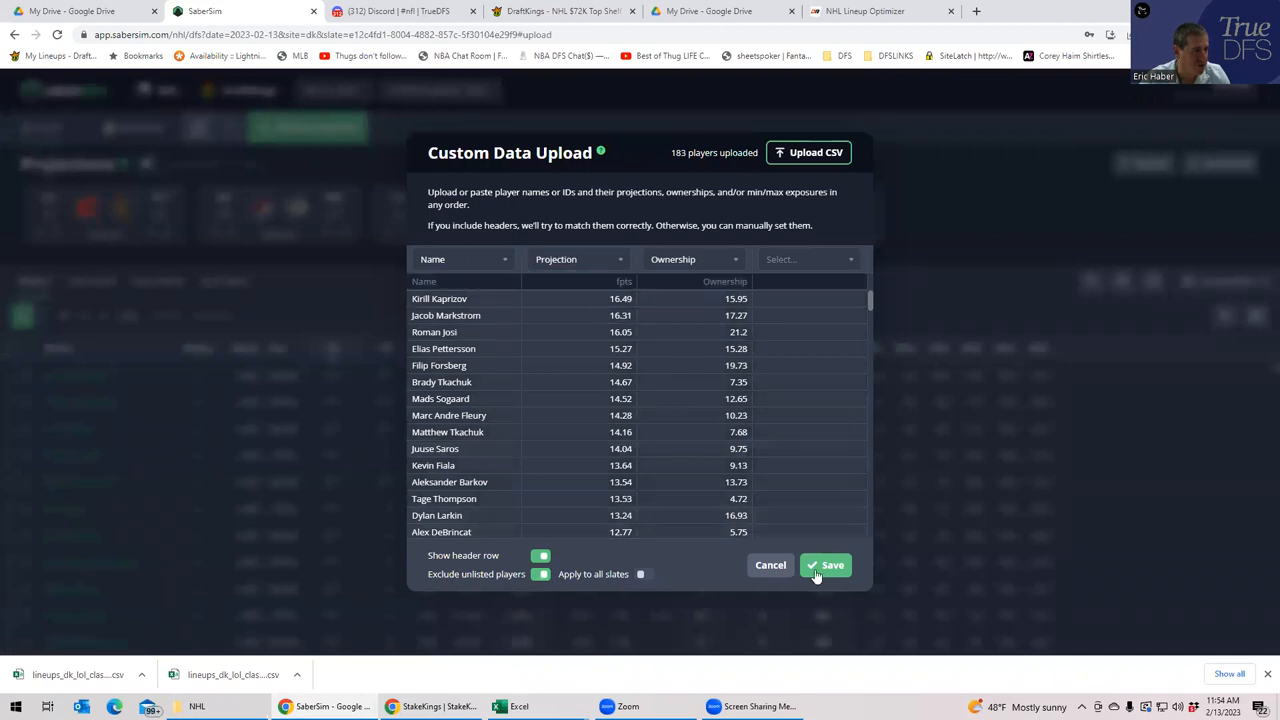
click(826, 564)
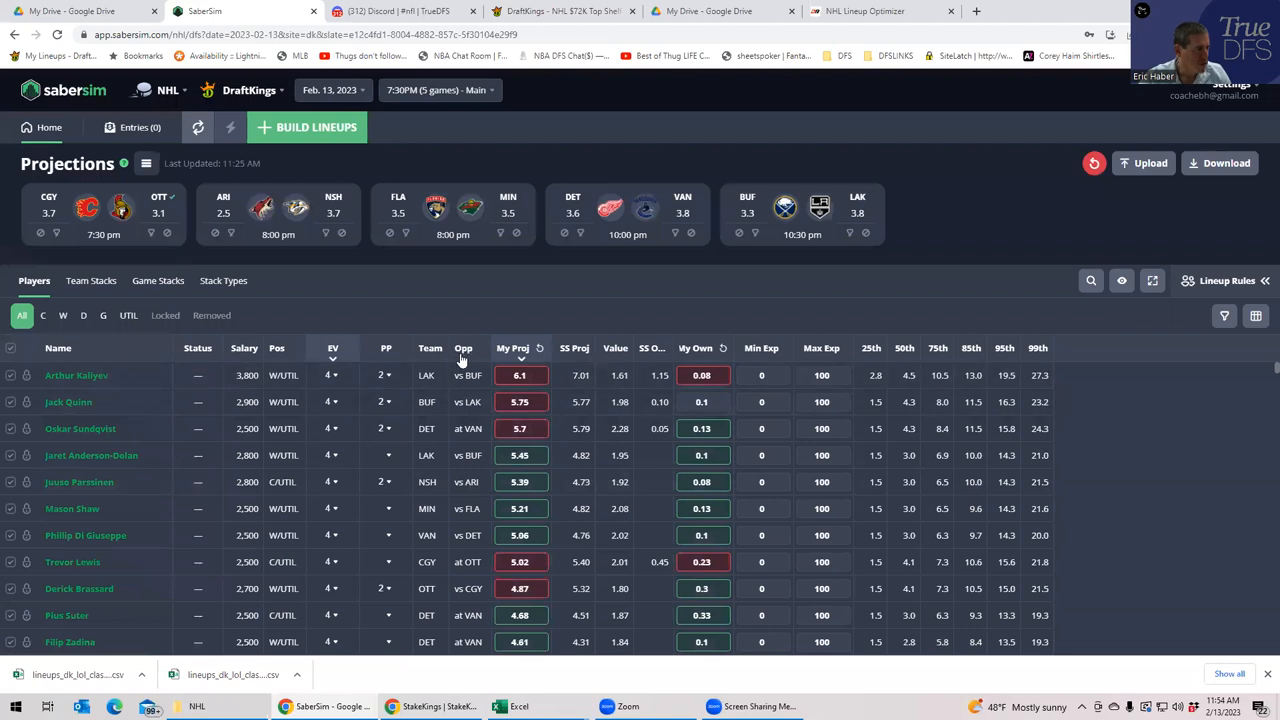
- Start a new GPP build of 50 lineups with a 150-max entry limit
click(520, 376)
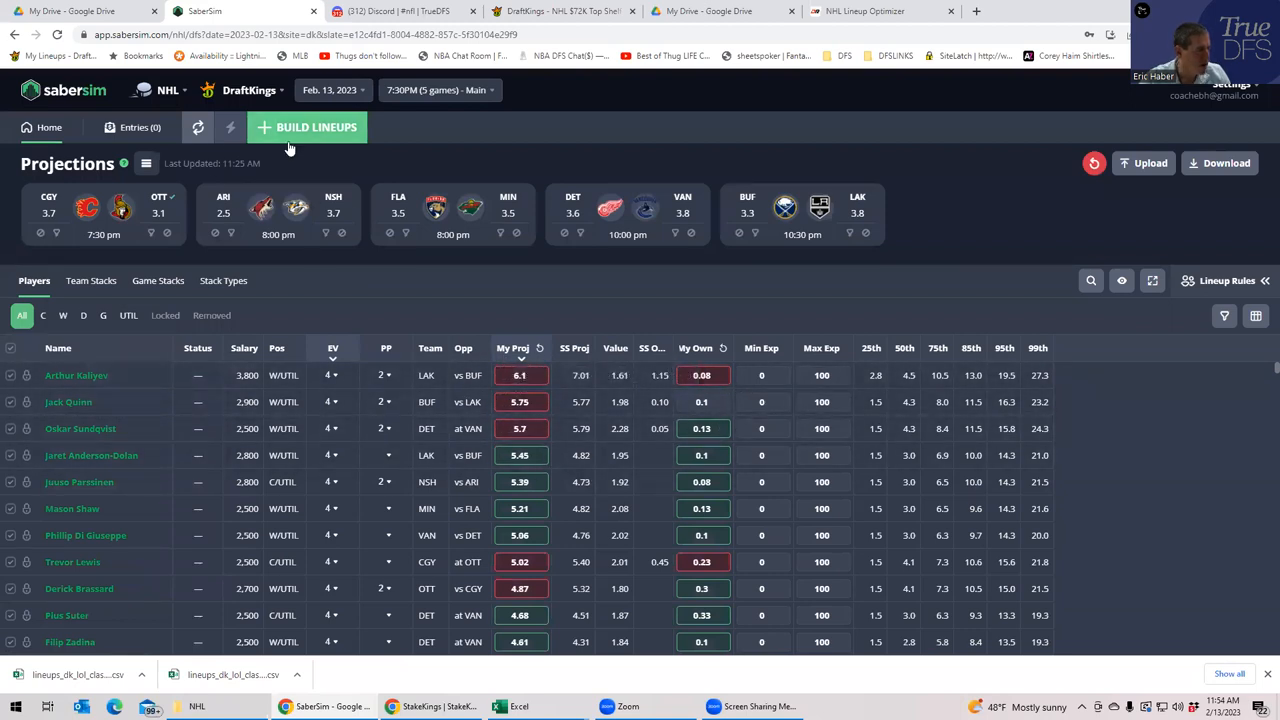
click(638, 260)
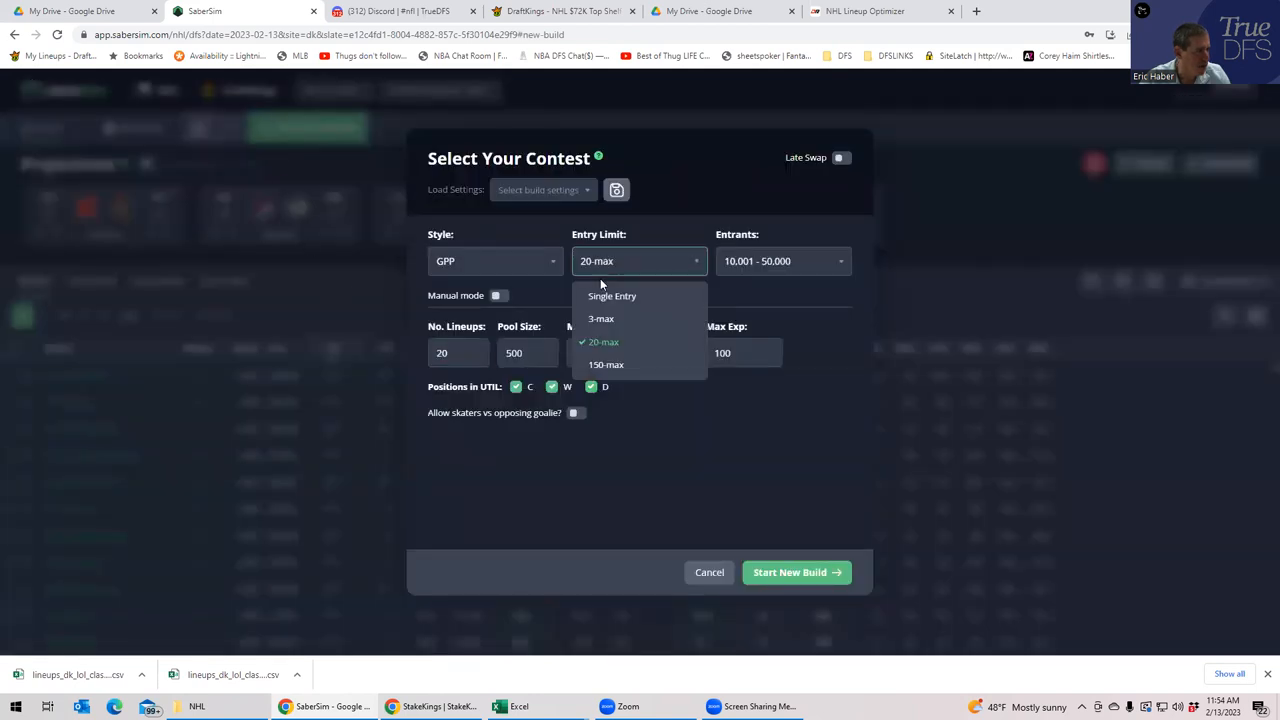
click(604, 364)
text(50)
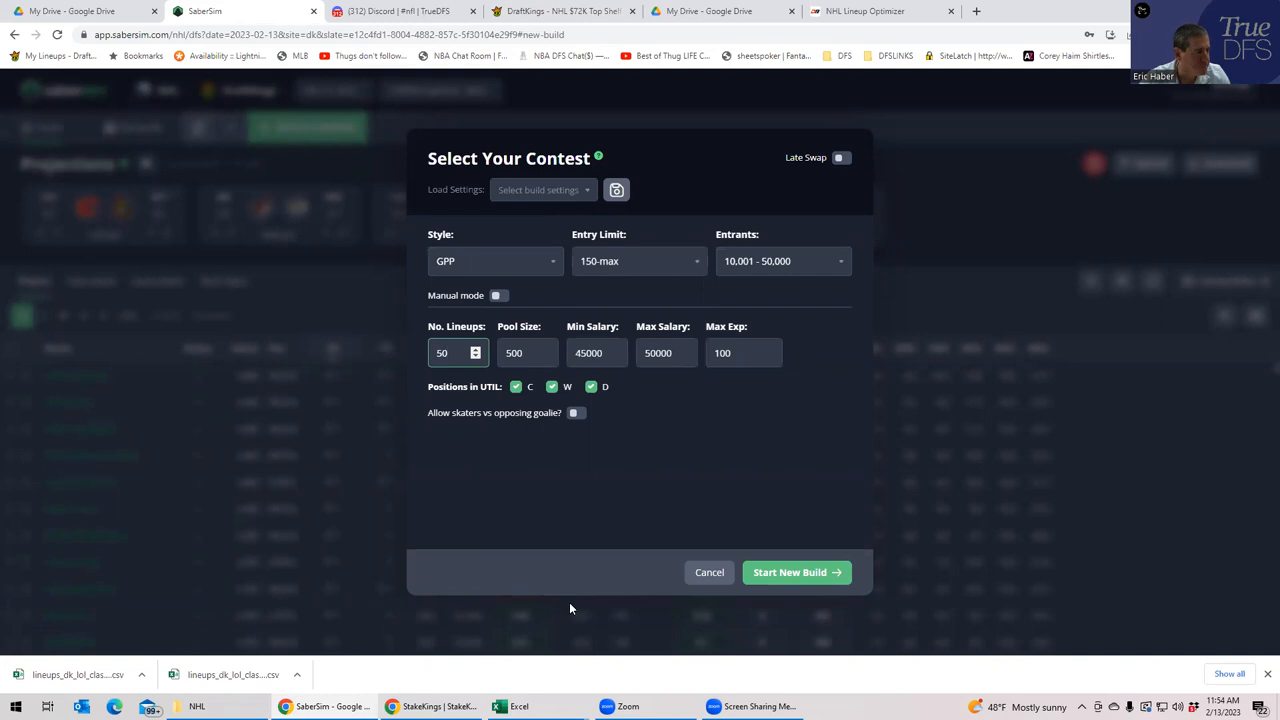
click(796, 572)
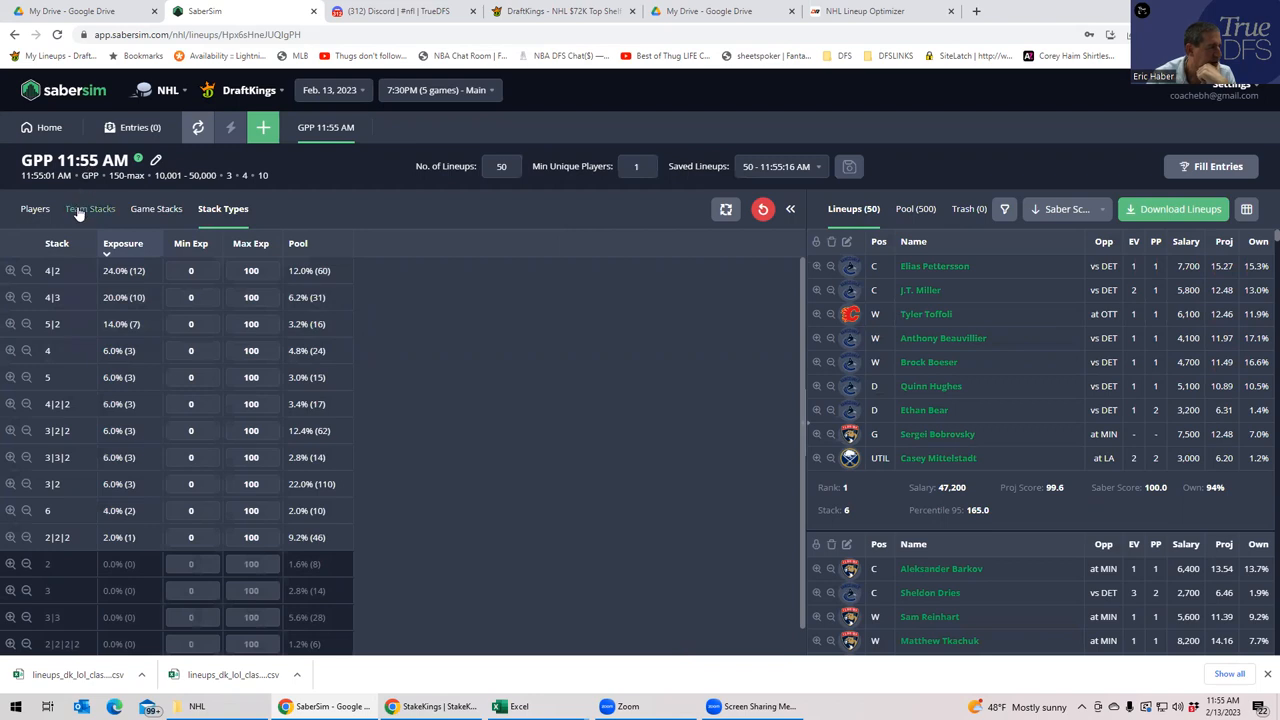
- View team stack exposures (VAN 42.0%, FLA 34.0%) and scroll through the generated lineups
click(92, 208)
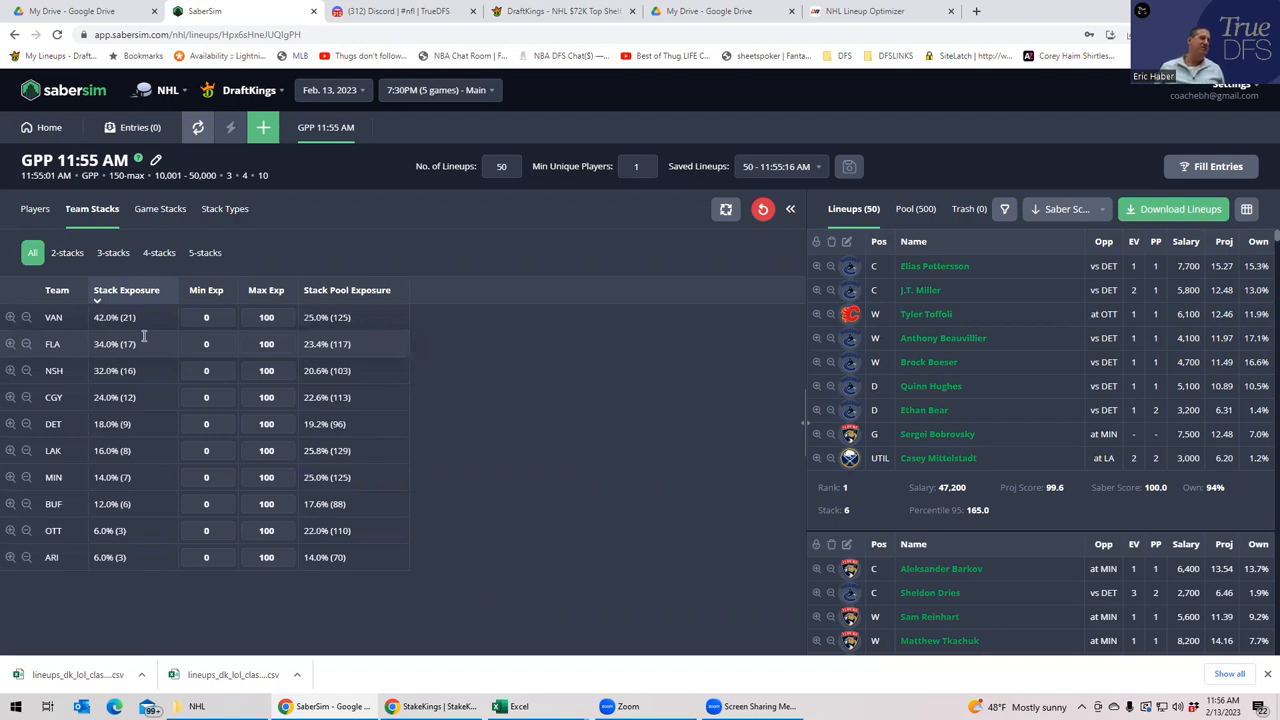
mouse_move(476, 446)
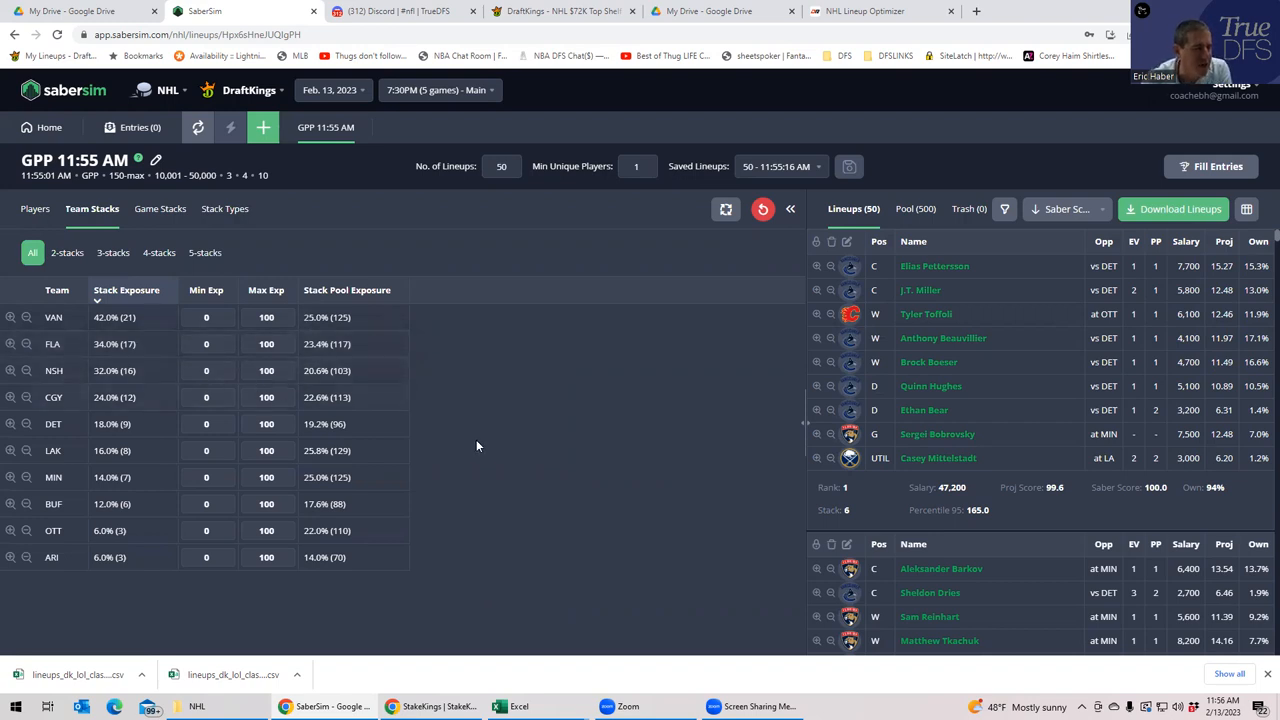
scroll(down, 3)
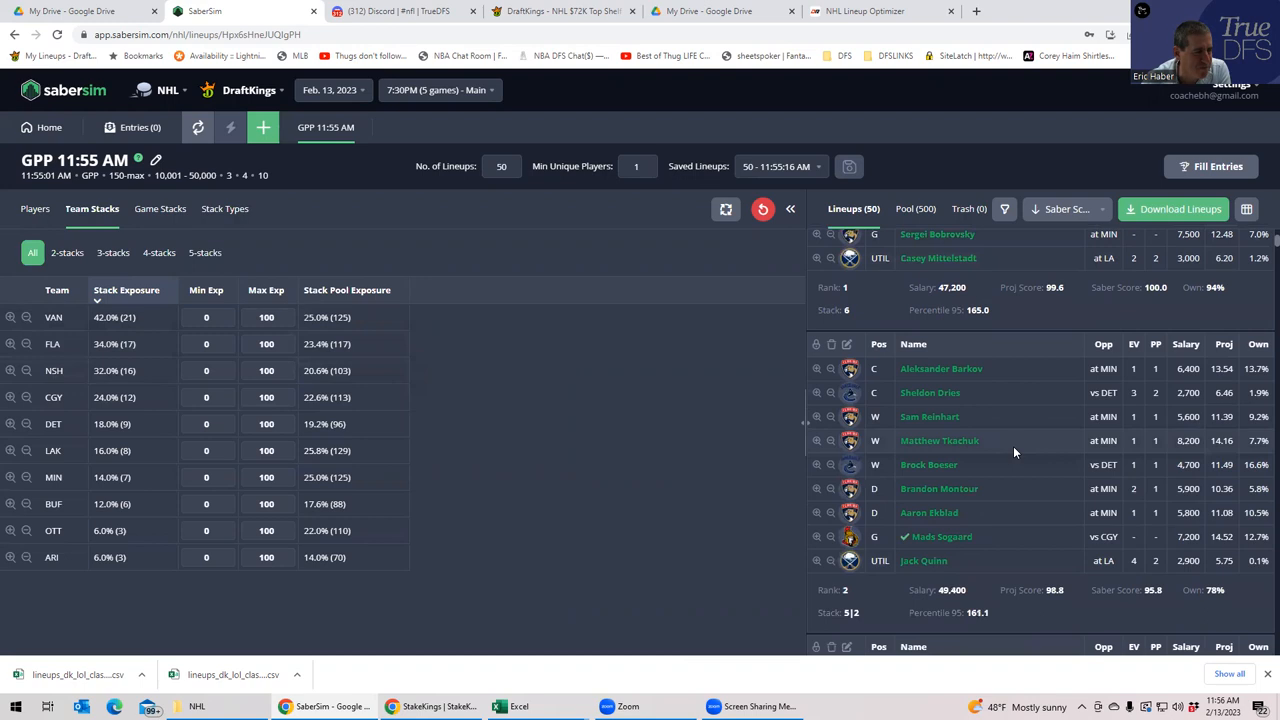
mouse_move(984, 466)
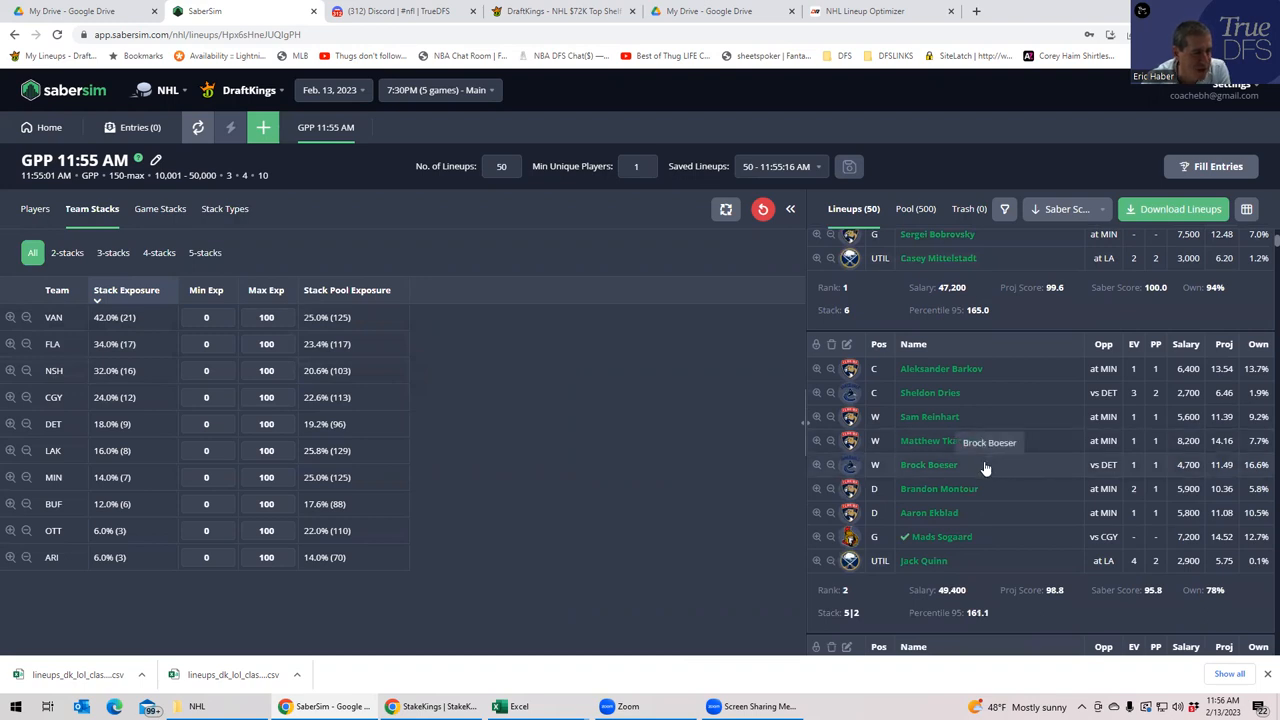
mouse_move(740, 472)
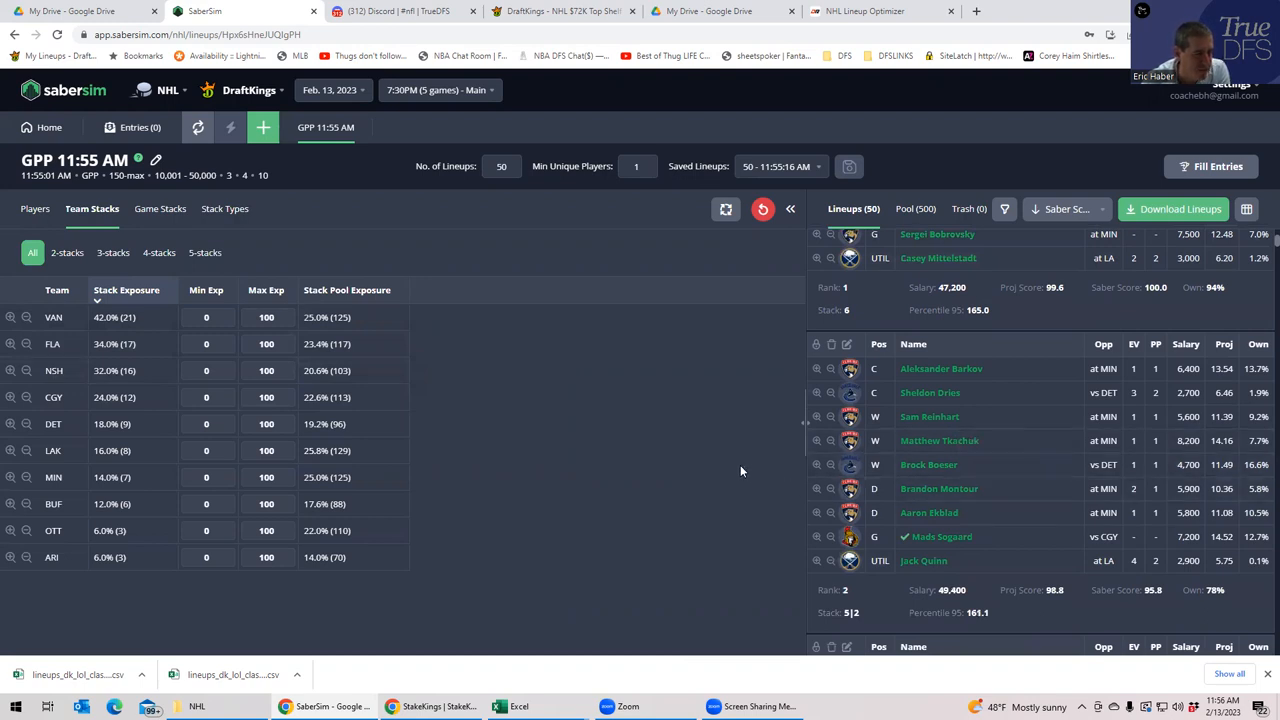
mouse_move(960, 464)
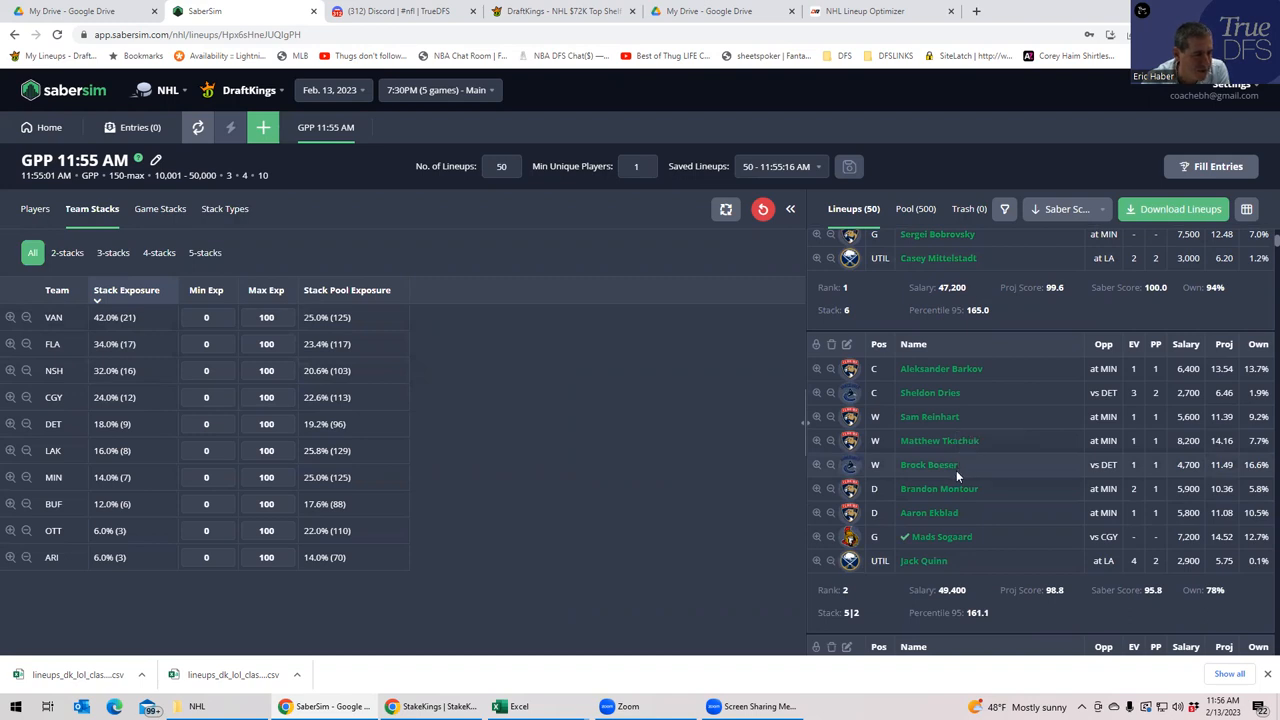
scroll(down, 3)
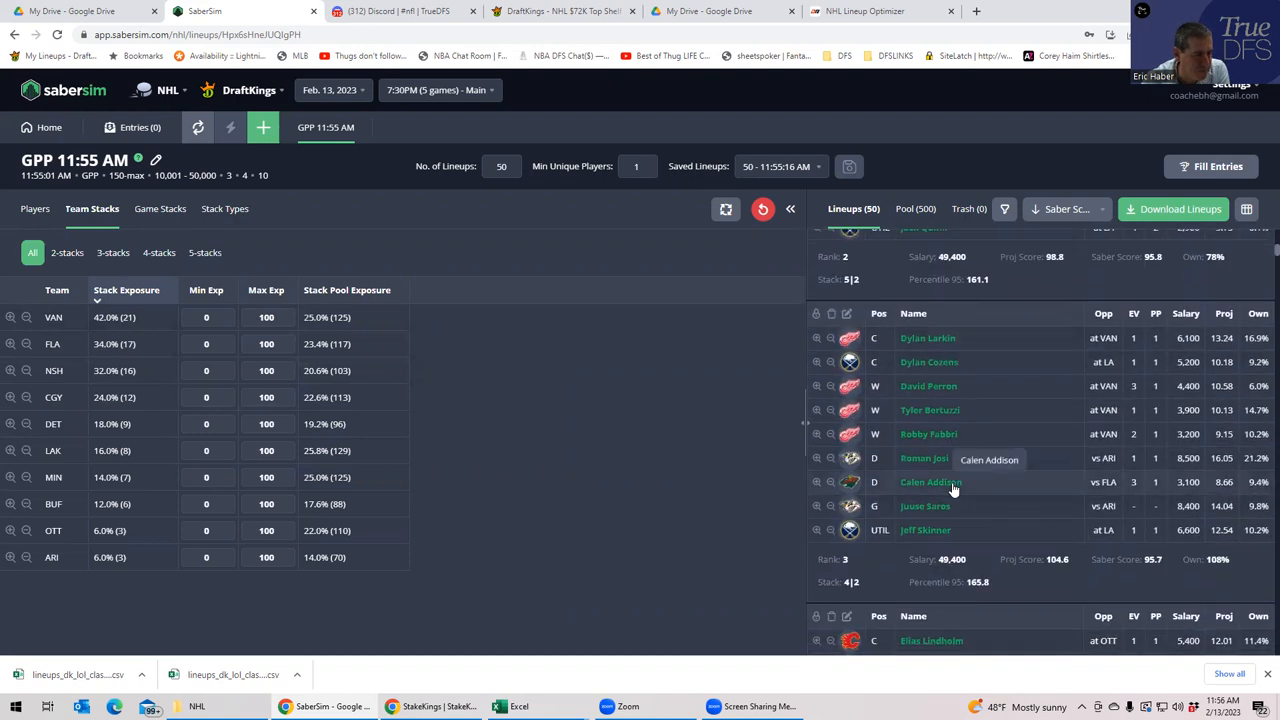
mouse_move(908, 462)
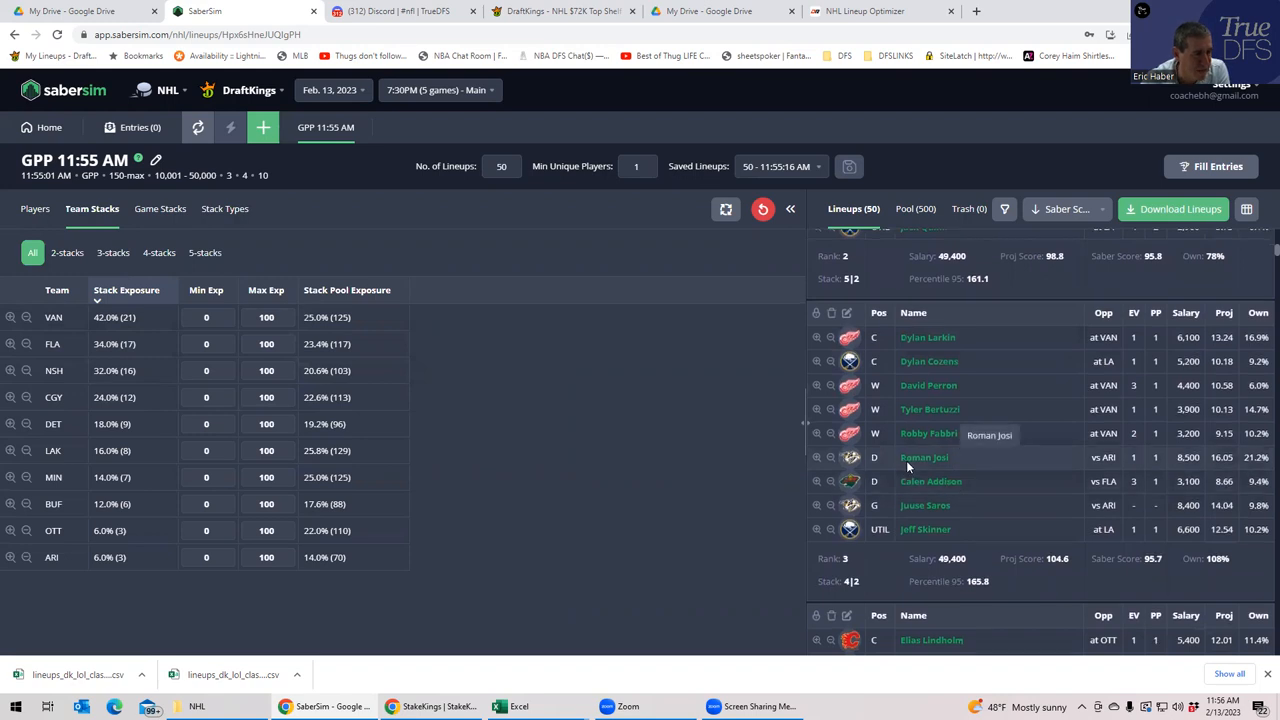
scroll(down, 3)
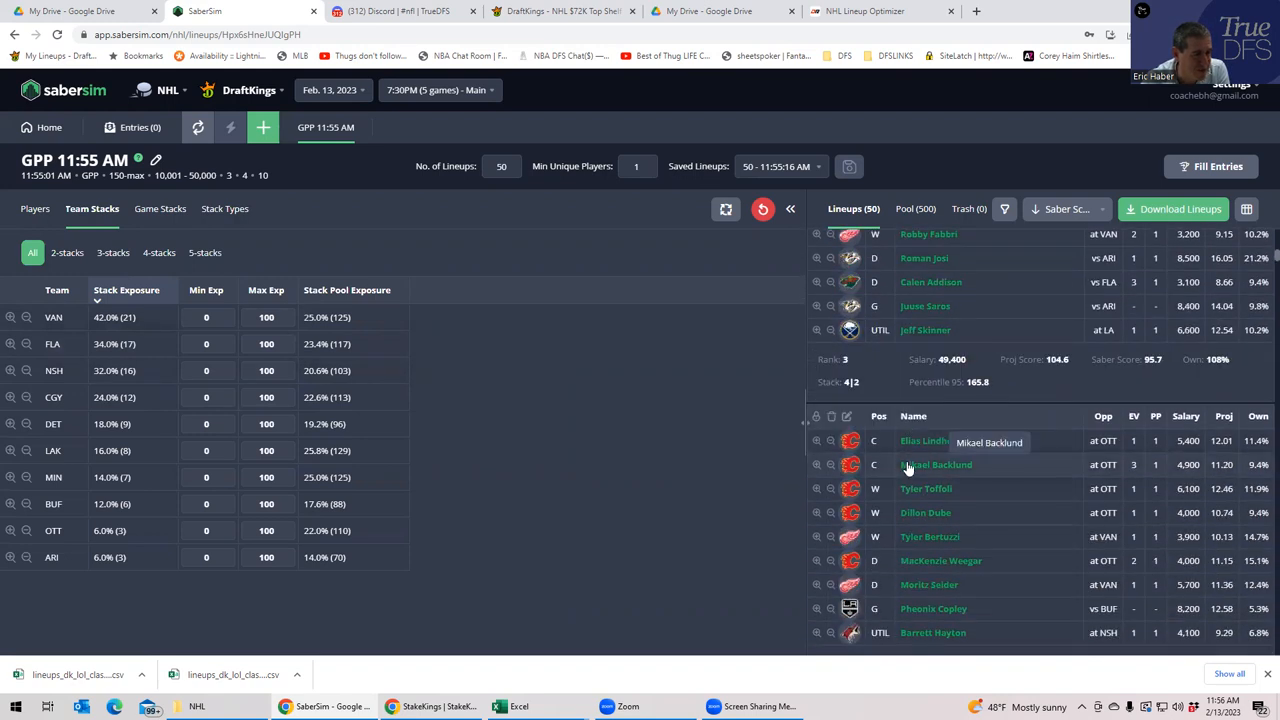
scroll(down, 3)
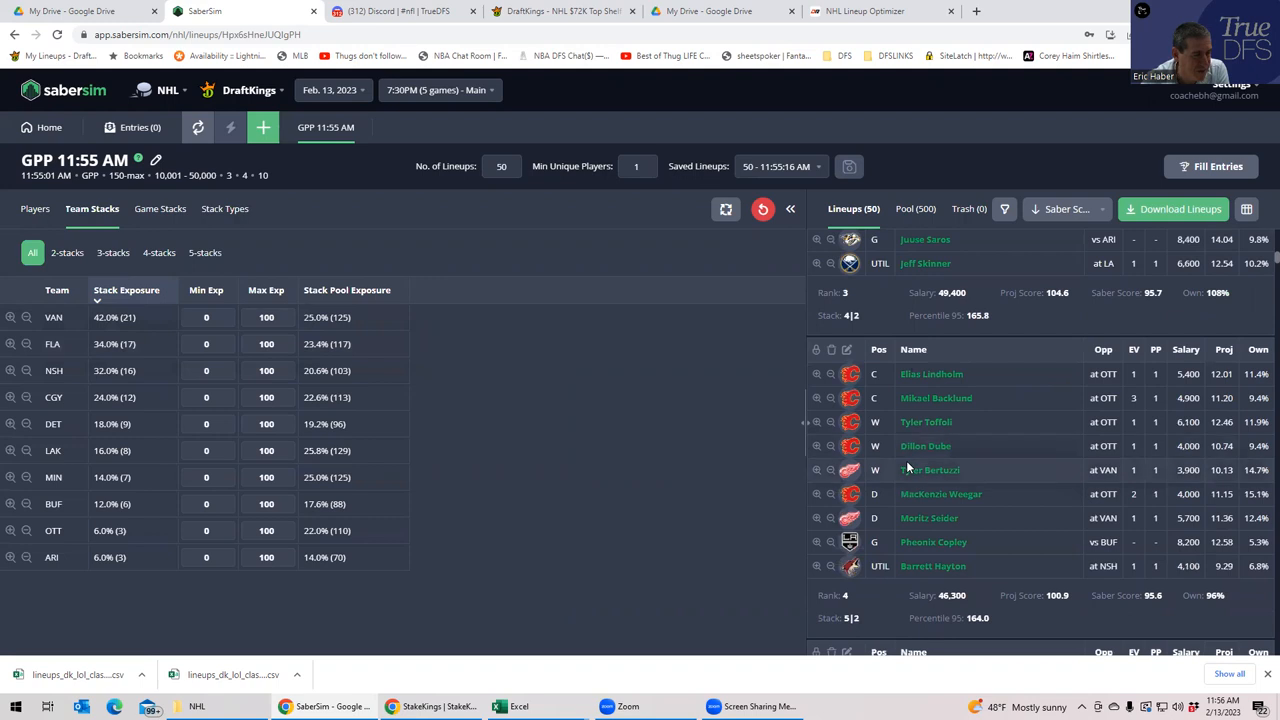
scroll(down, 3)
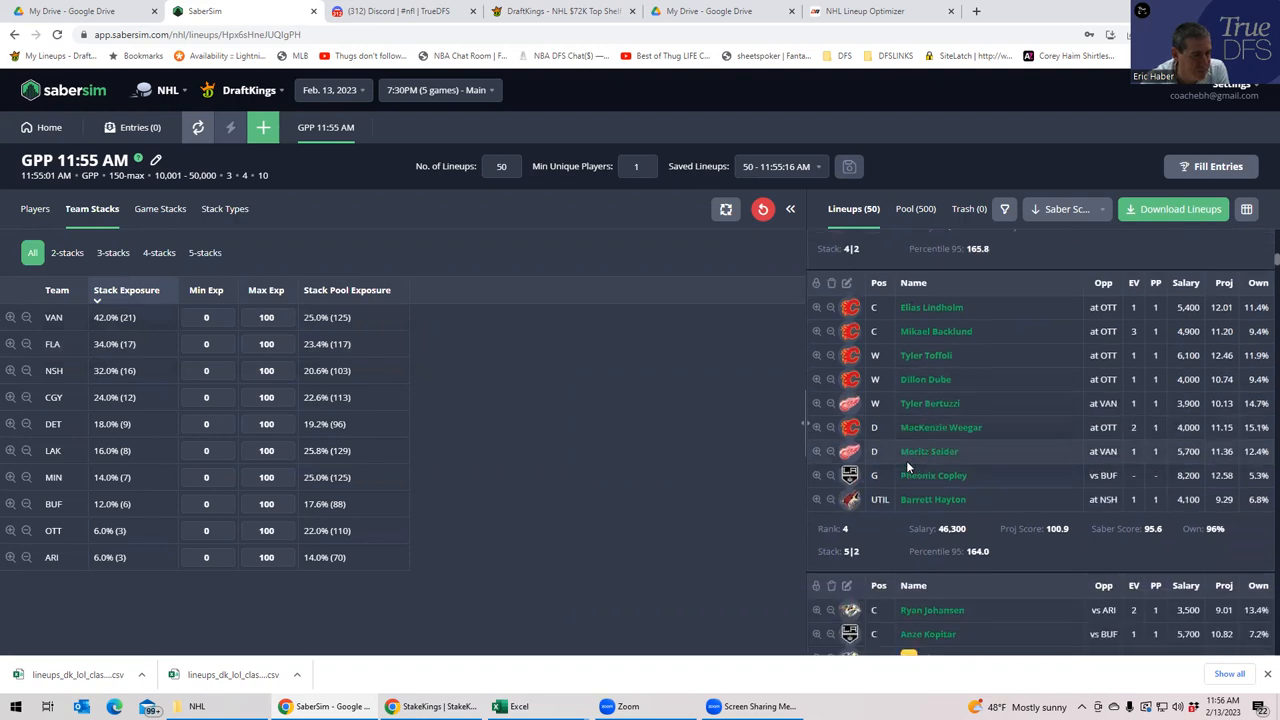
scroll(down, 3)
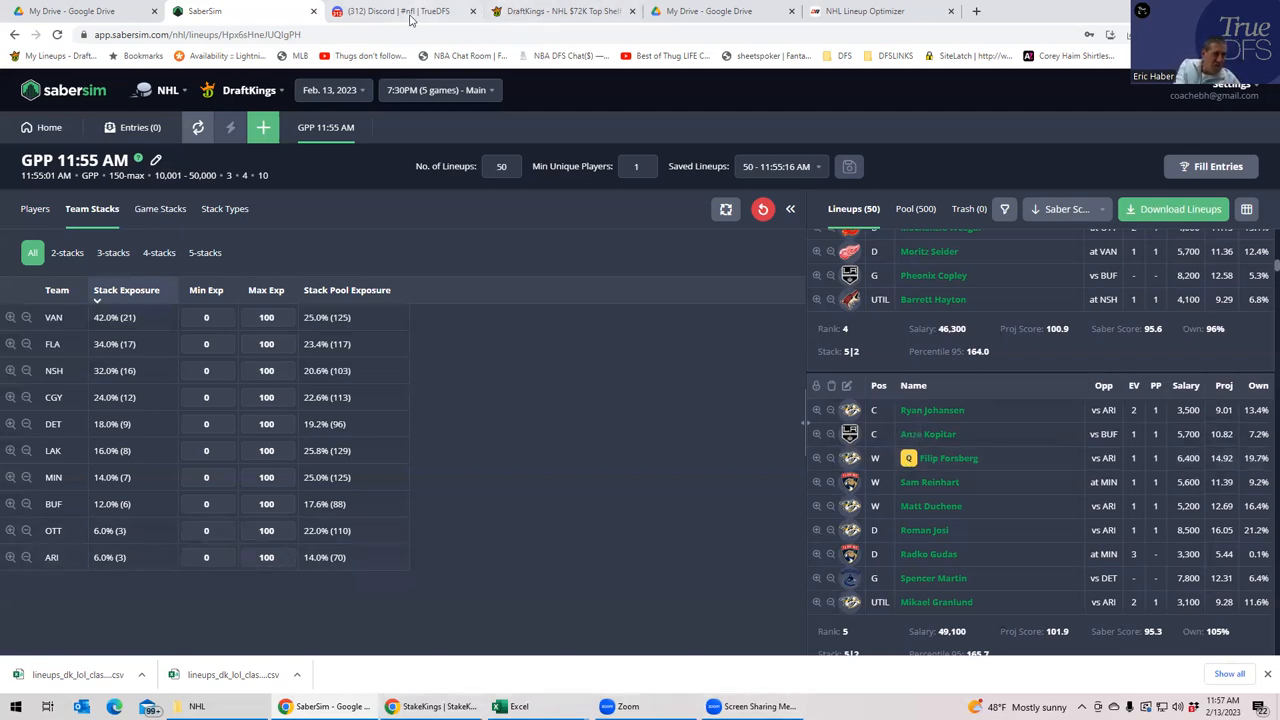
- Switch to the TrueDFS Discord and open the #nhl-twitter-feeds channel
click(400, 12)
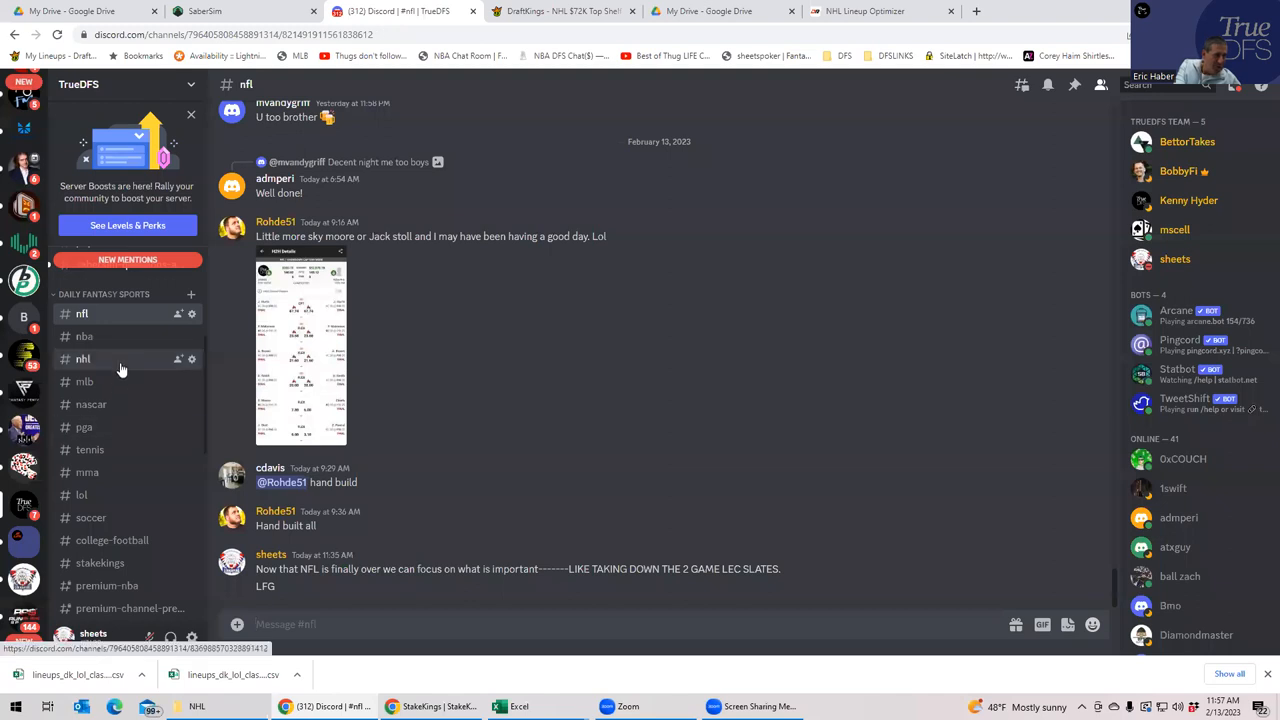
click(84, 358)
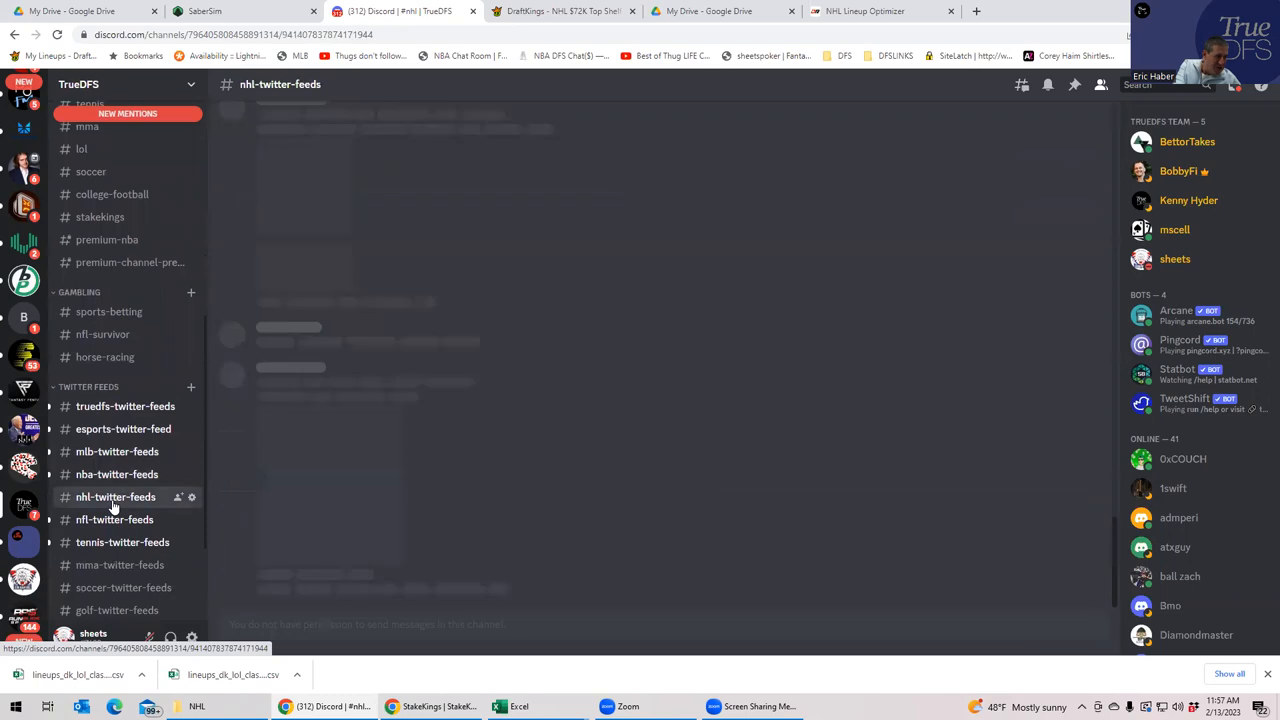
click(116, 496)
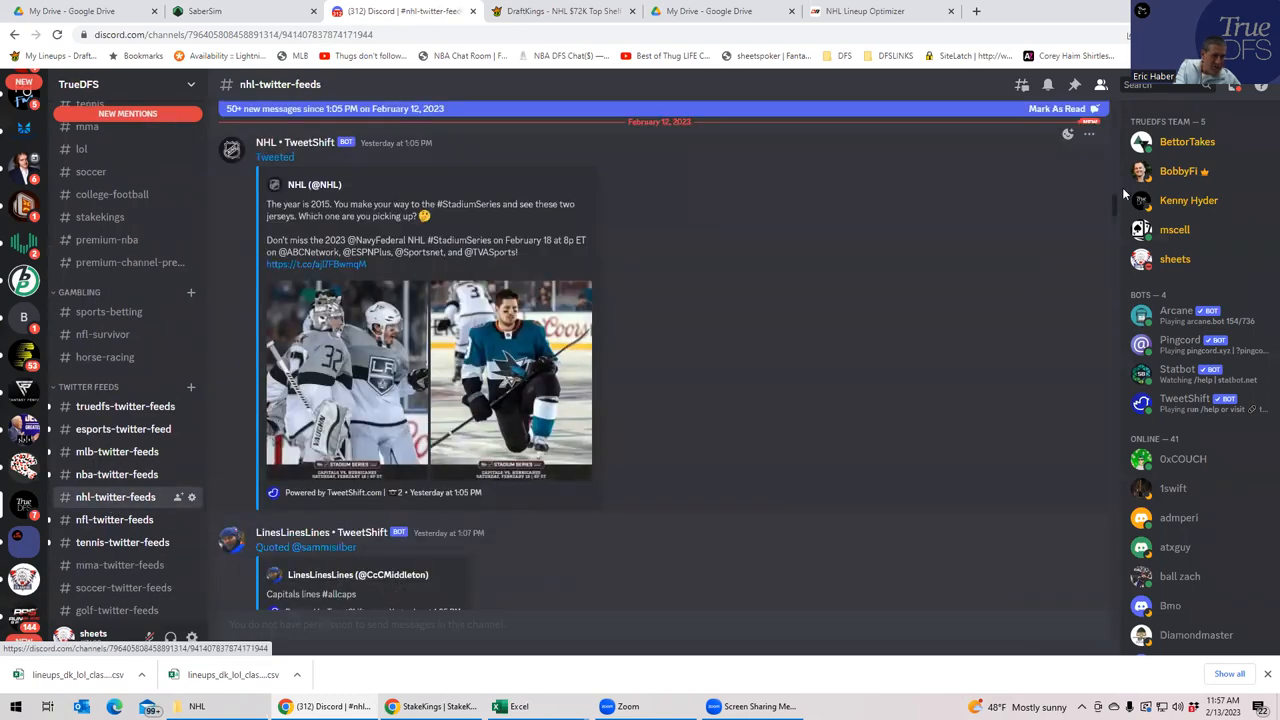
- Scroll through today's NHL lineup and injury news posts
scroll(down, 3)
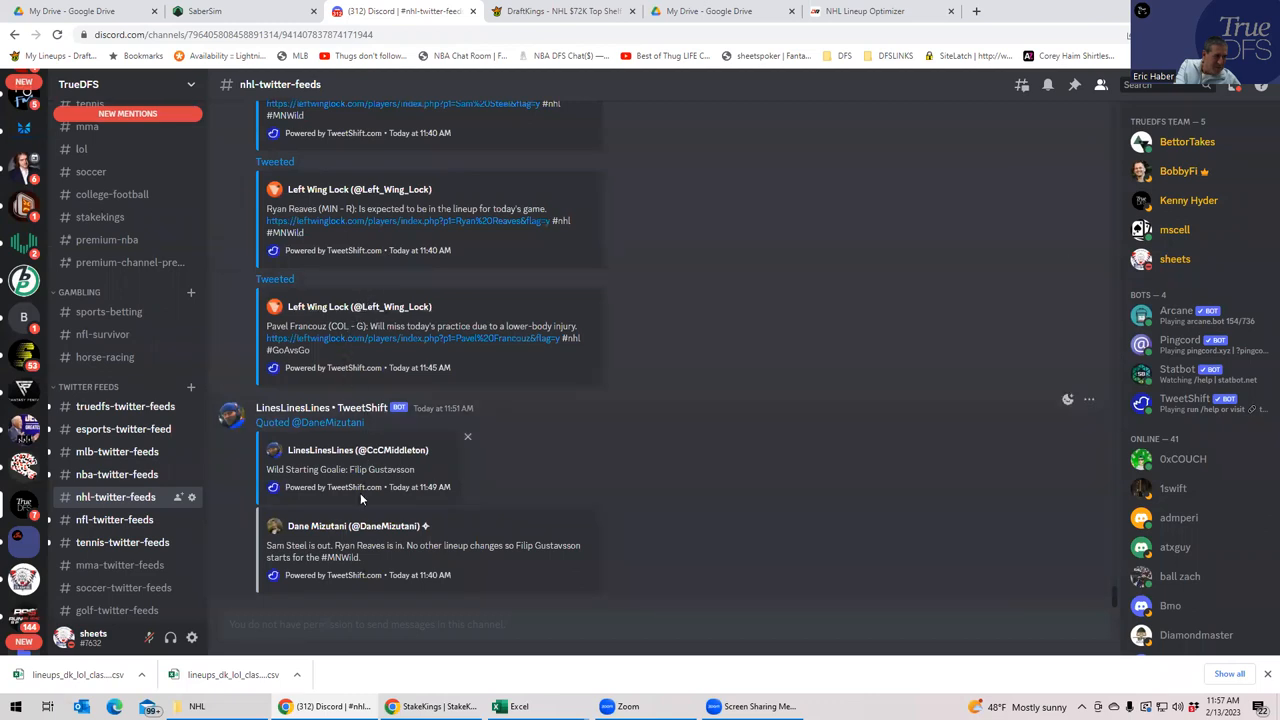
scroll(up, 3)
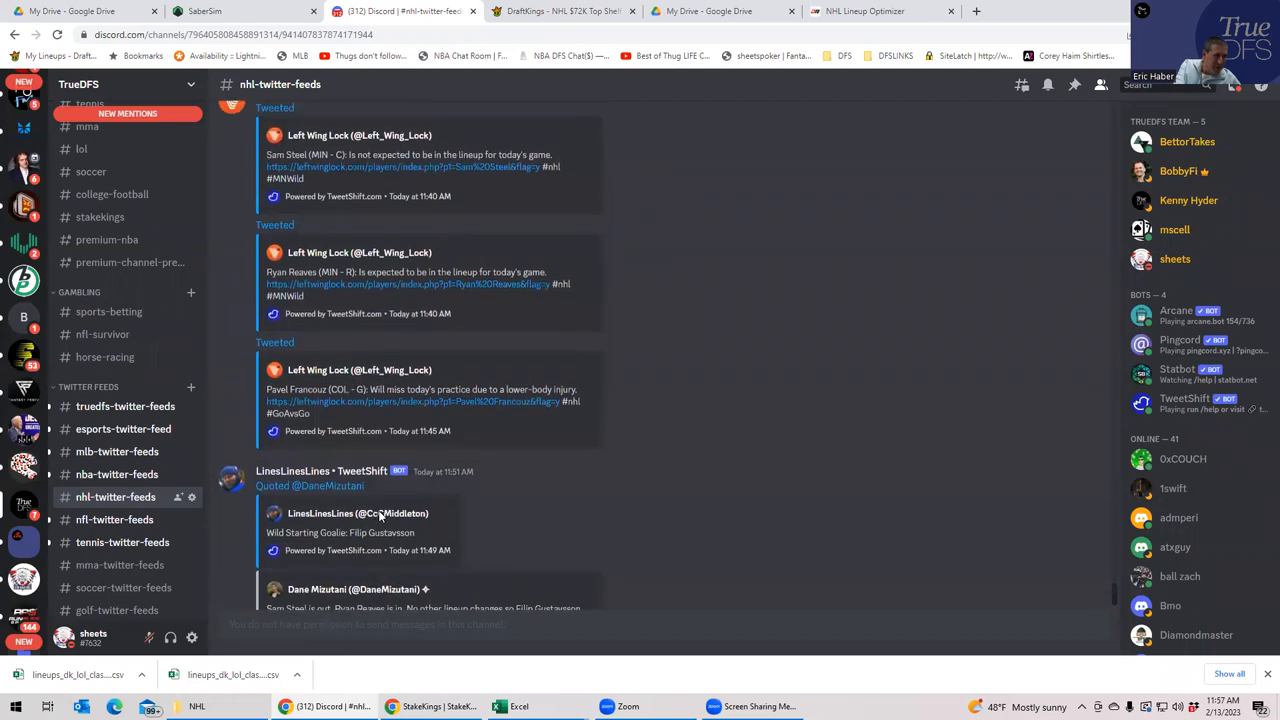
scroll(up, 3)
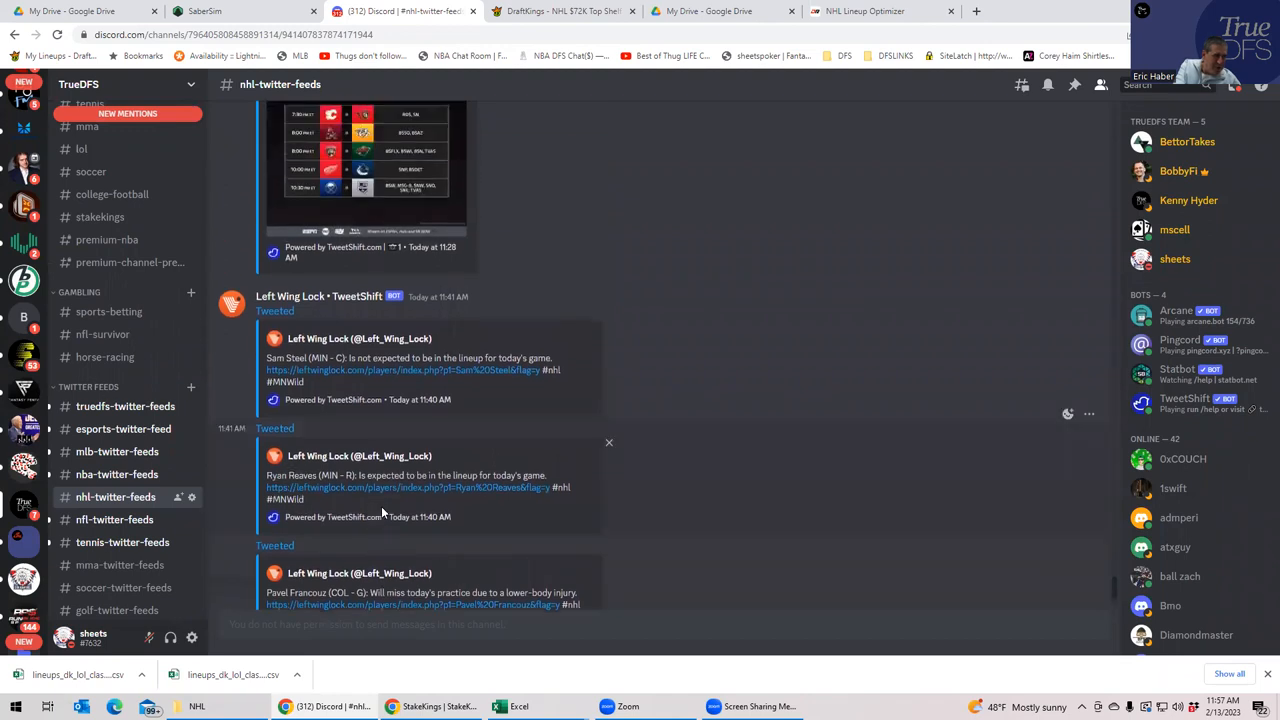
scroll(up, 3)
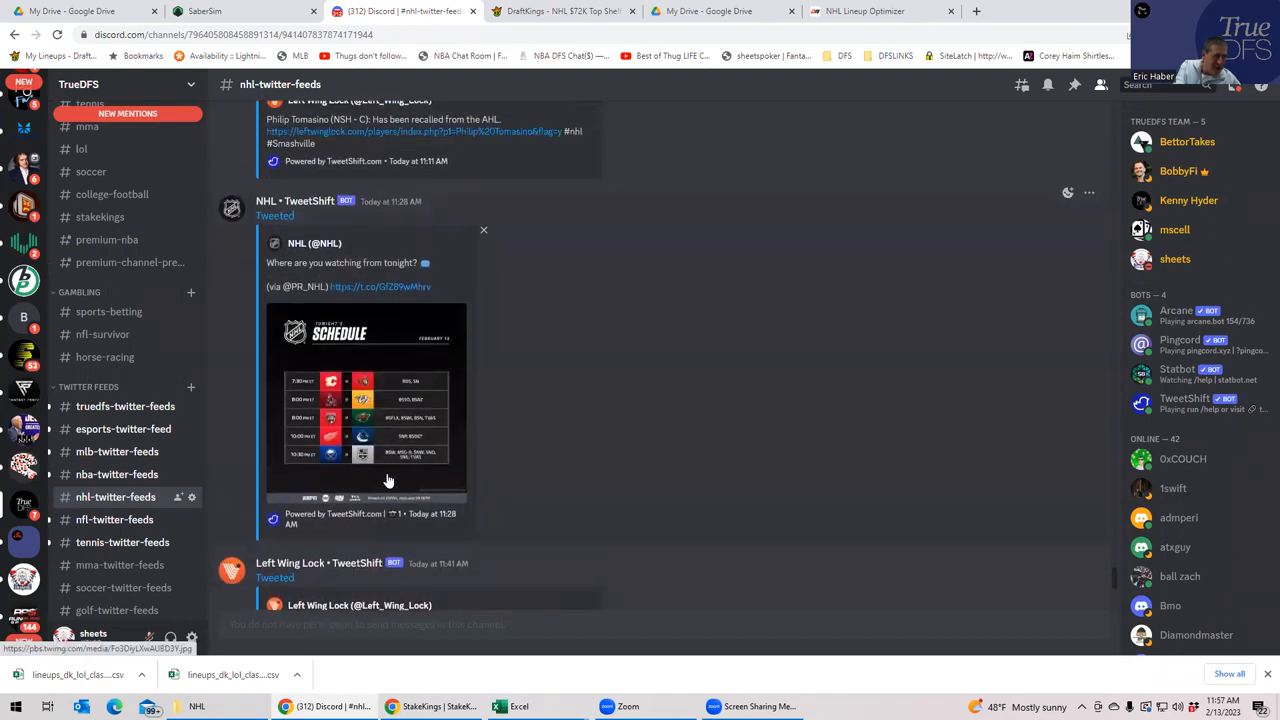
scroll(up, 3)
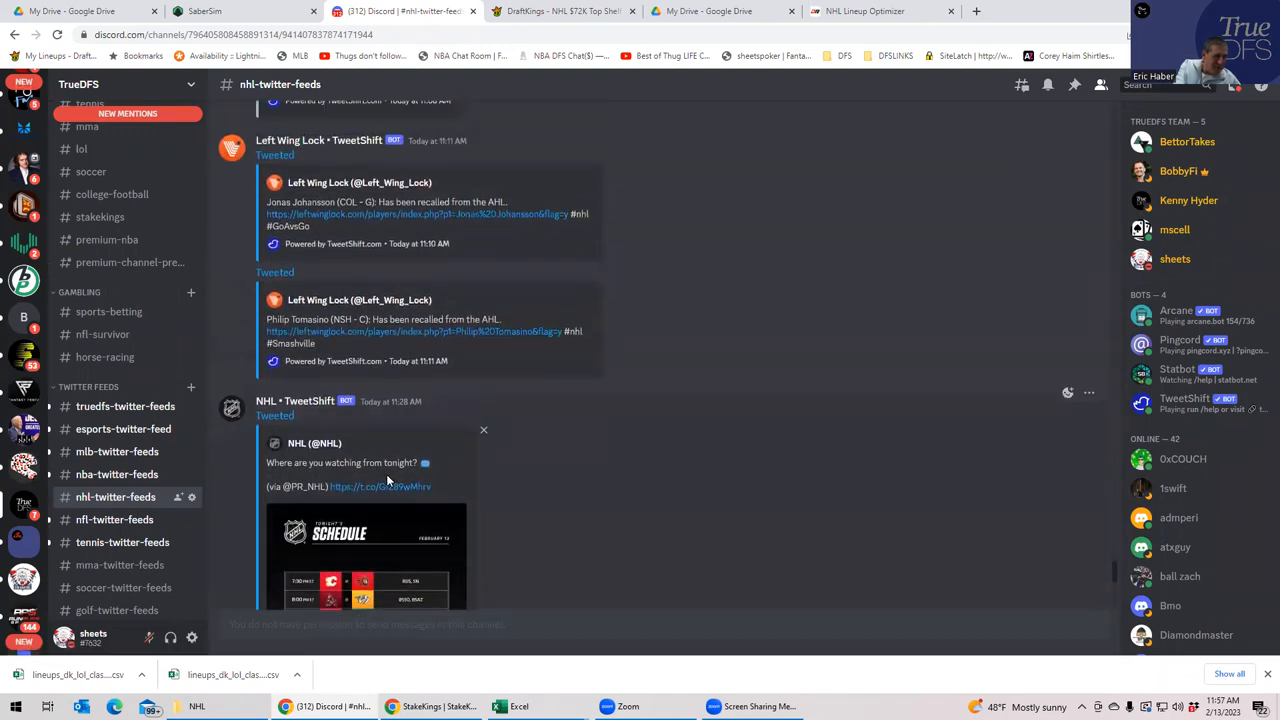
scroll(down, 3)
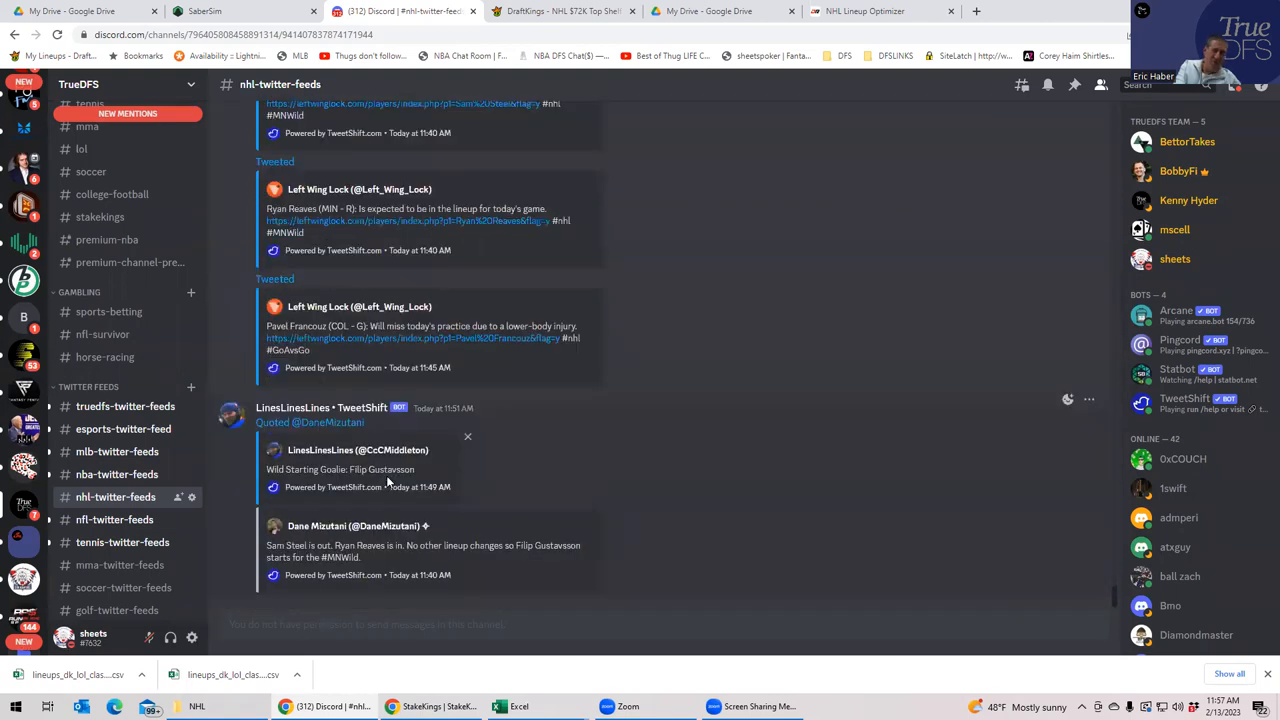